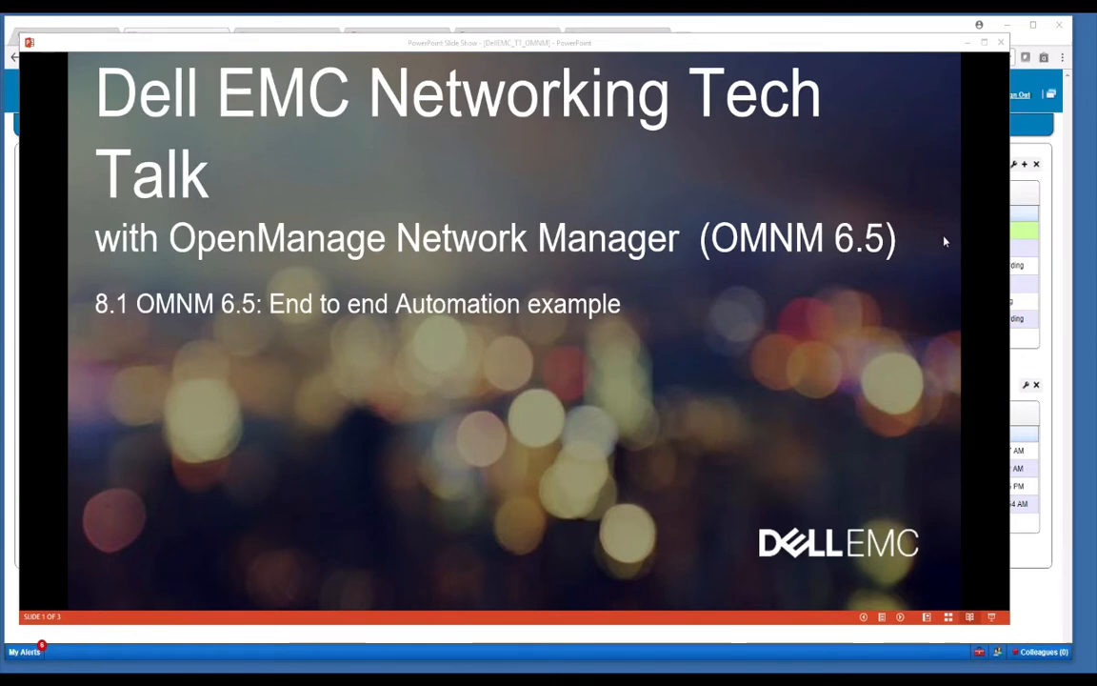
pyautogui.moveTo(595, 18)
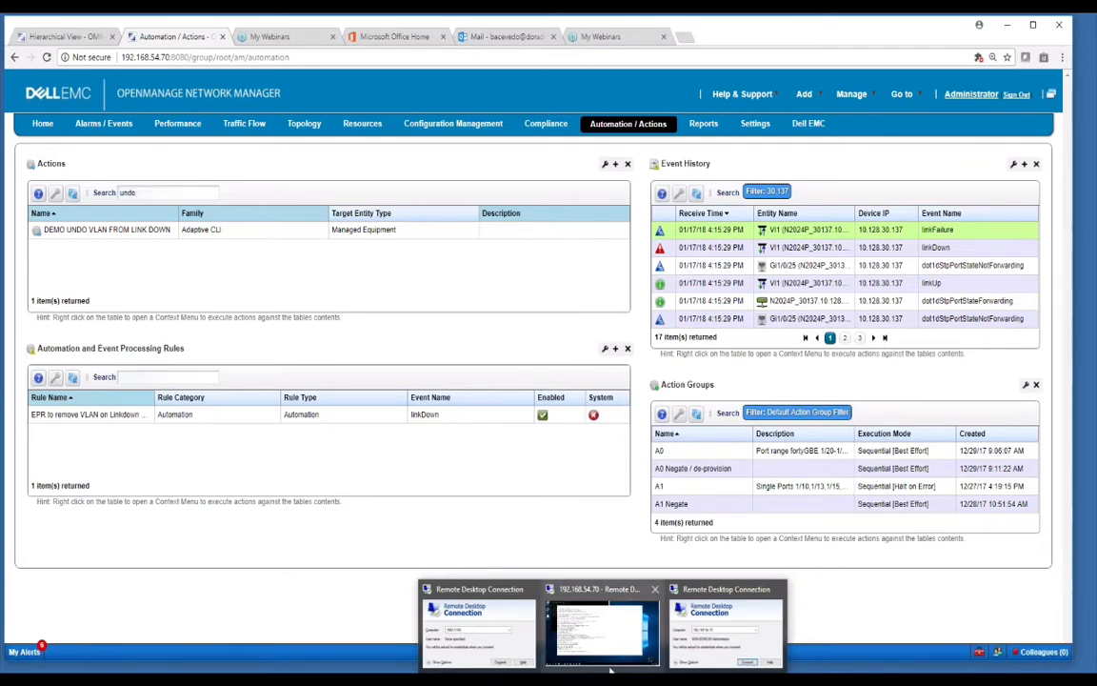
# In the Remote Desktop session, highlight the subcomponent cache line in installed.properties.
pyautogui.click(600, 629)
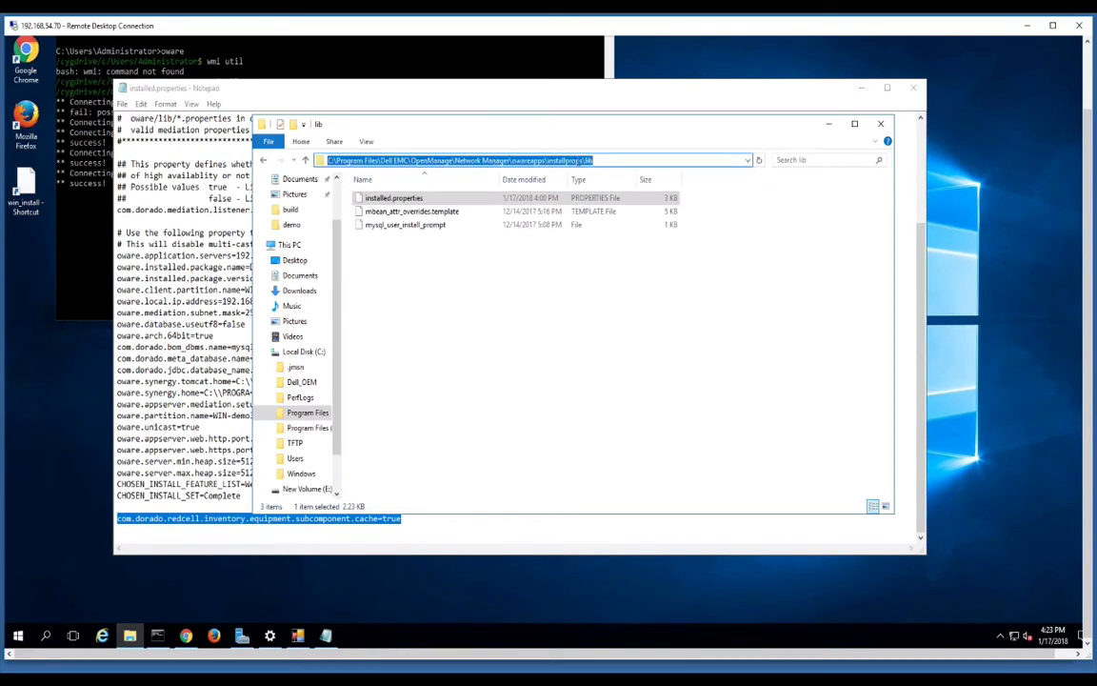
pyautogui.click(394, 197)
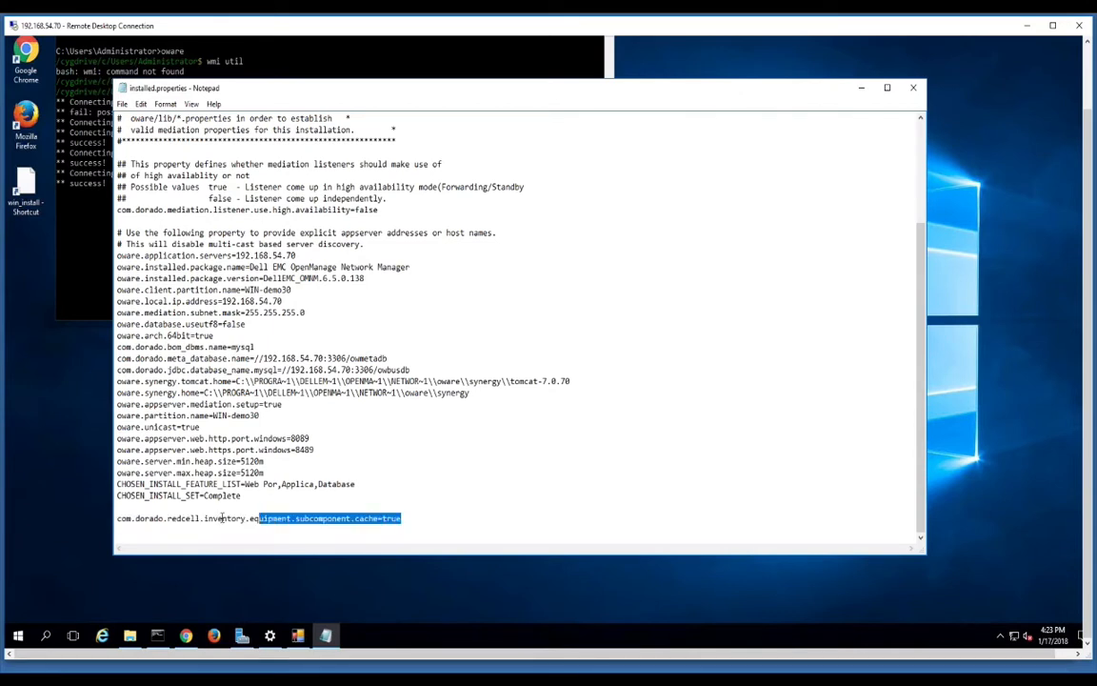
pyautogui.click(492, 523)
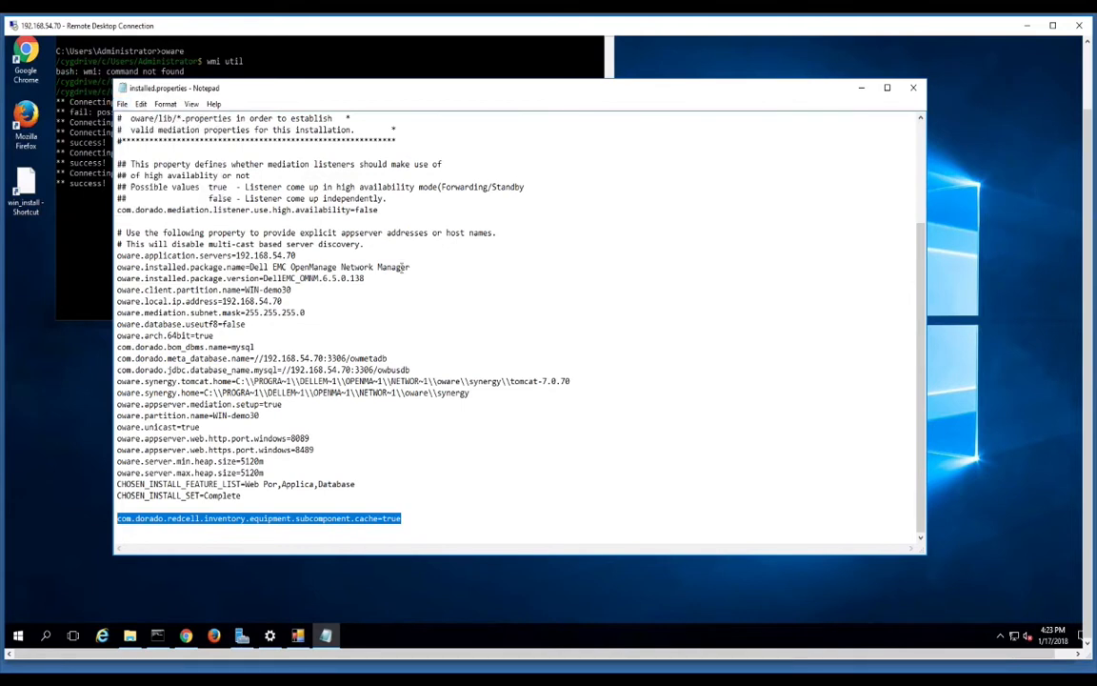
# Leave Notepad and return to the OpenManage automation page with the undo-VLAN action.
pyautogui.click(1000, 636)
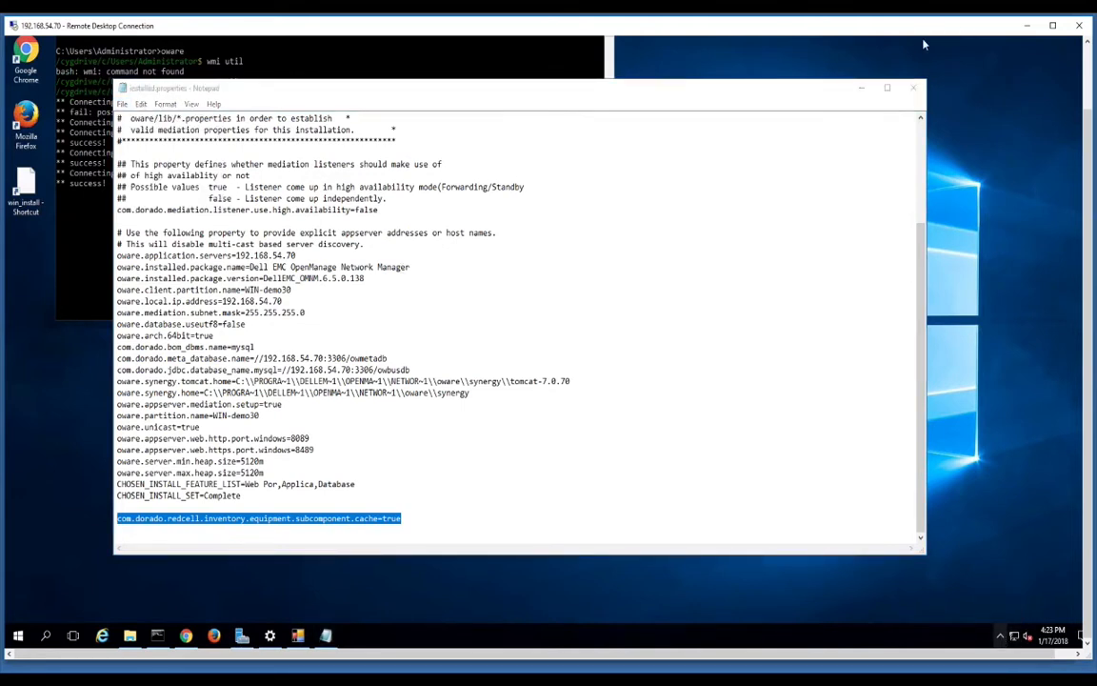
pyautogui.moveTo(1000, 636)
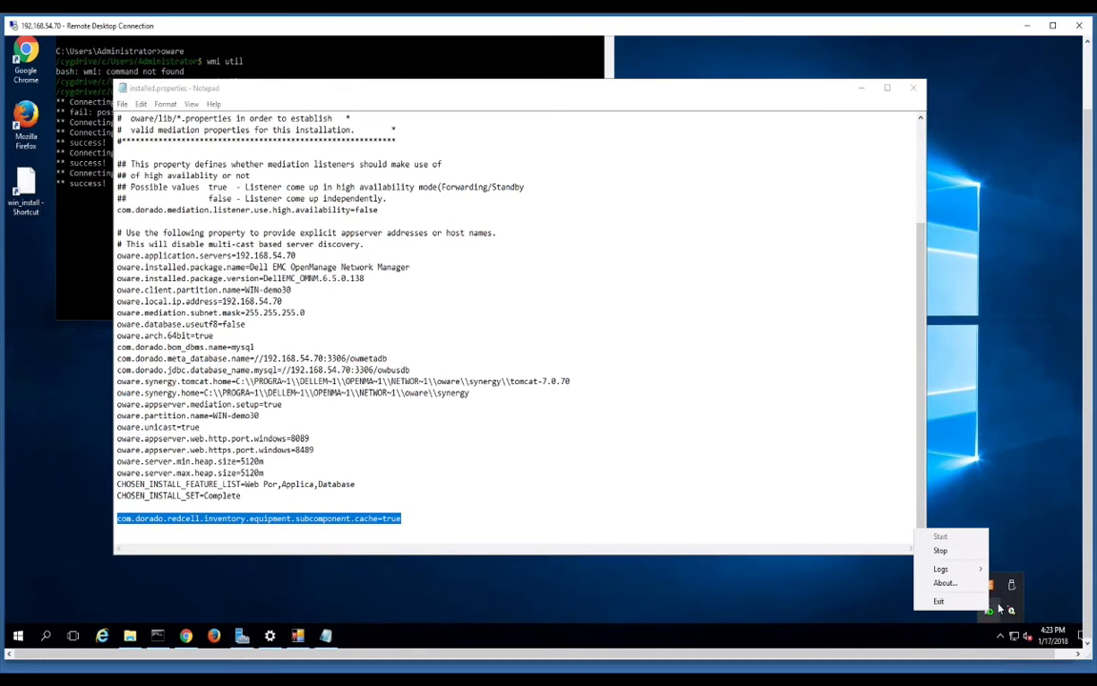
pyautogui.click(707, 467)
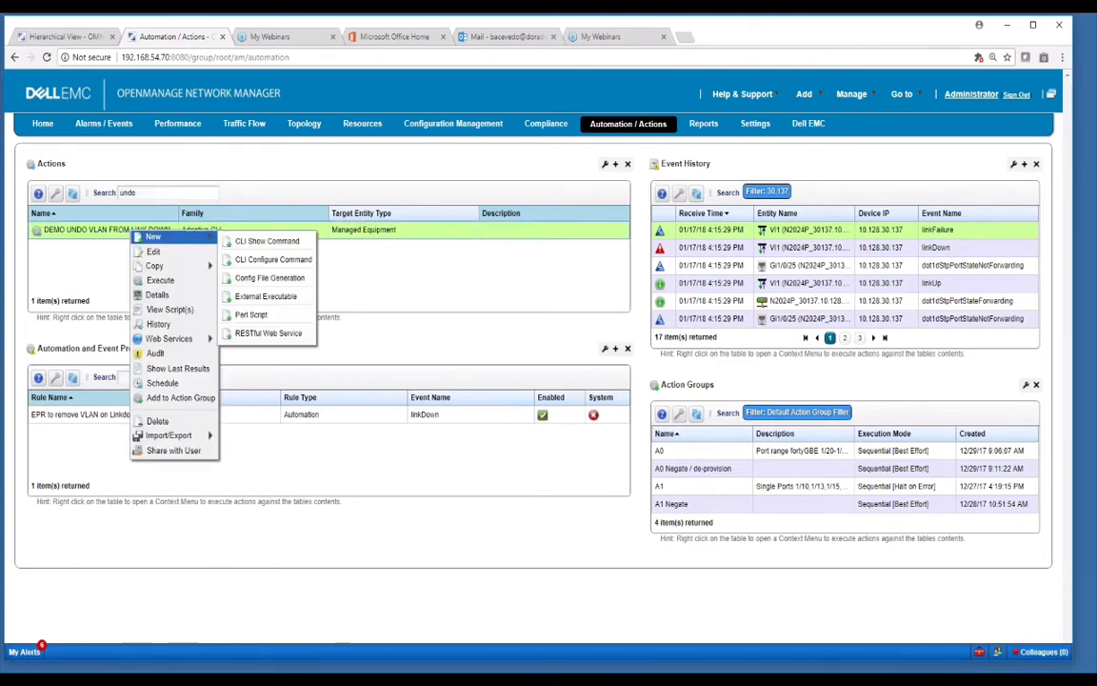
# Edit the undo-VLAN action, review its entity type and attribute settings, then view its scripts.
pyautogui.click(153, 250)
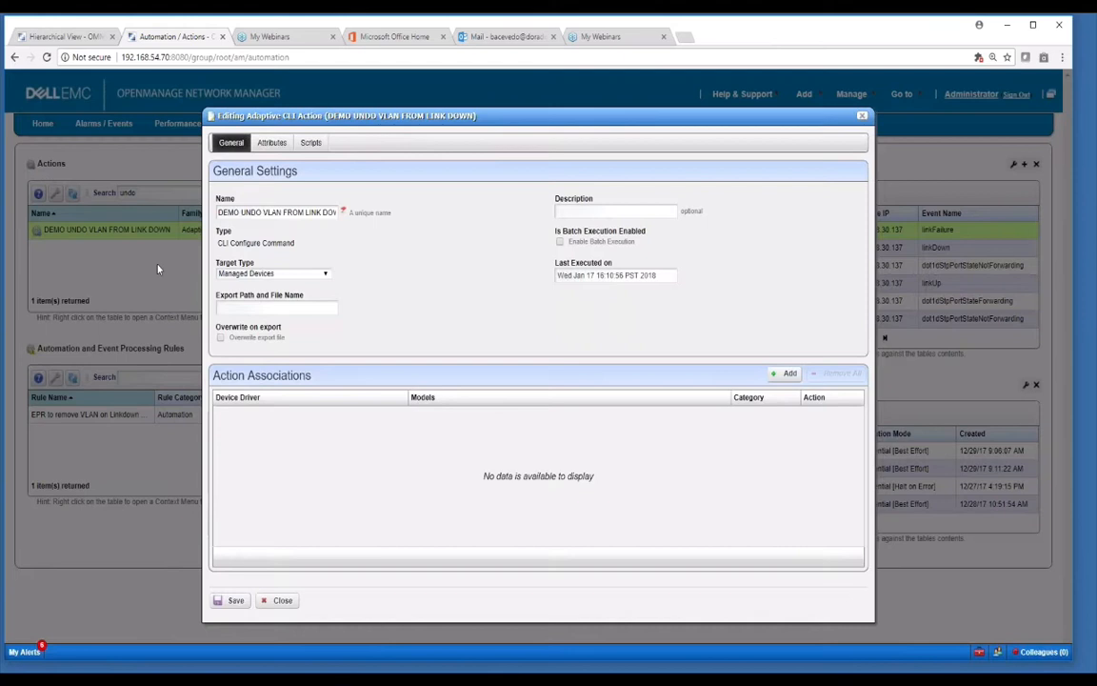
pyautogui.click(271, 142)
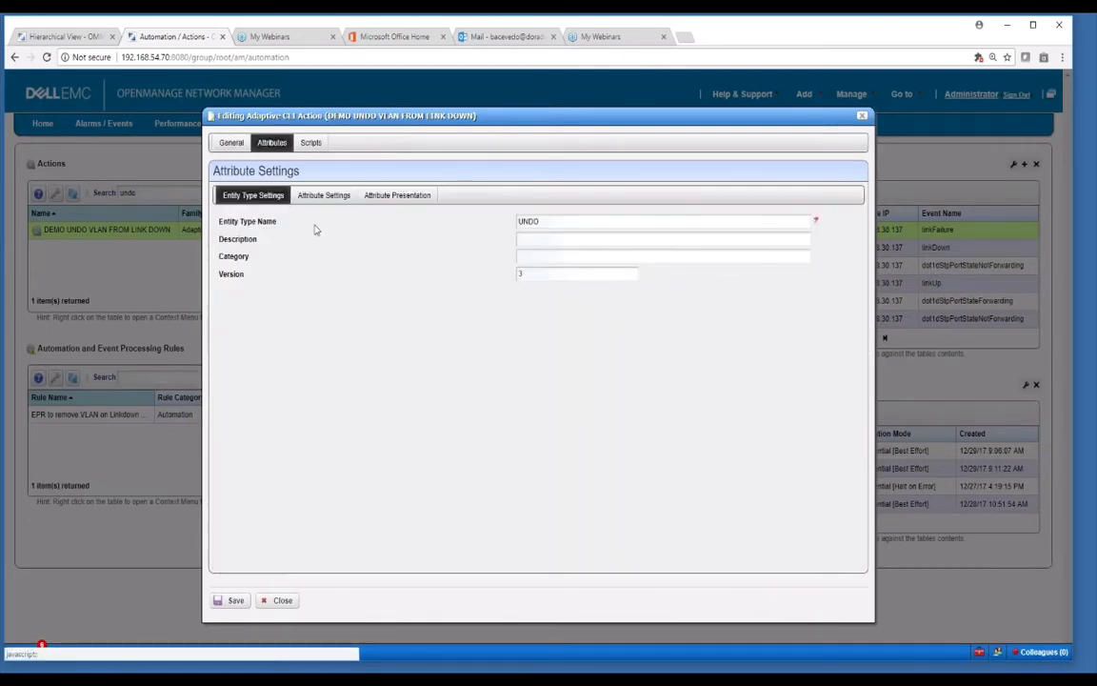
pyautogui.click(324, 195)
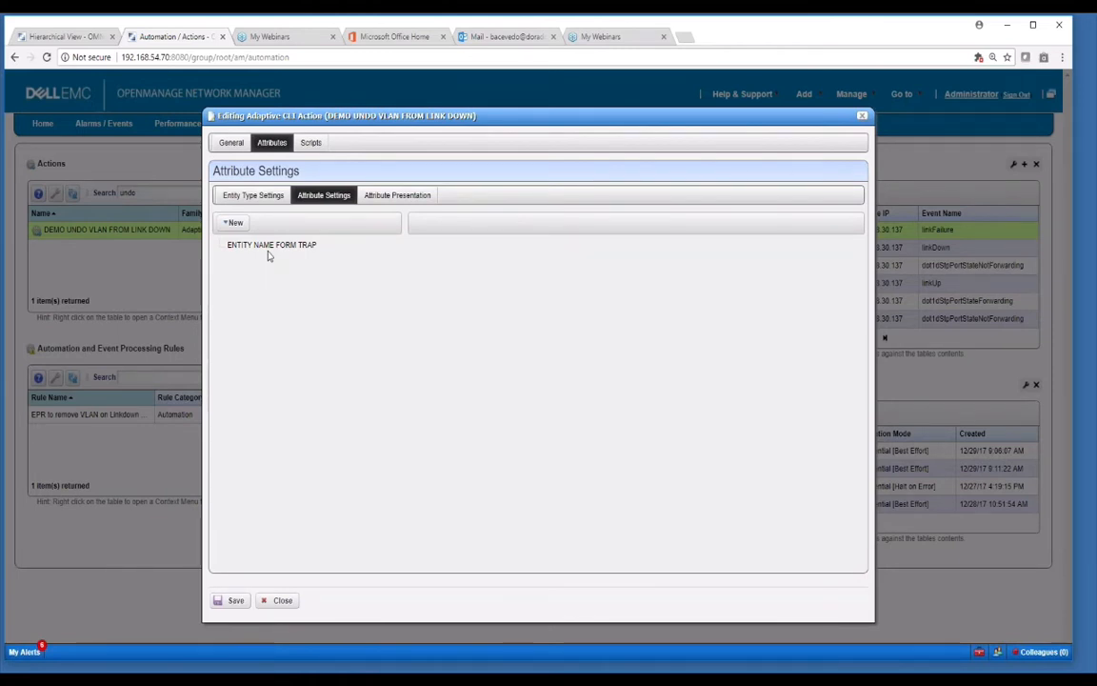
pyautogui.moveTo(455, 150)
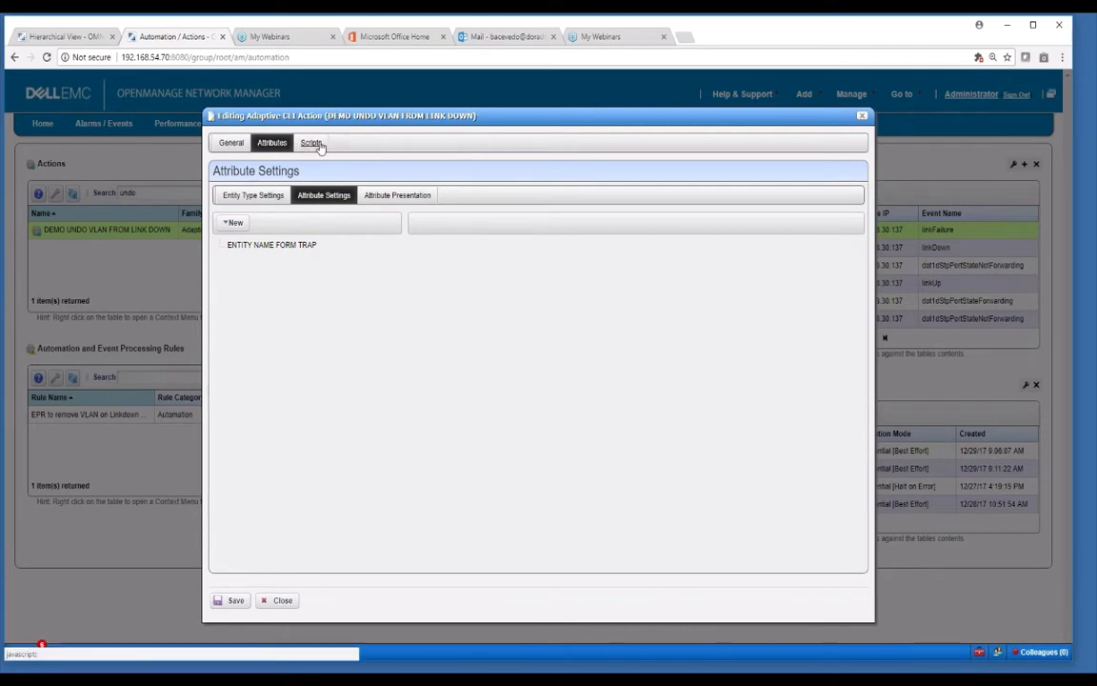
pyautogui.click(311, 143)
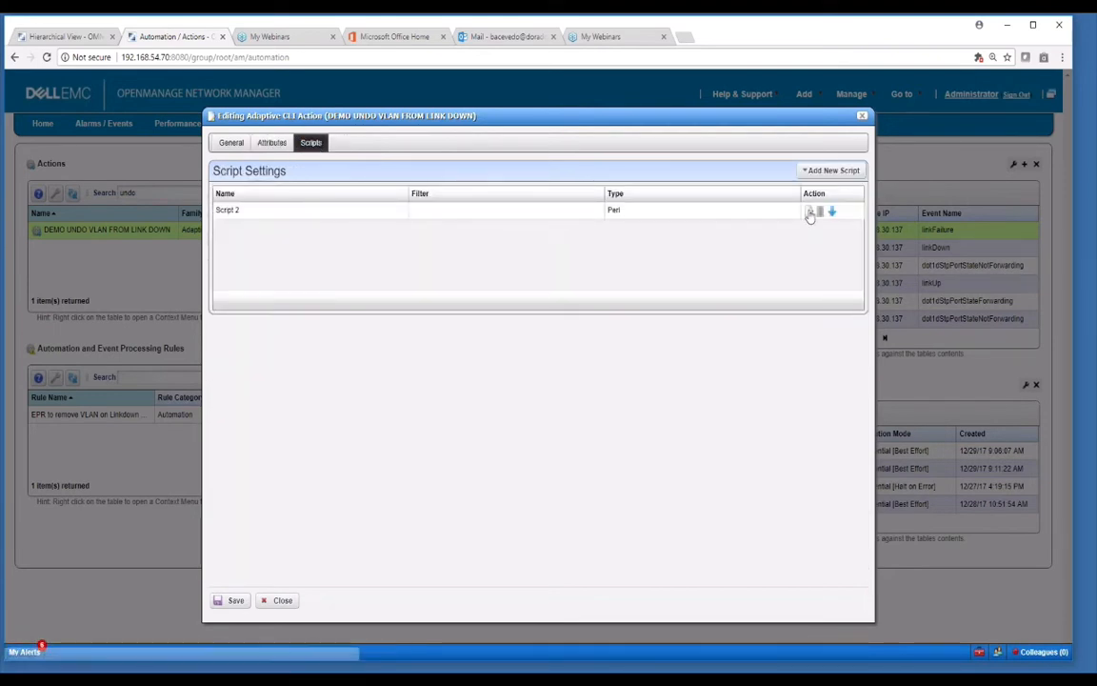
# Review Script 2's interface description and no spanning-tree portfast commands, then apply it.
pyautogui.click(809, 211)
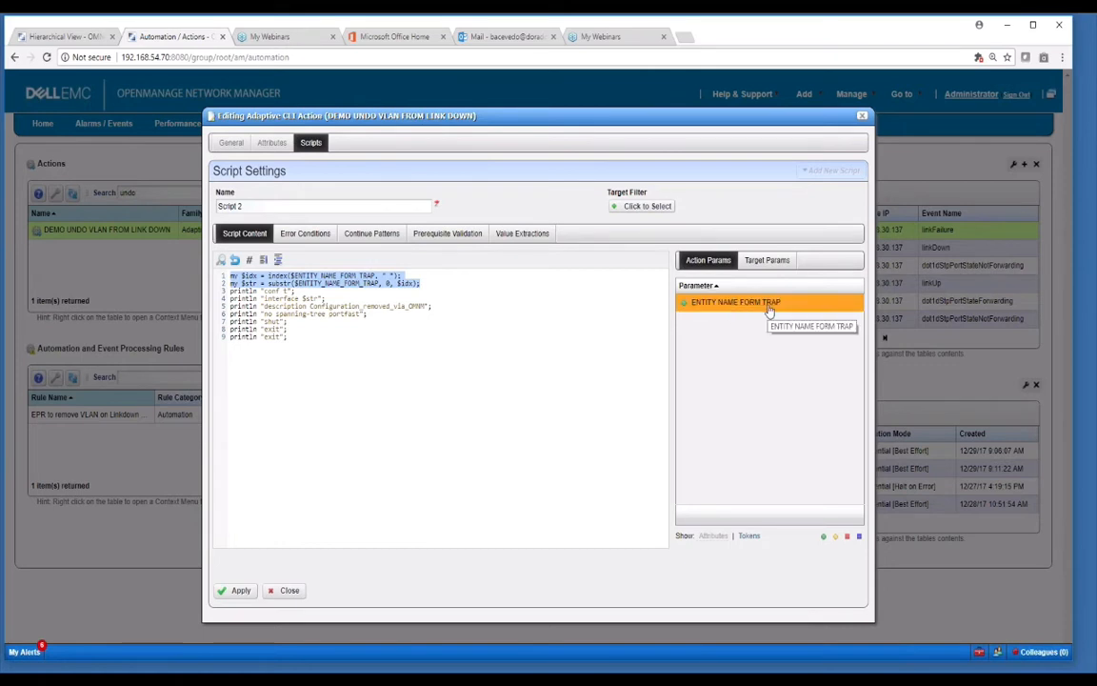
pyautogui.moveTo(444, 319)
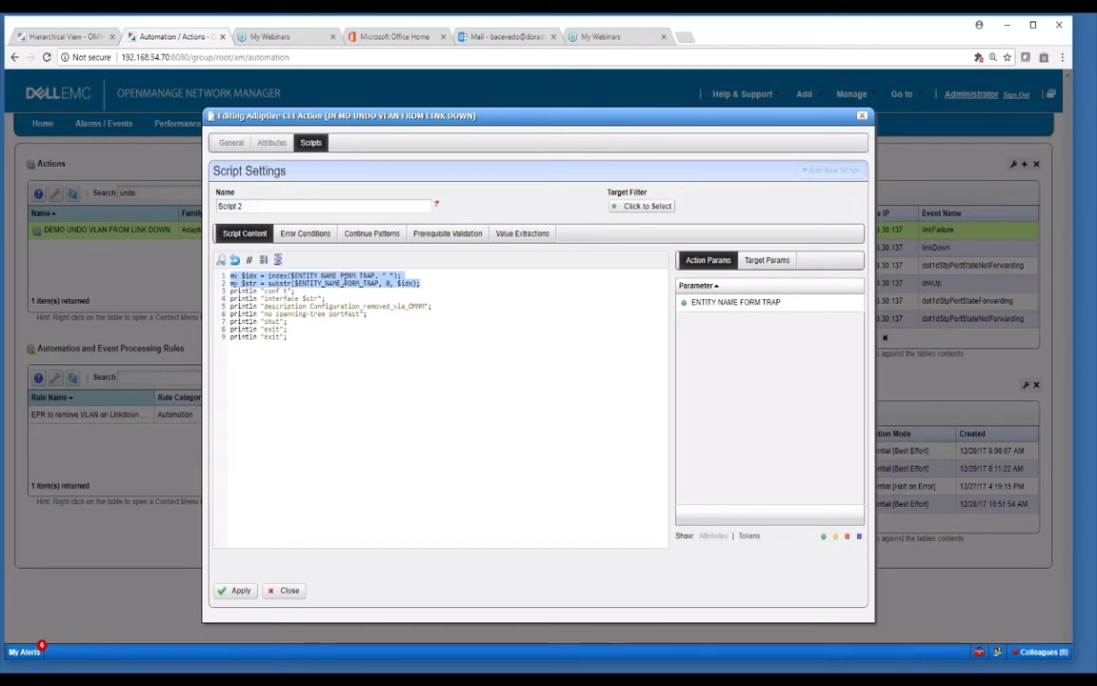
pyautogui.moveTo(466, 318)
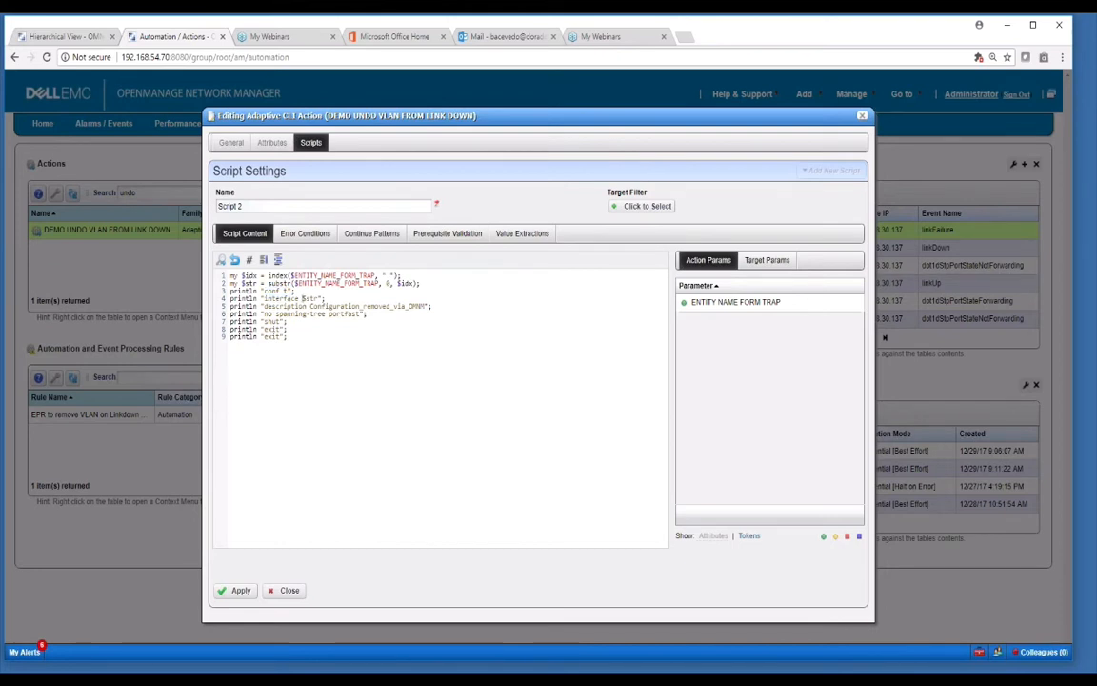
pyautogui.doubleClick(310, 298)
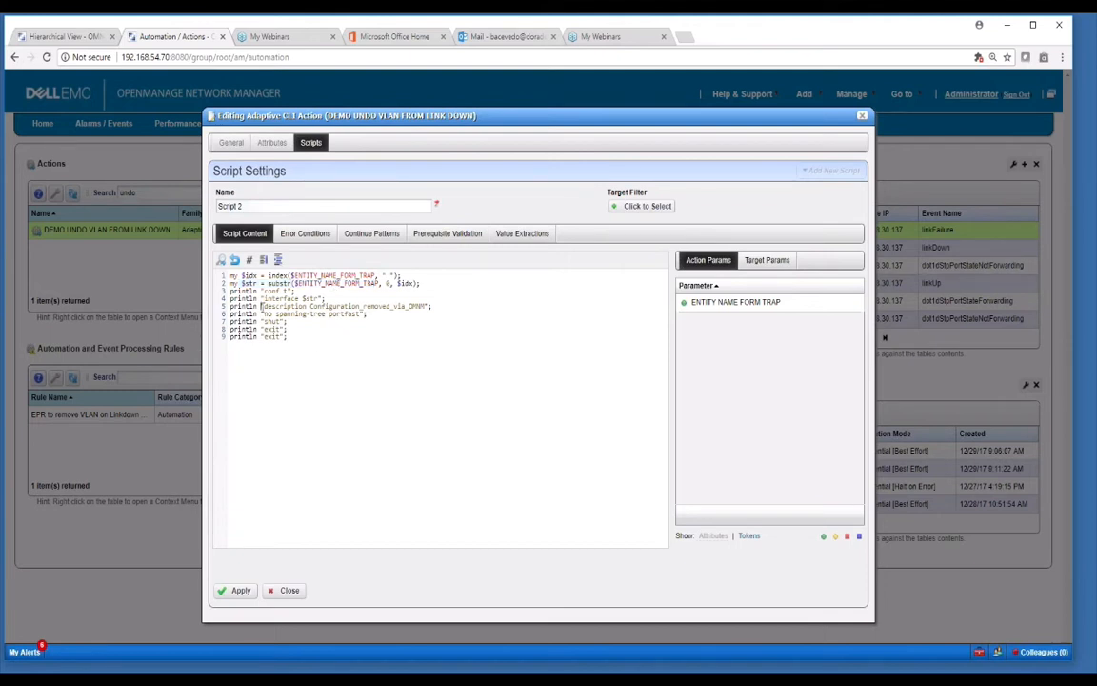
pyautogui.doubleClick(343, 306)
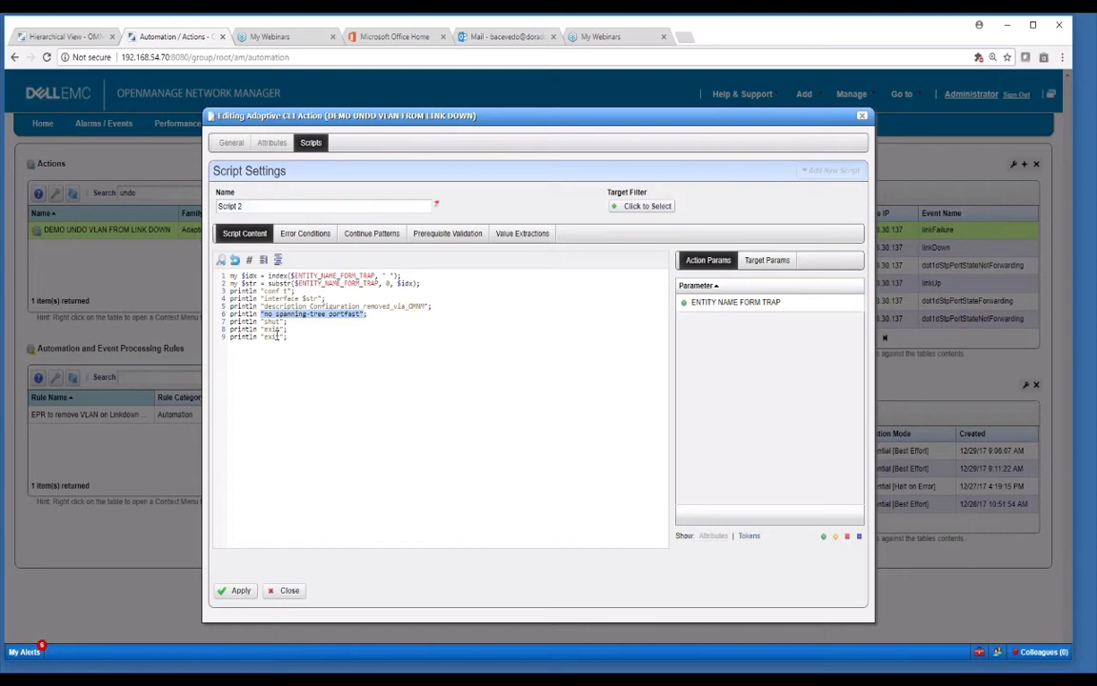
pyautogui.moveTo(299, 355)
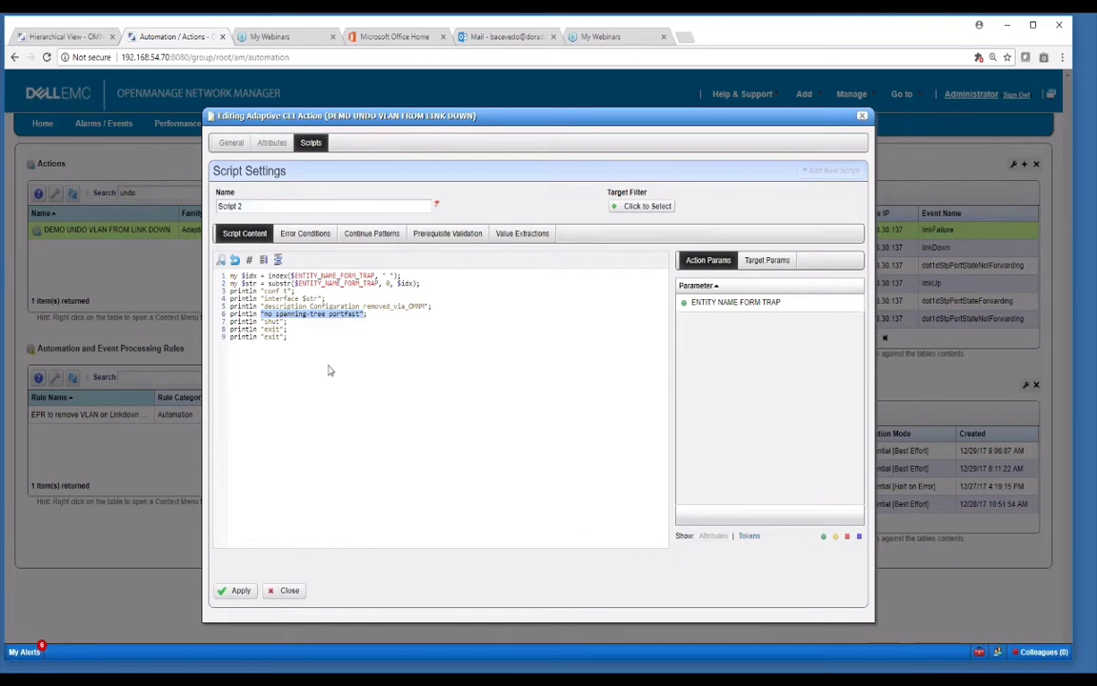
pyautogui.moveTo(337, 372)
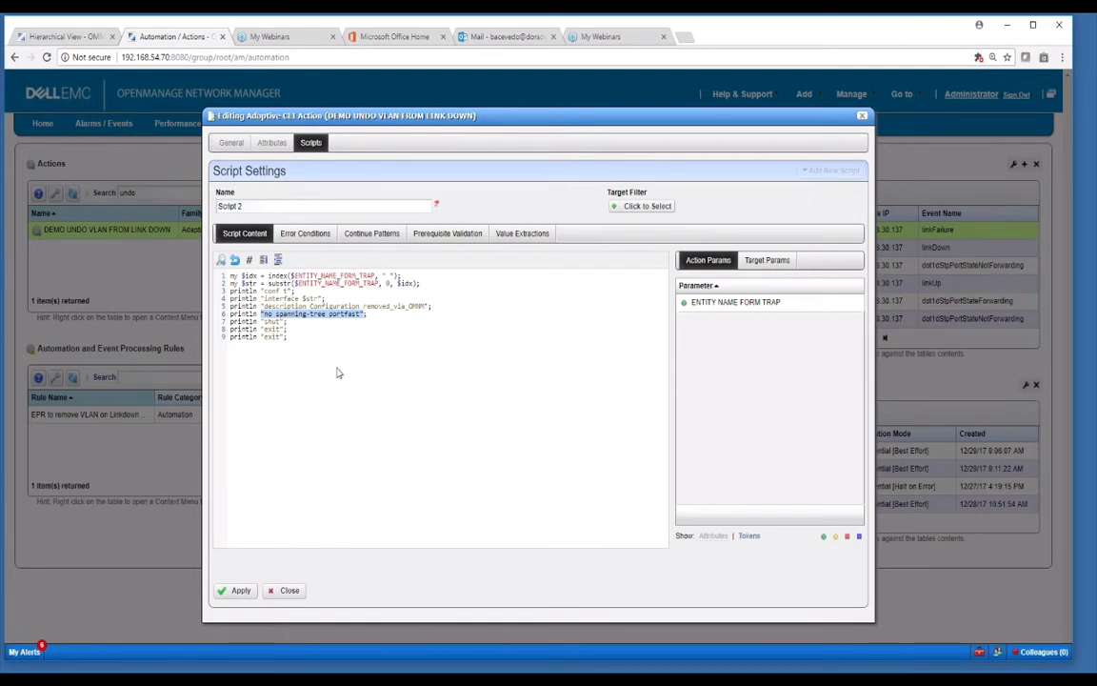
pyautogui.moveTo(255, 593)
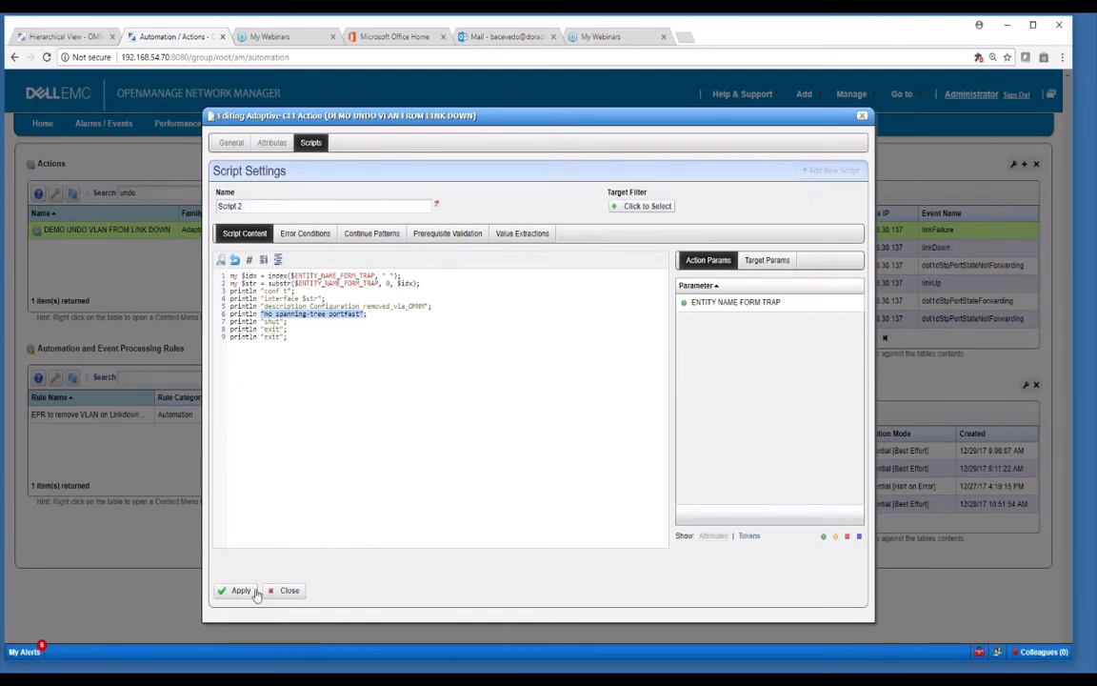
pyautogui.click(238, 591)
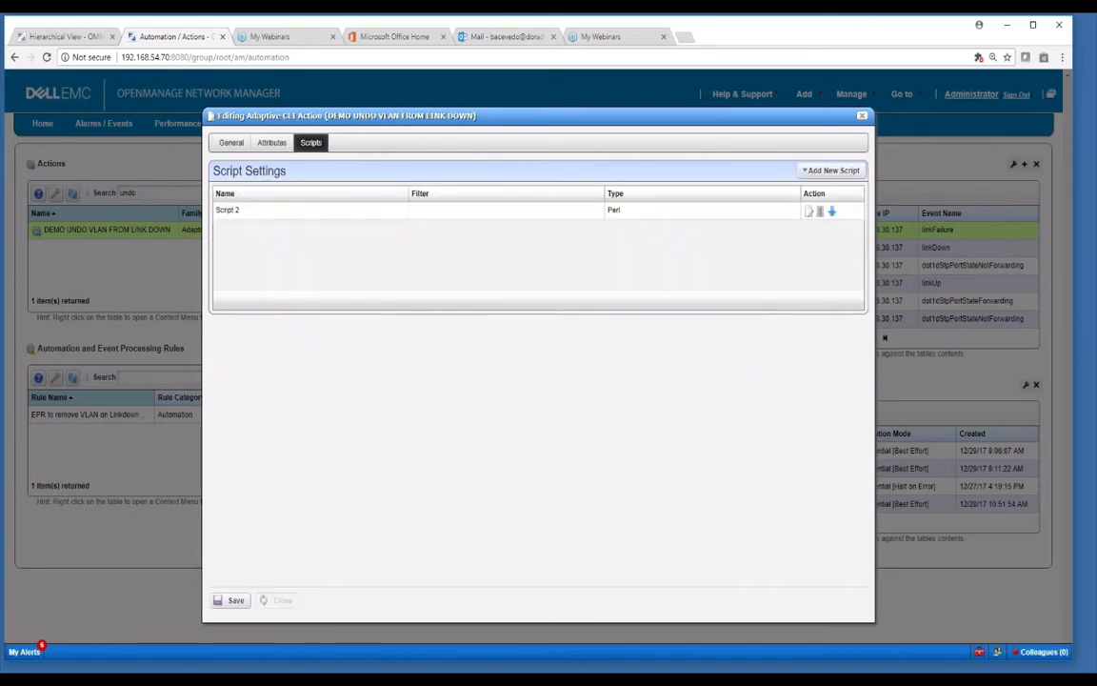
# Confirm the linkDown rule's ifIndex filter stays between 20 and 30, closing without saving.
pyautogui.click(283, 600)
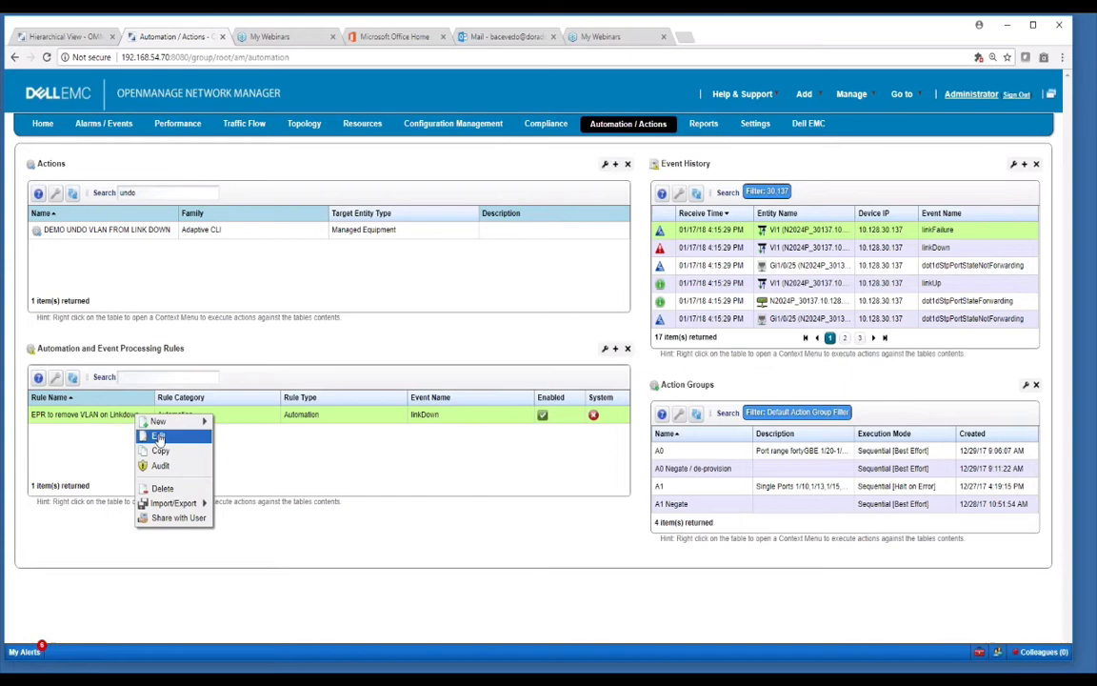
pyautogui.click(159, 436)
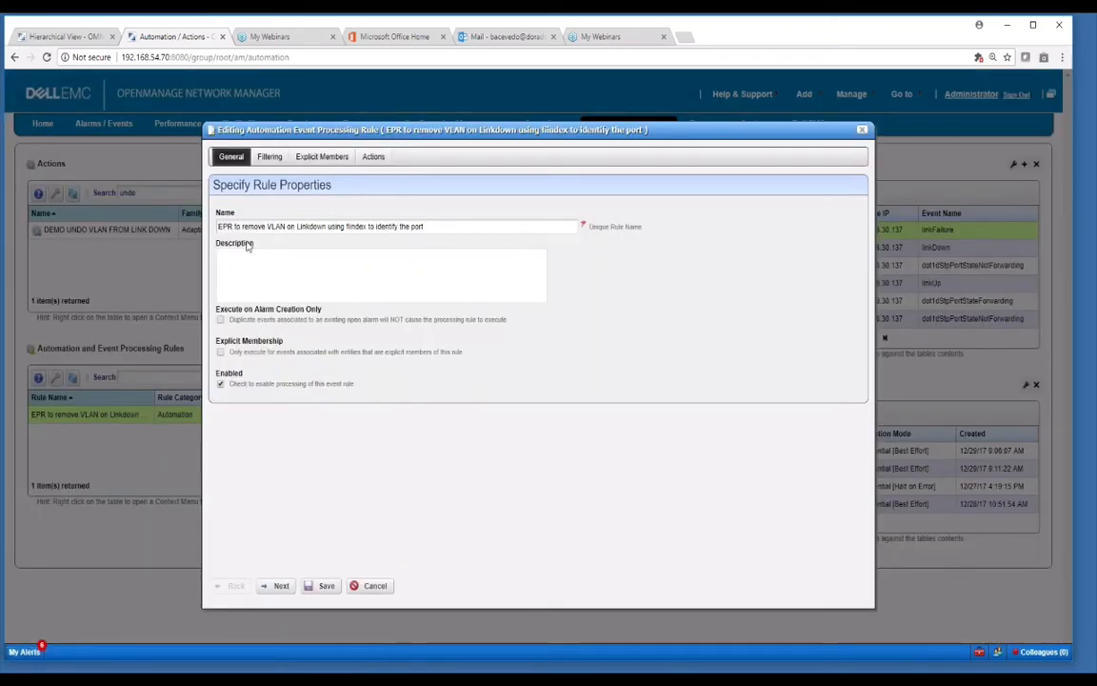
pyautogui.click(270, 156)
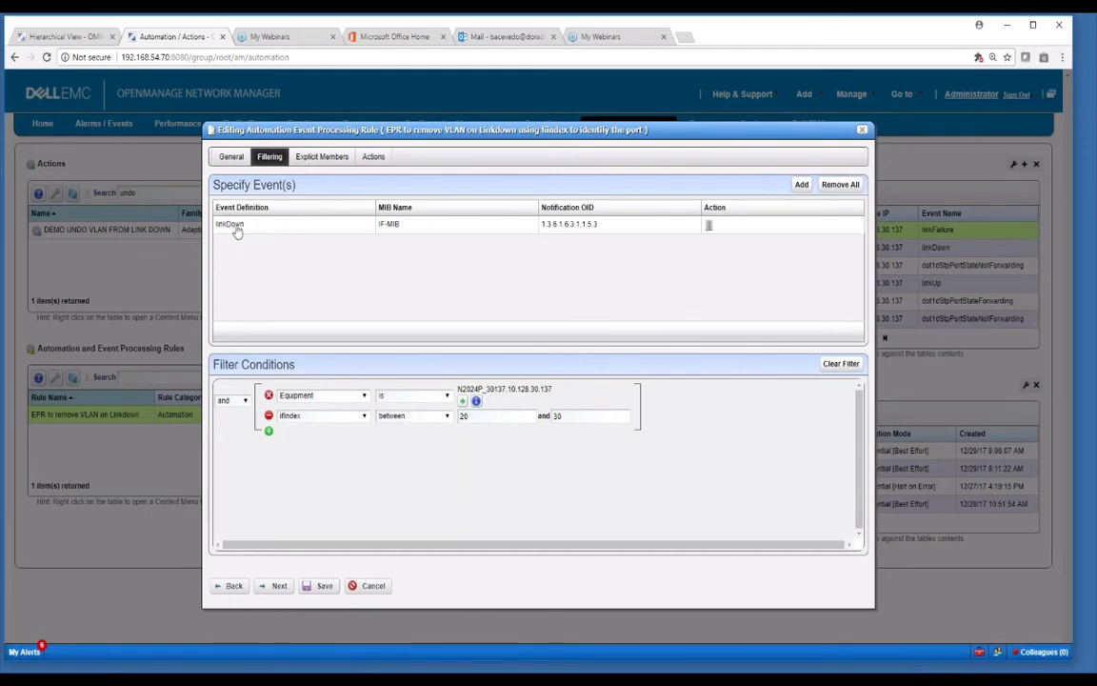
pyautogui.moveTo(236, 227)
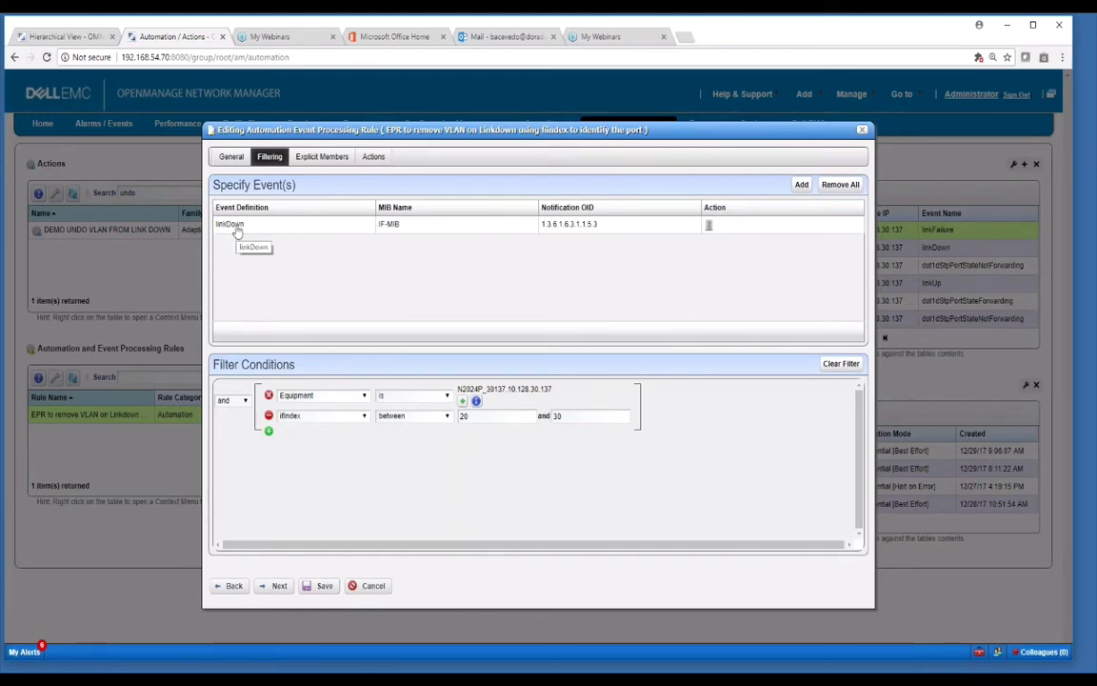
pyautogui.moveTo(422, 231)
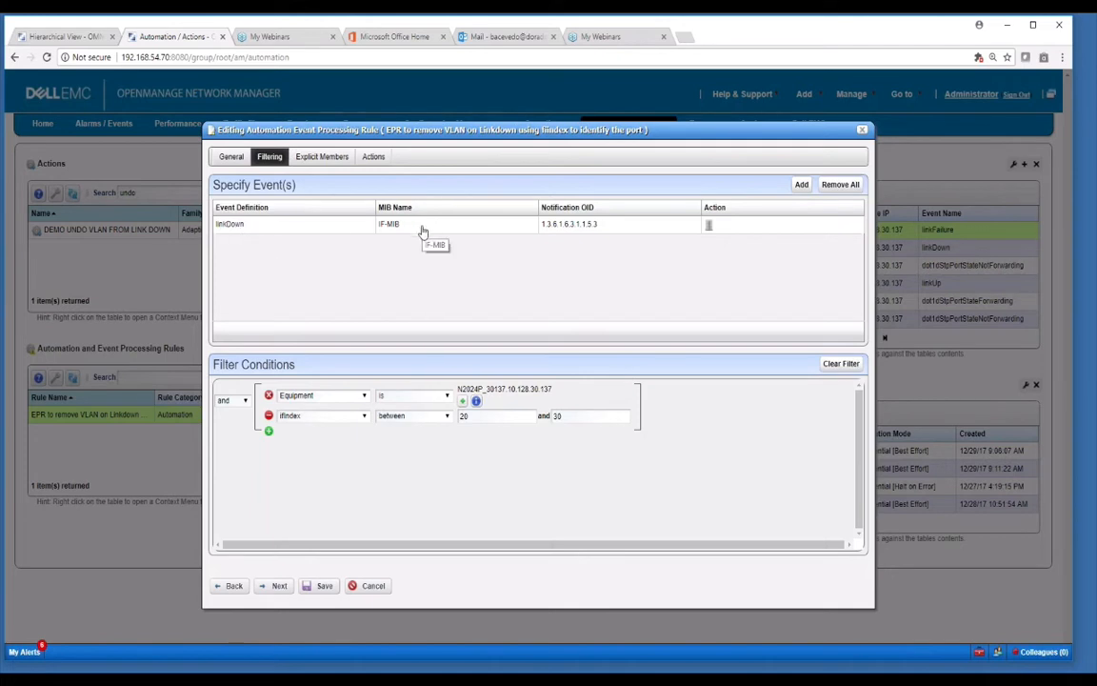
pyautogui.moveTo(342, 401)
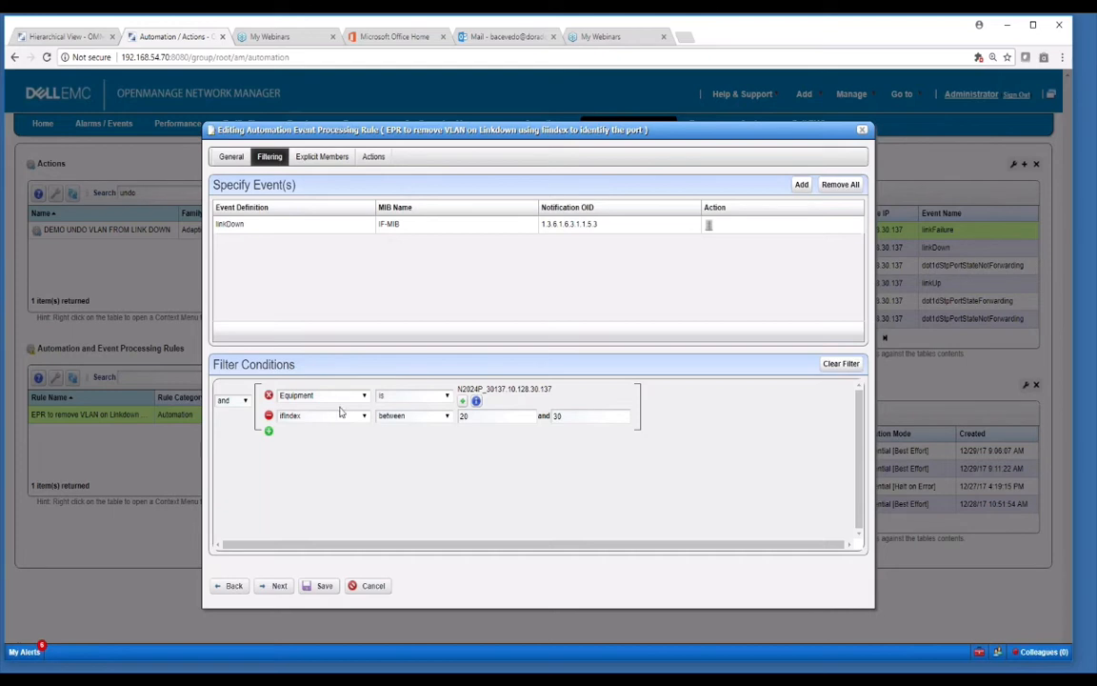
pyautogui.moveTo(348, 396)
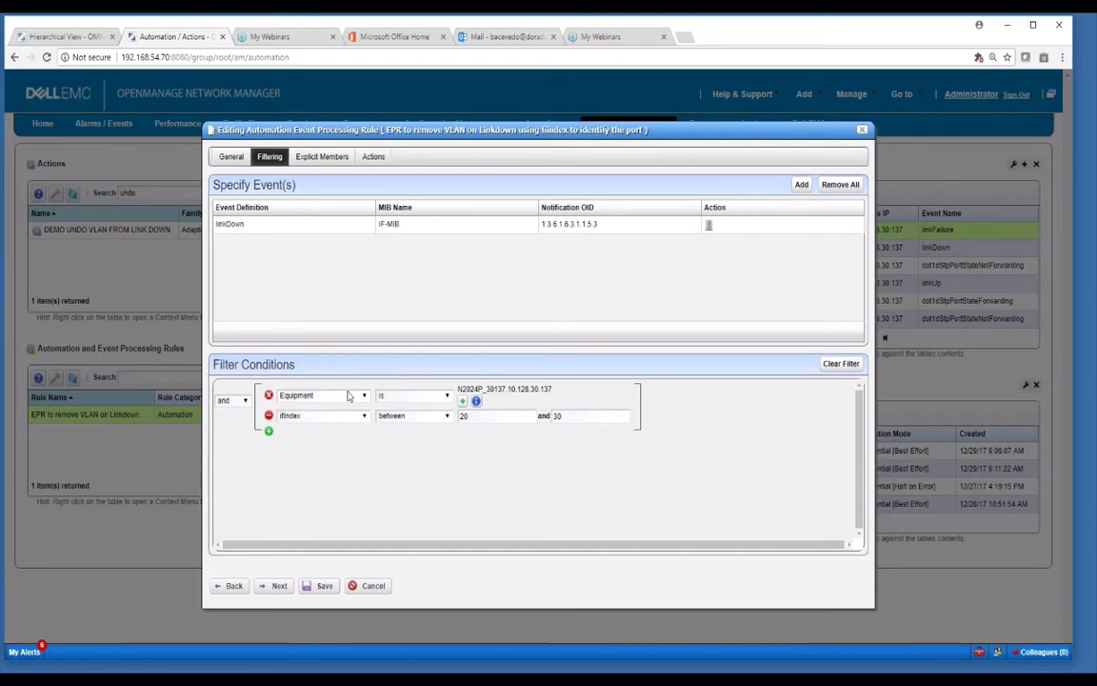
pyautogui.moveTo(354, 397)
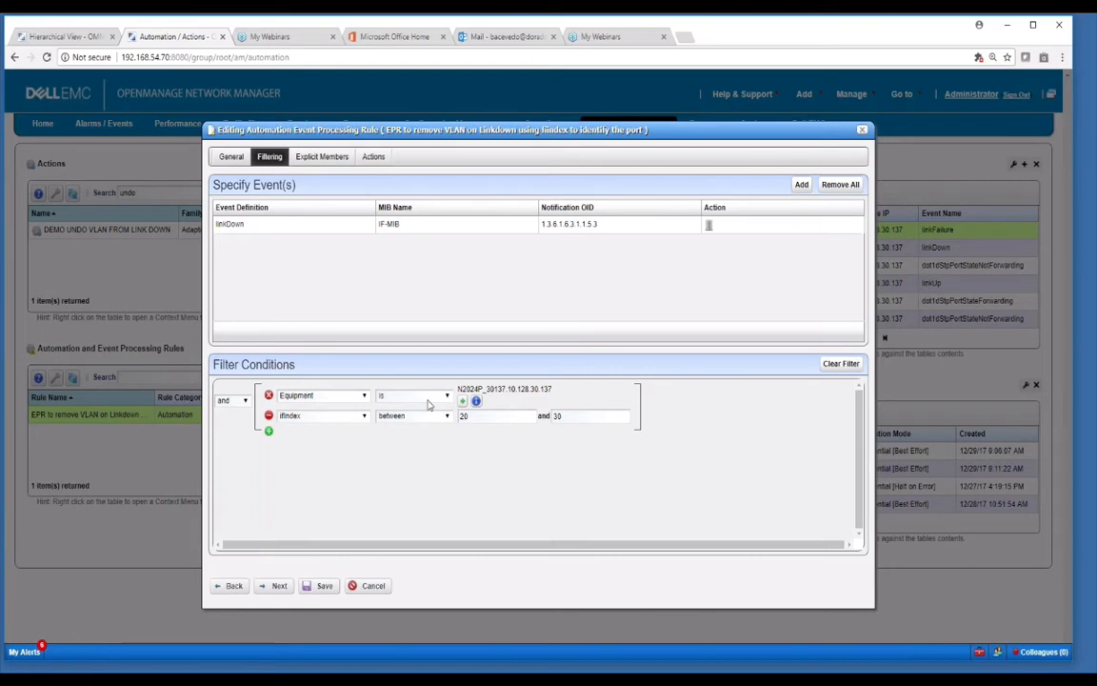
pyautogui.click(446, 415)
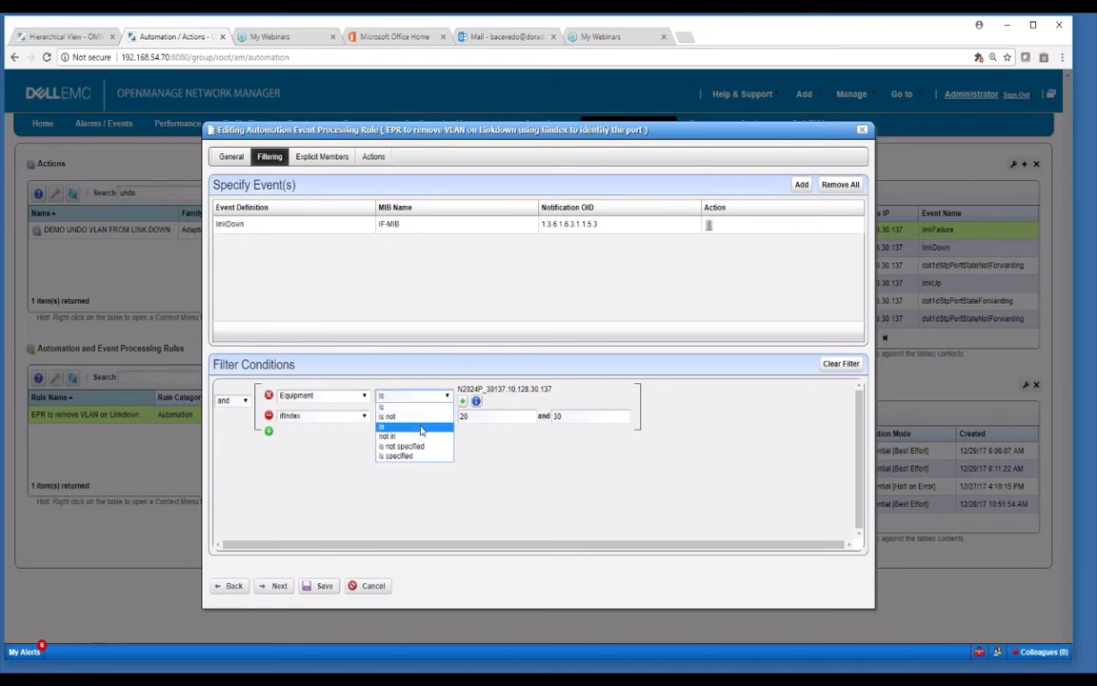
pyautogui.click(410, 425)
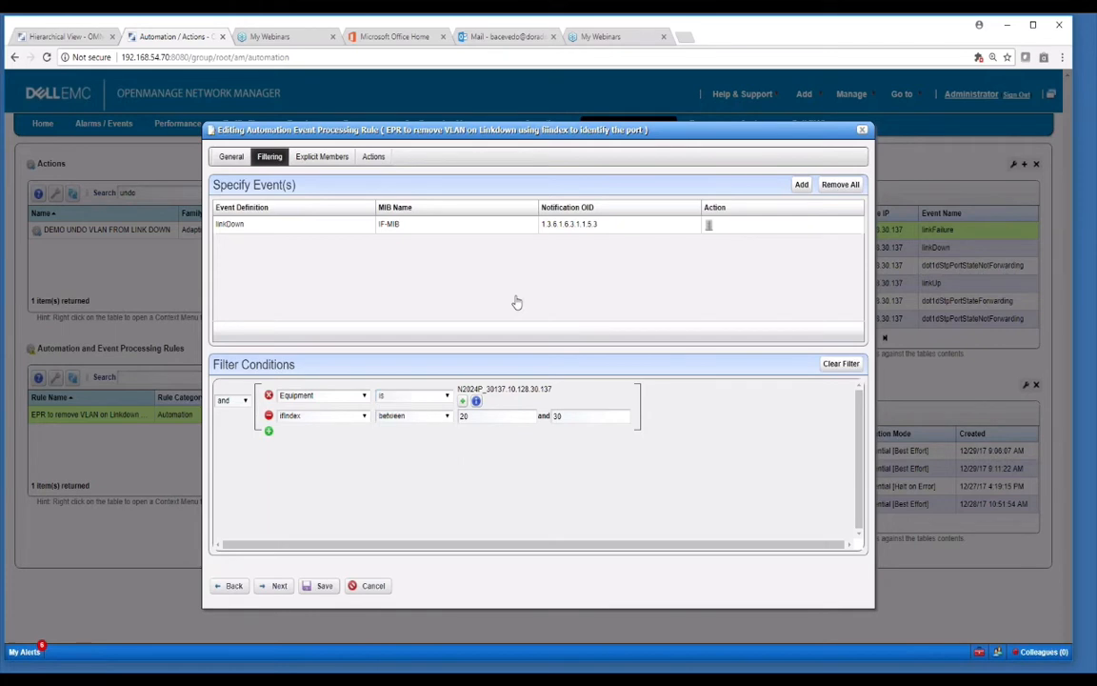
pyautogui.moveTo(558, 345)
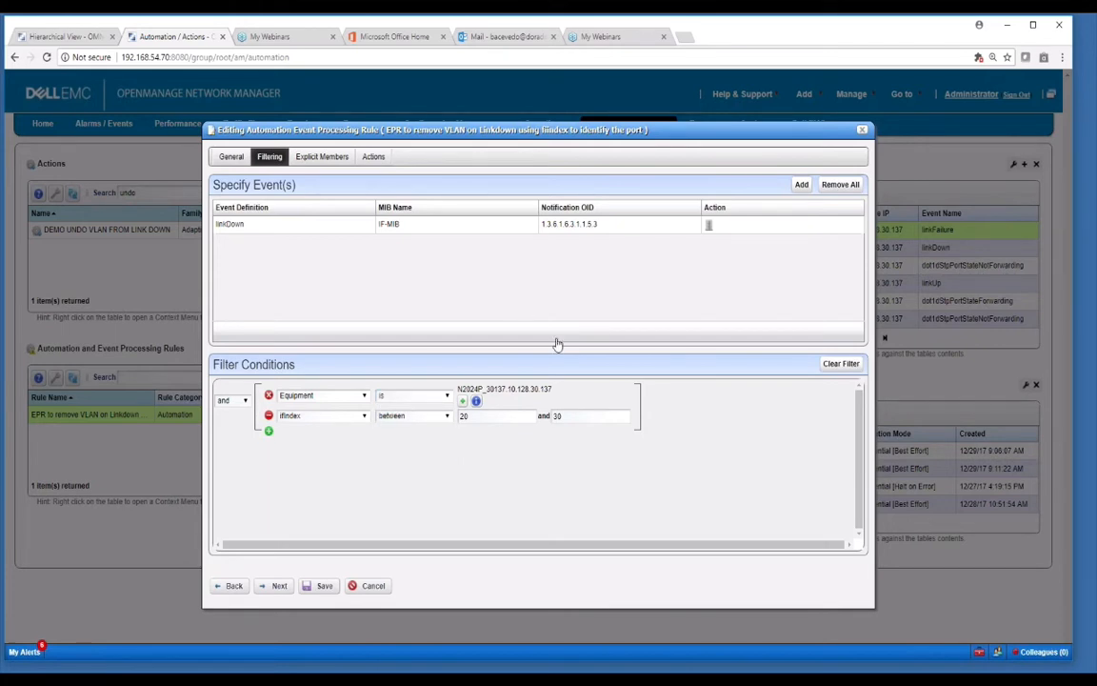
pyautogui.moveTo(534, 404)
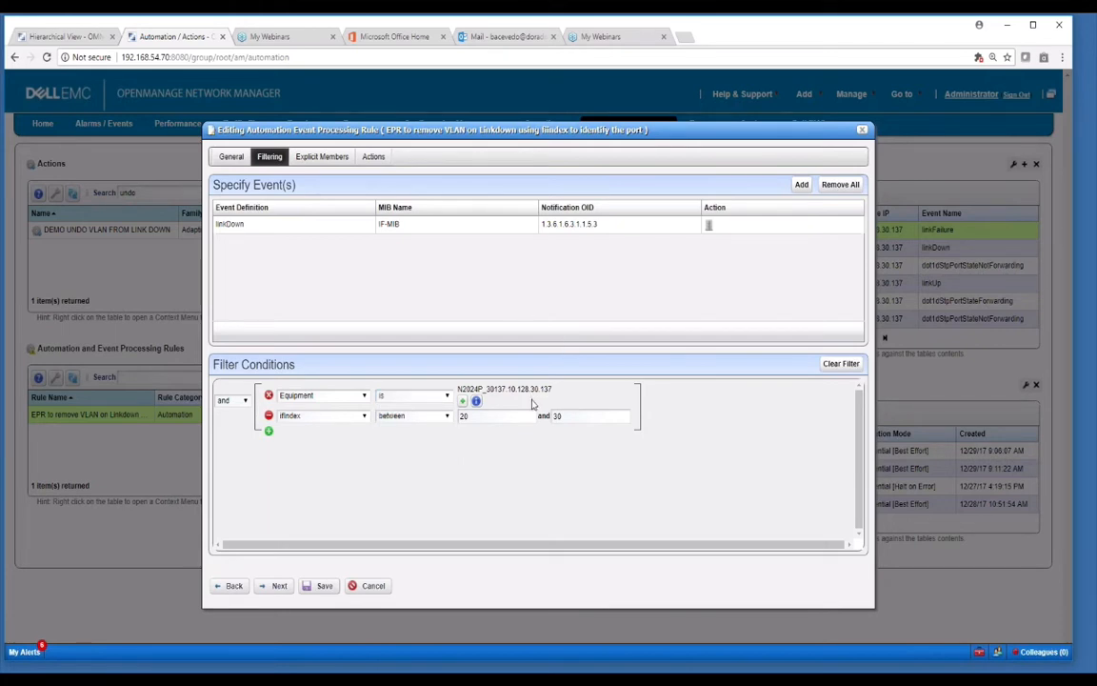
pyautogui.moveTo(534, 400)
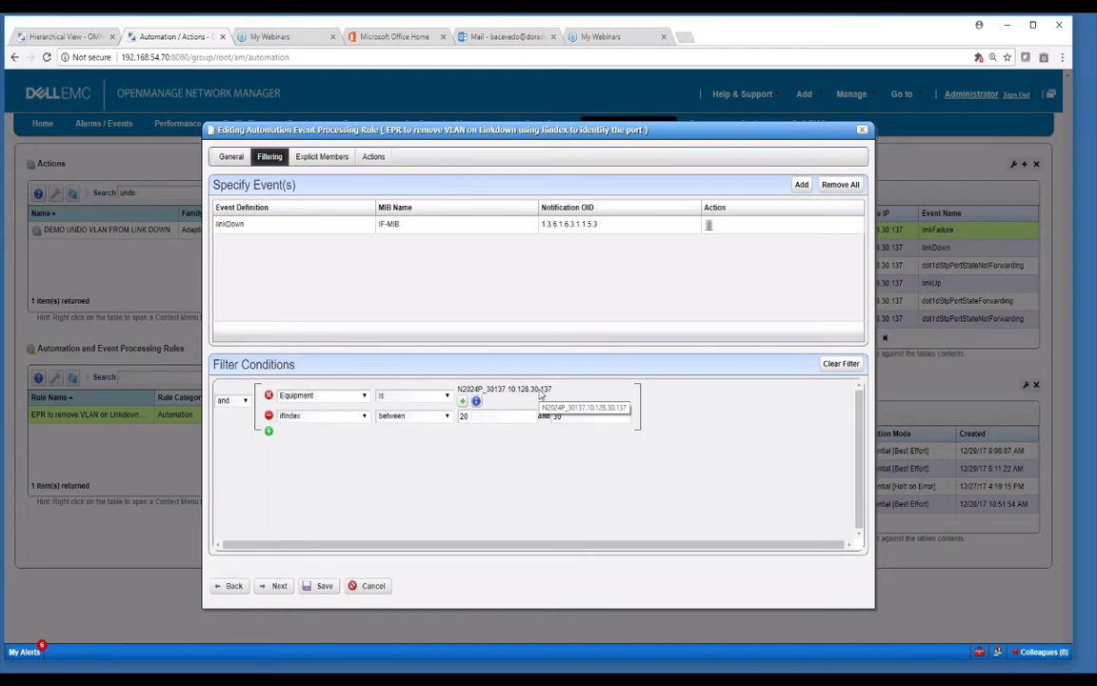
pyautogui.moveTo(299, 422)
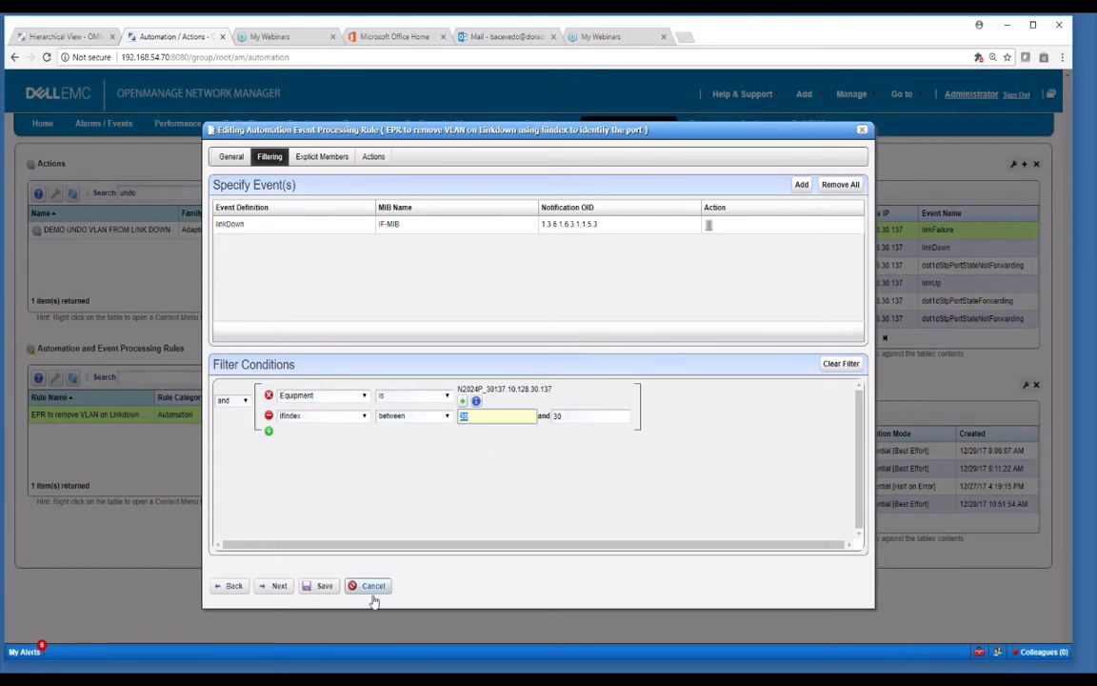
pyautogui.click(372, 586)
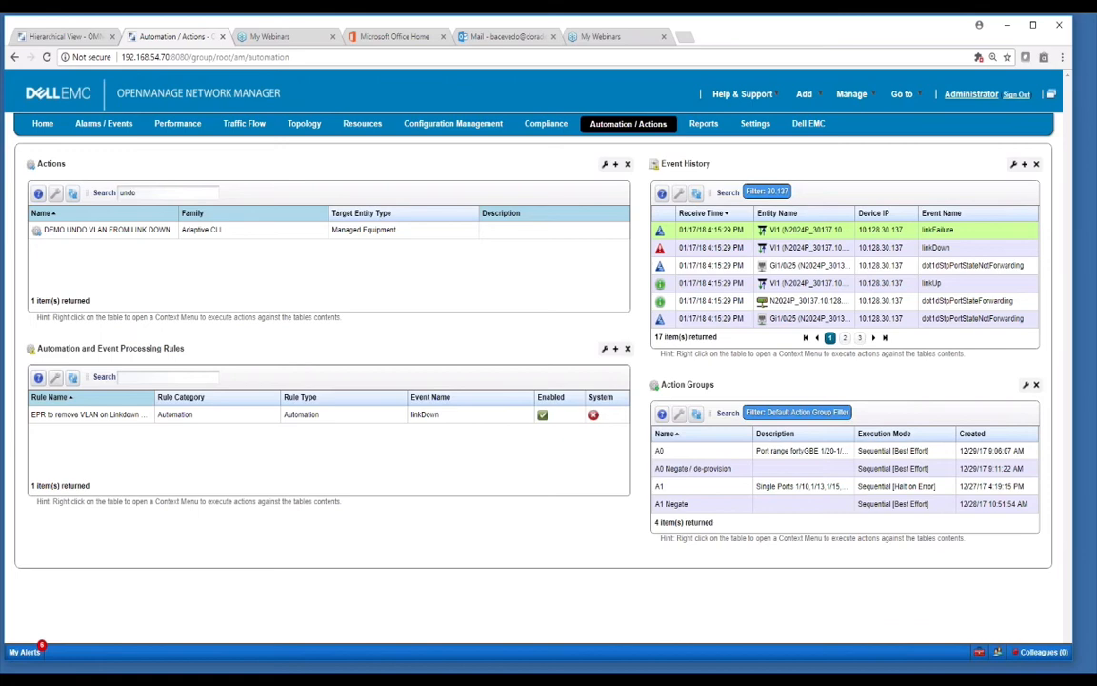
# On the Resources page, sort the switch's ports by name and compare port ifIndex values.
pyautogui.click(362, 123)
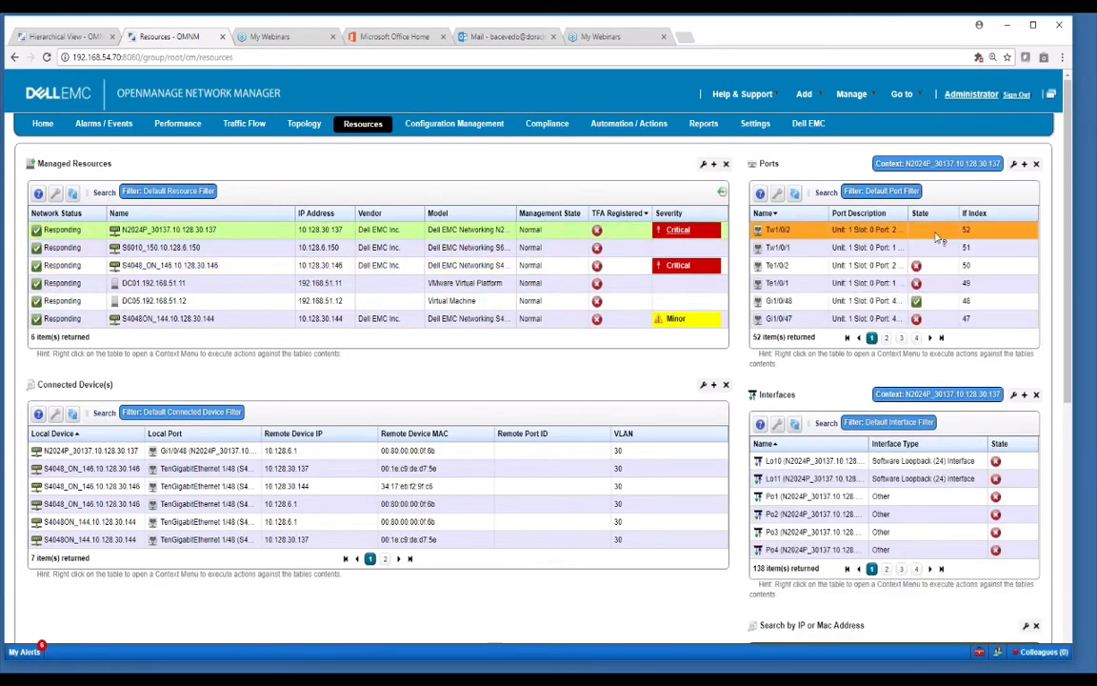
pyautogui.click(971, 318)
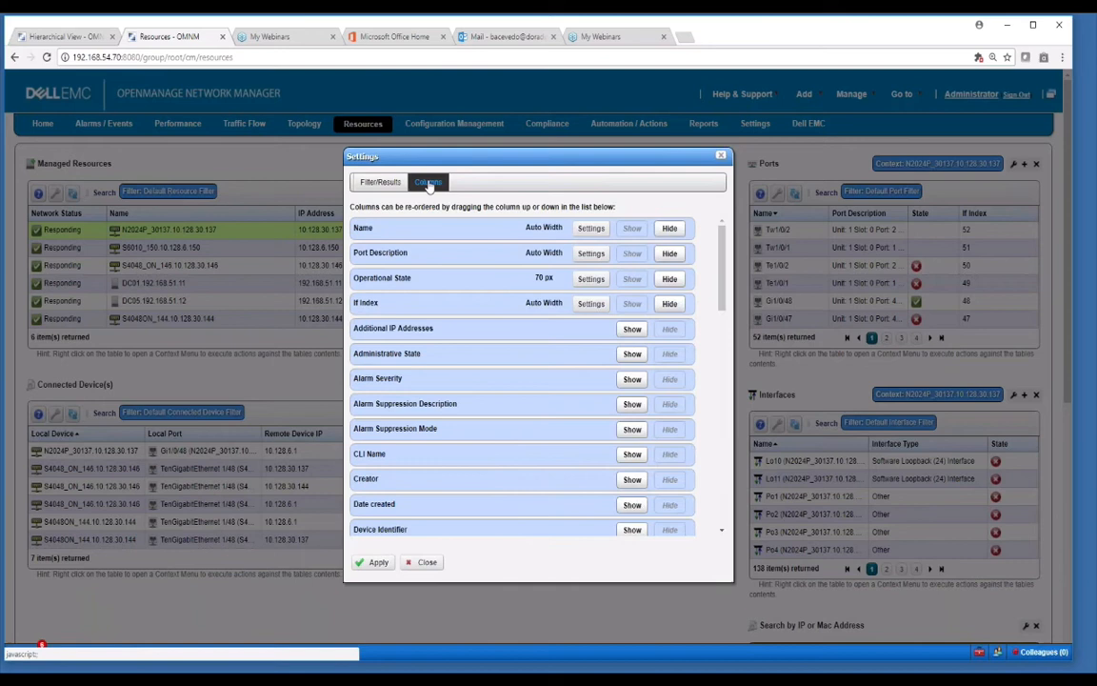
pyautogui.moveTo(371, 302)
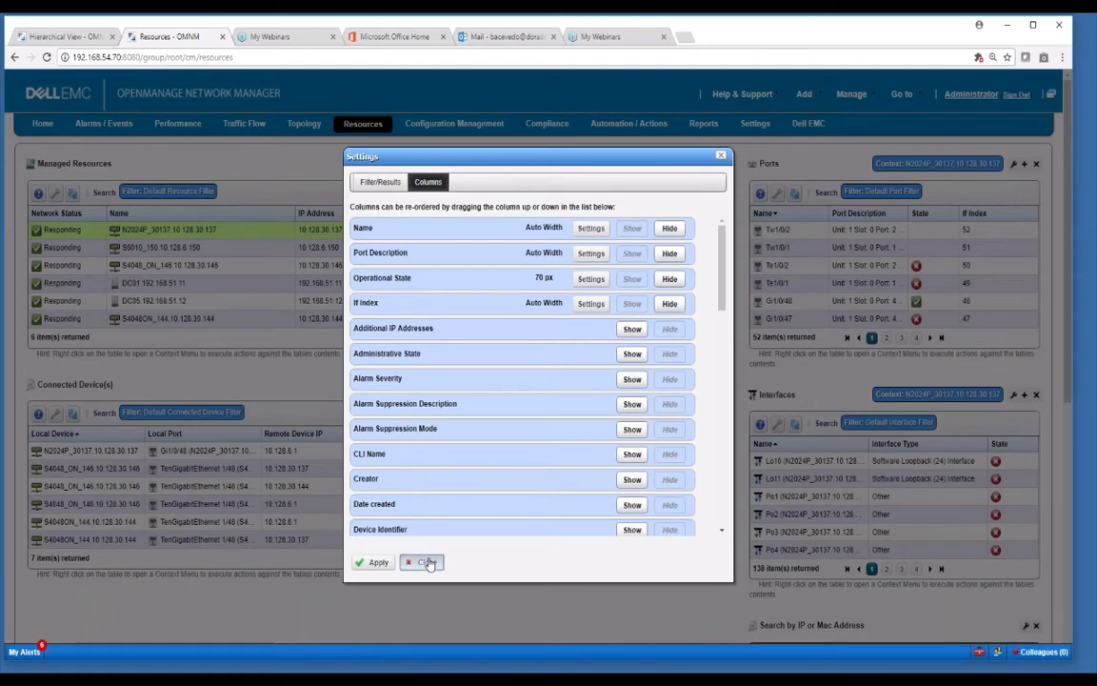
pyautogui.click(424, 562)
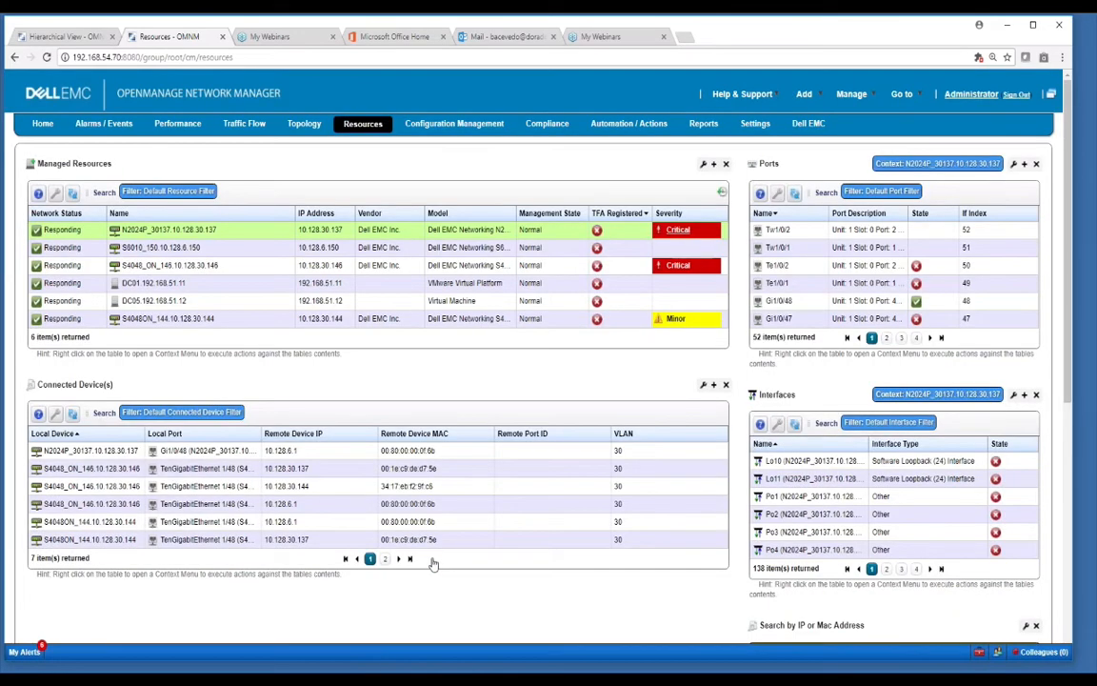
pyautogui.click(766, 212)
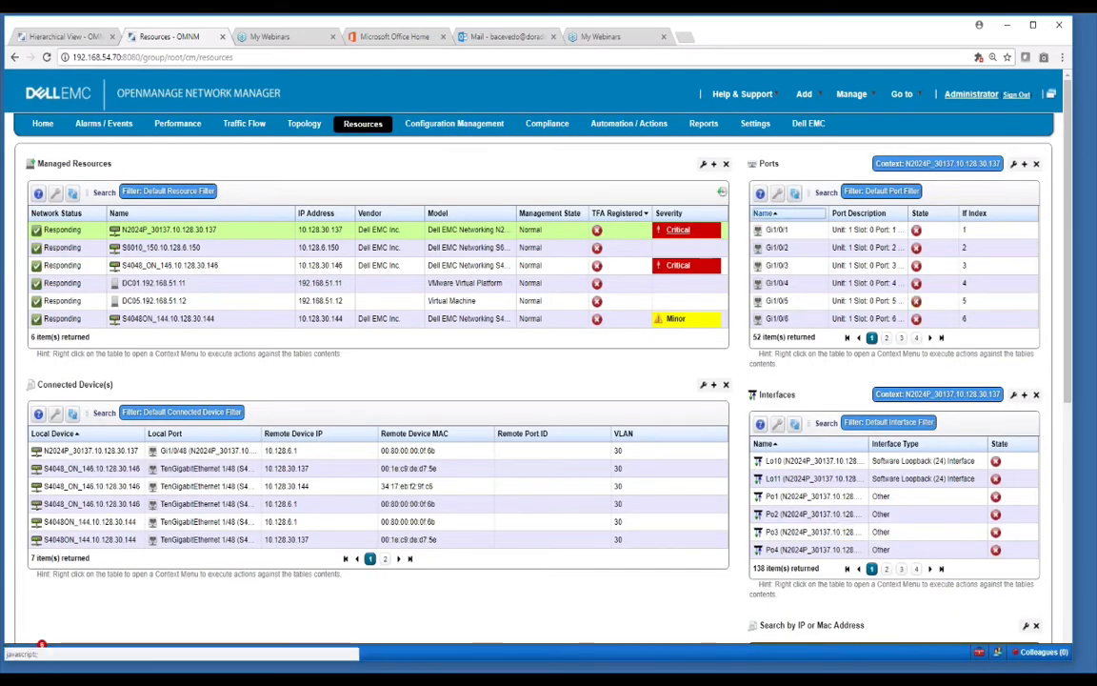
pyautogui.click(800, 265)
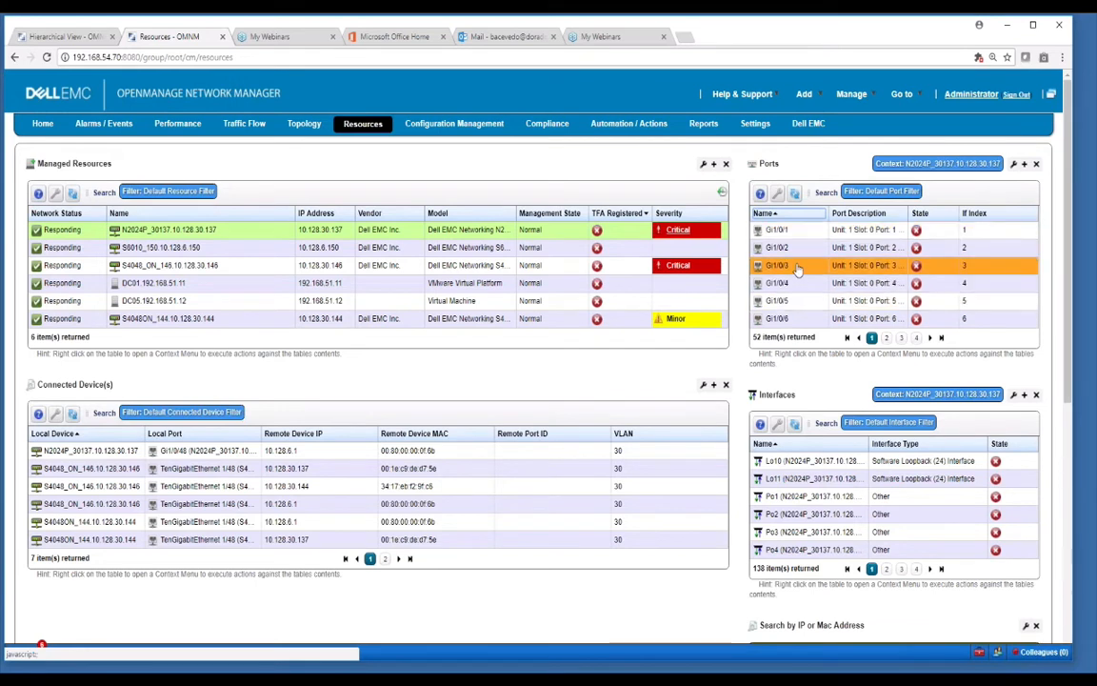
pyautogui.click(795, 318)
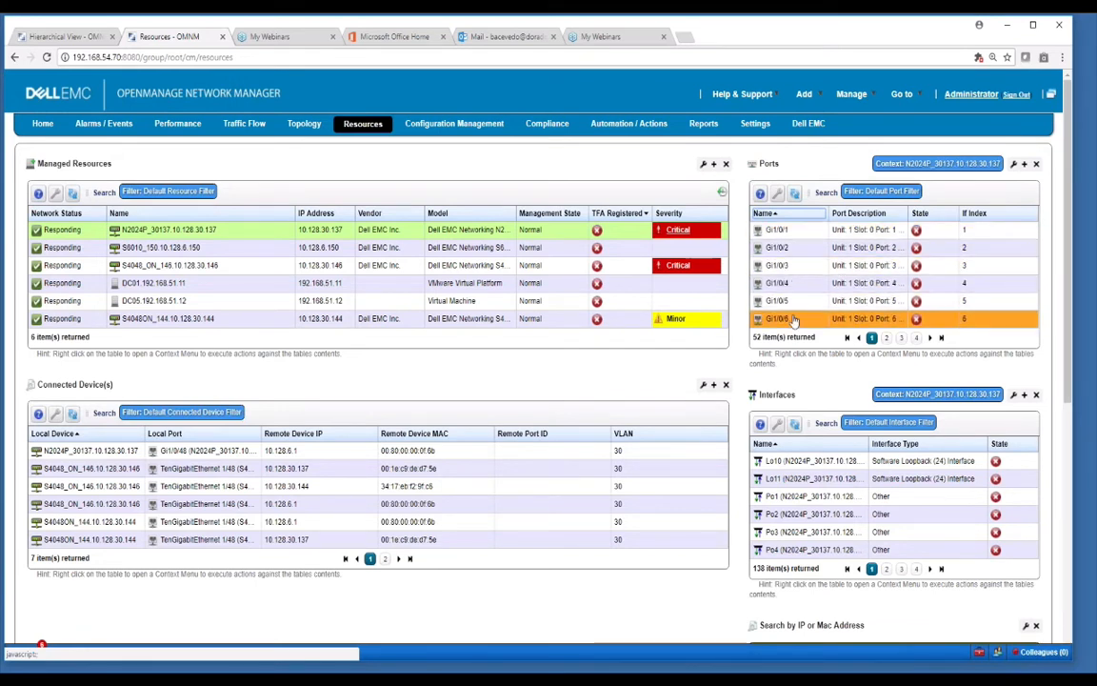
pyautogui.click(857, 264)
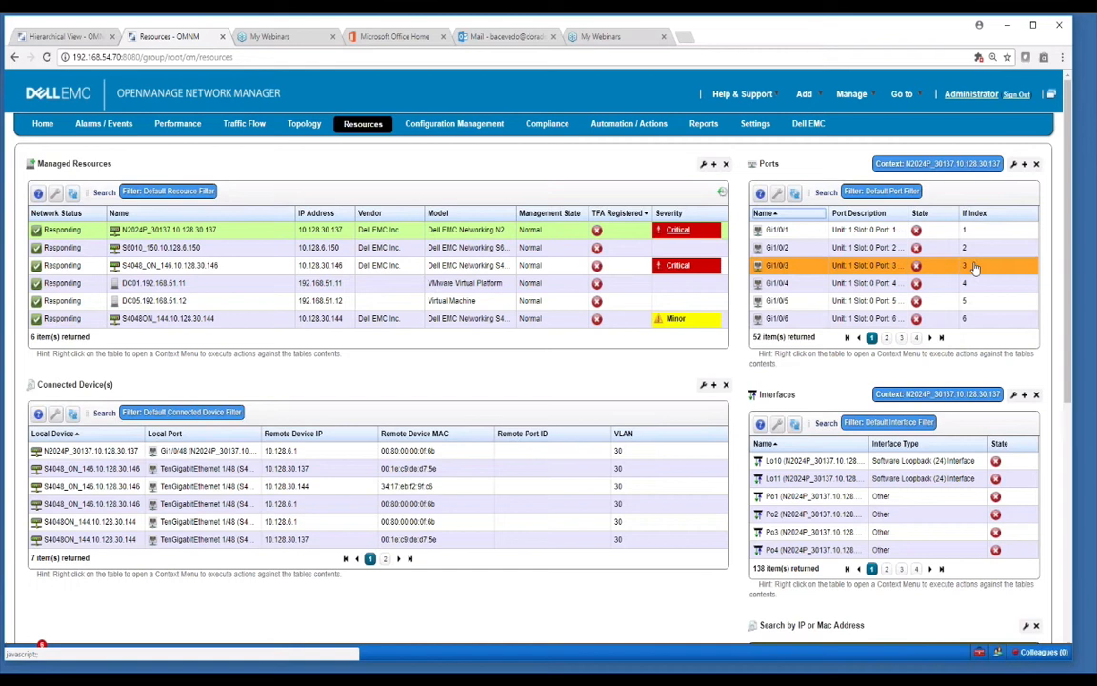
pyautogui.click(964, 318)
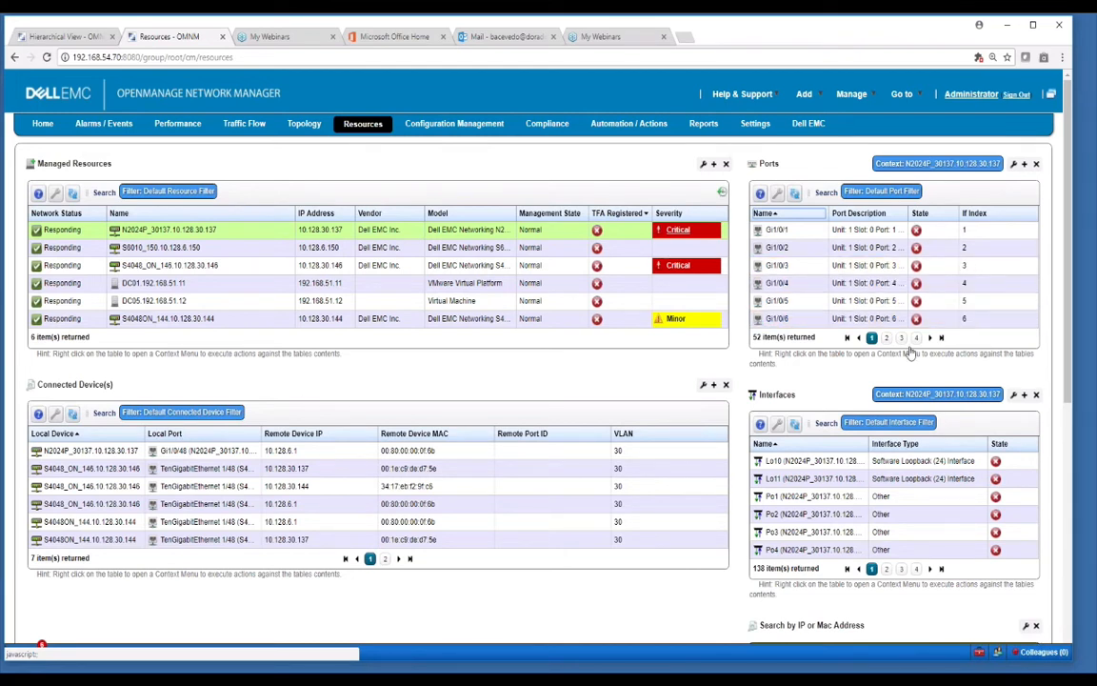
# Page through the port list to Gi1/0/25–Gi1/0/30 and select the up port Gi1/0/25.
pyautogui.click(901, 337)
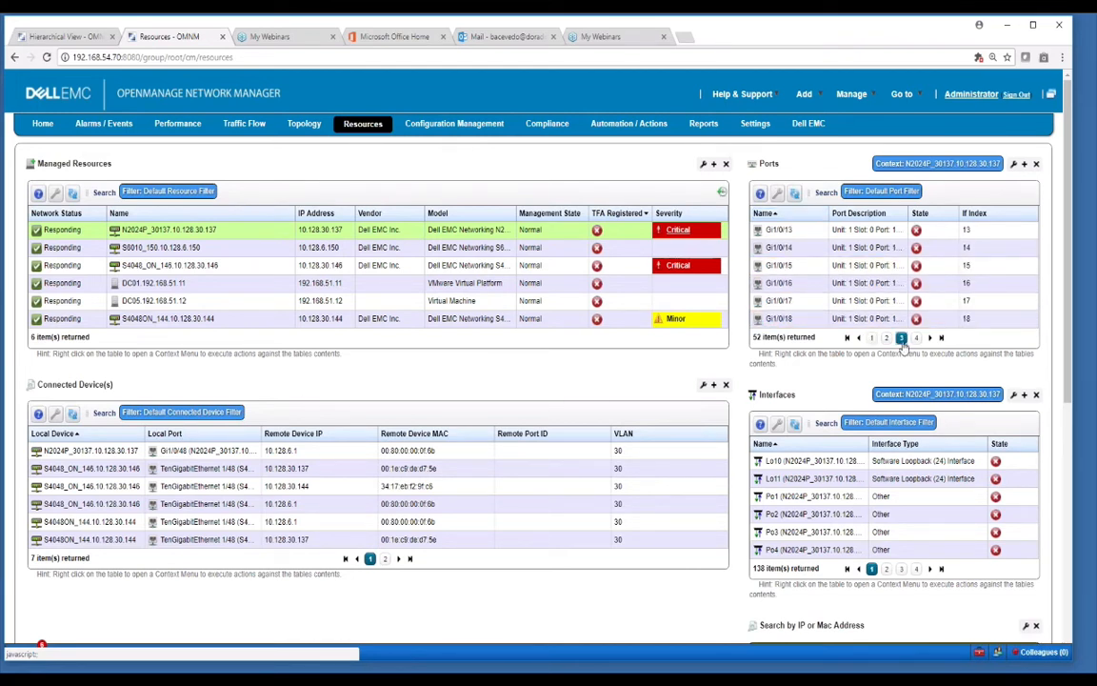
pyautogui.click(901, 337)
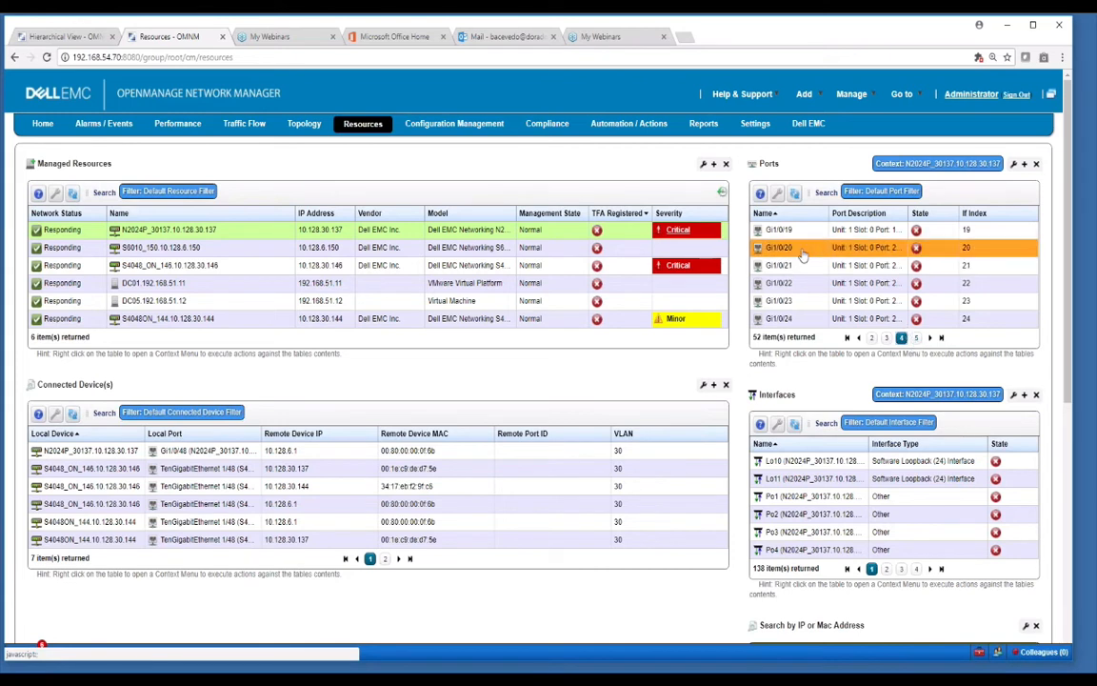
pyautogui.click(901, 337)
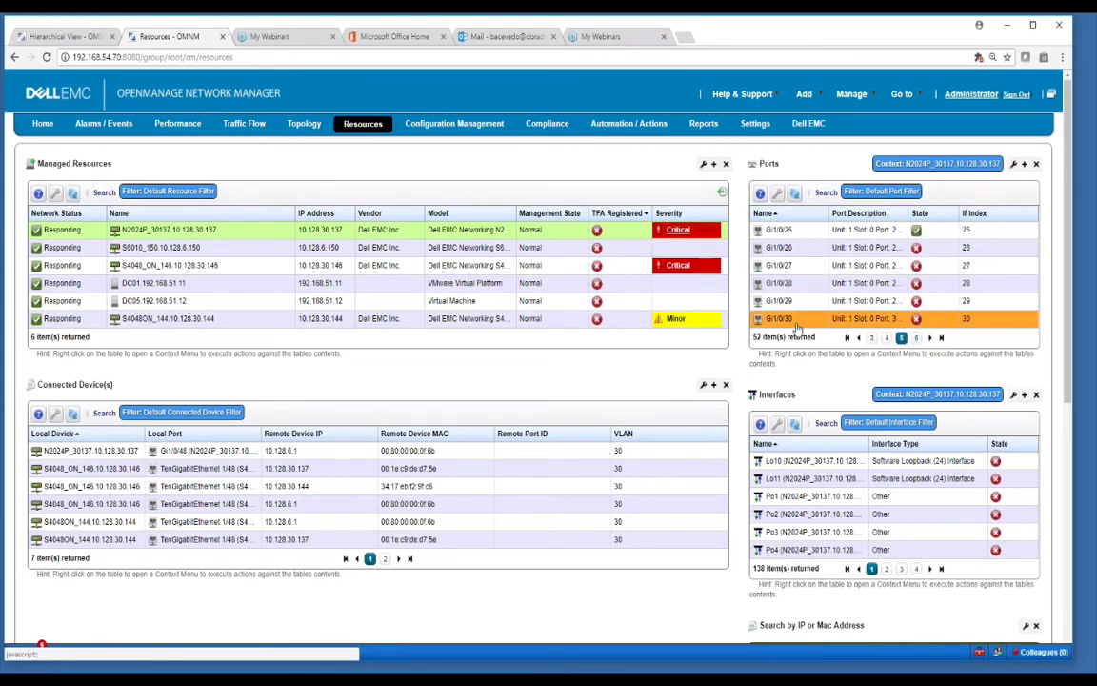
pyautogui.click(779, 229)
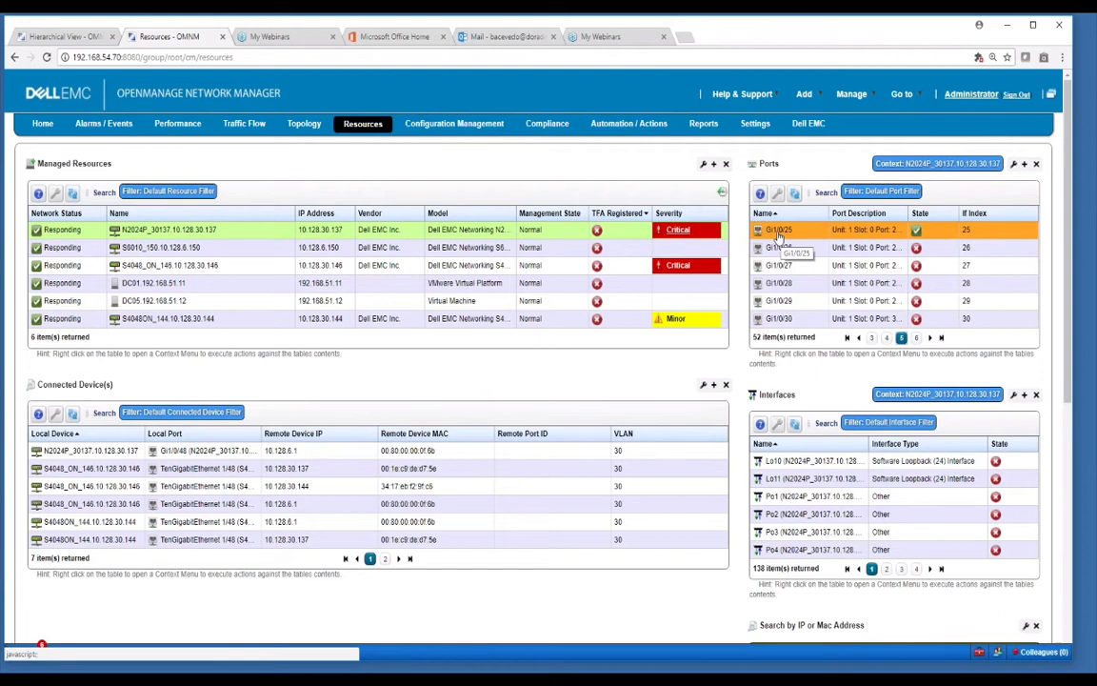
pyautogui.moveTo(785, 241)
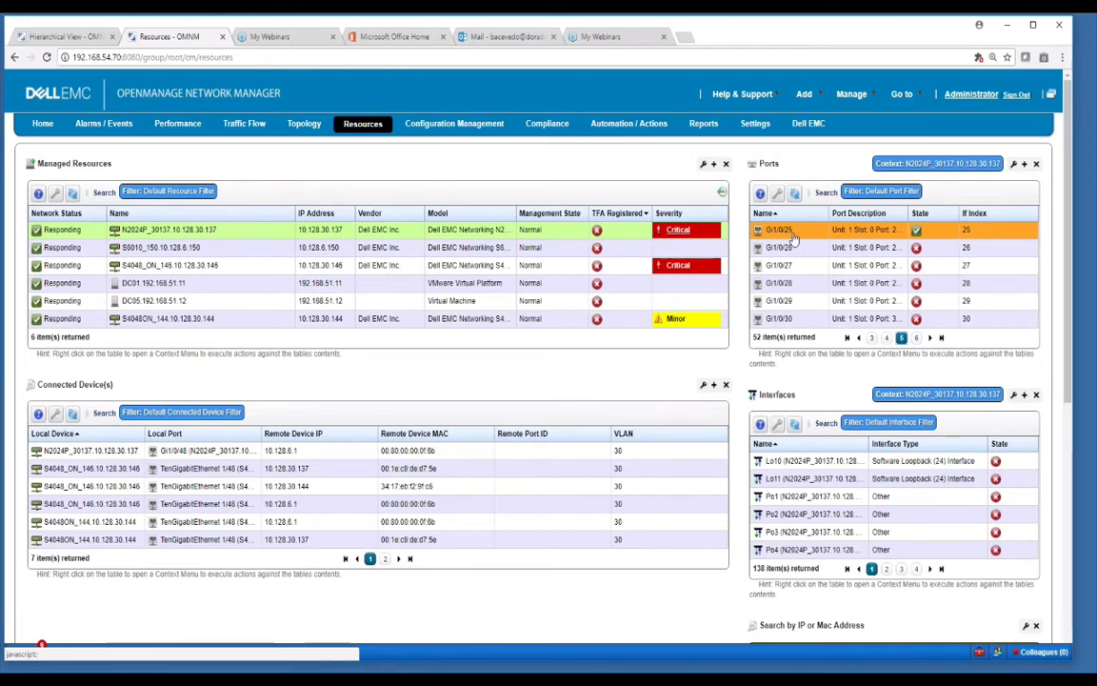
pyautogui.moveTo(986, 236)
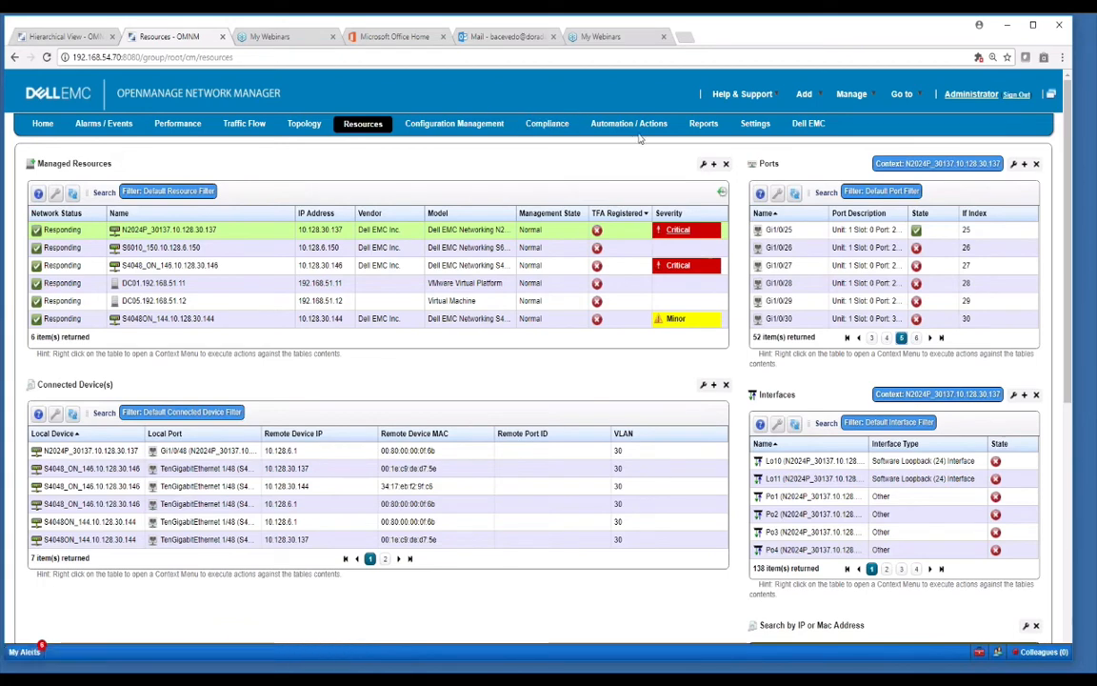
# Filter actions by 'undo' and rules by 'epr', then bring up the EPR rule's options.
pyautogui.click(628, 123)
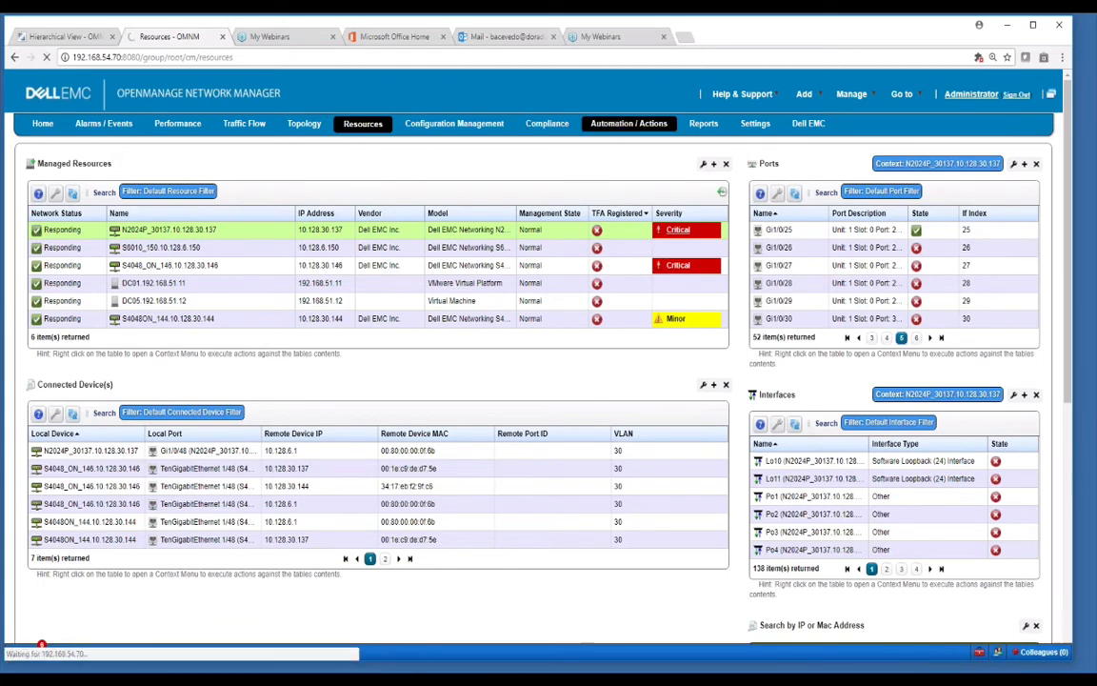
pyautogui.click(628, 123)
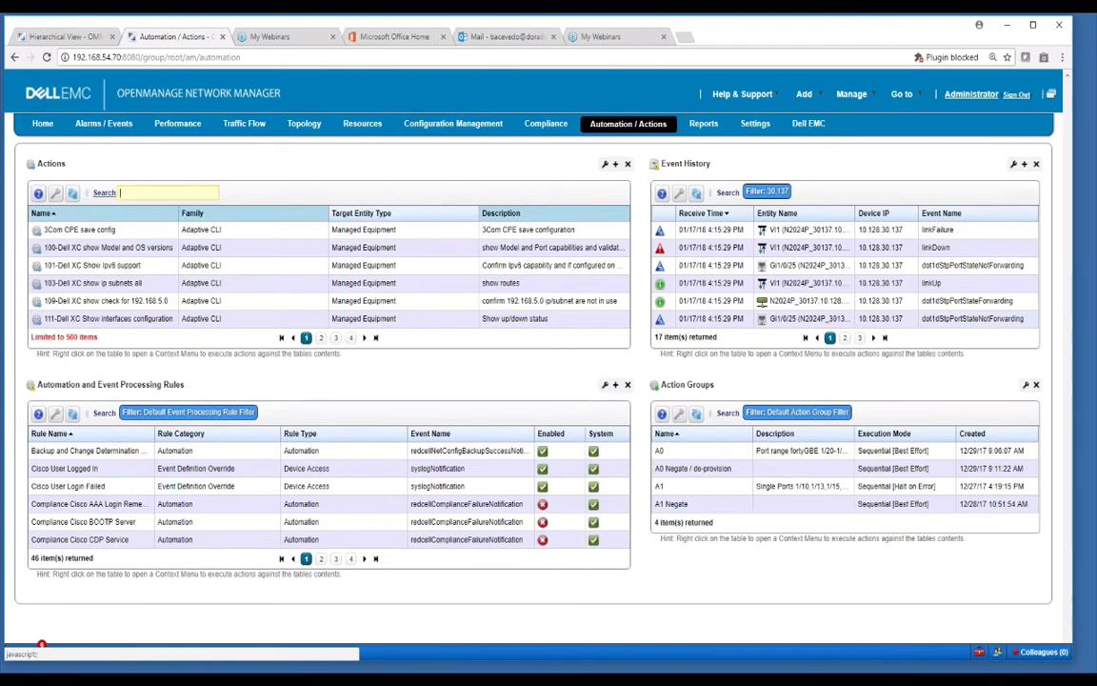
pyautogui.write('undo')
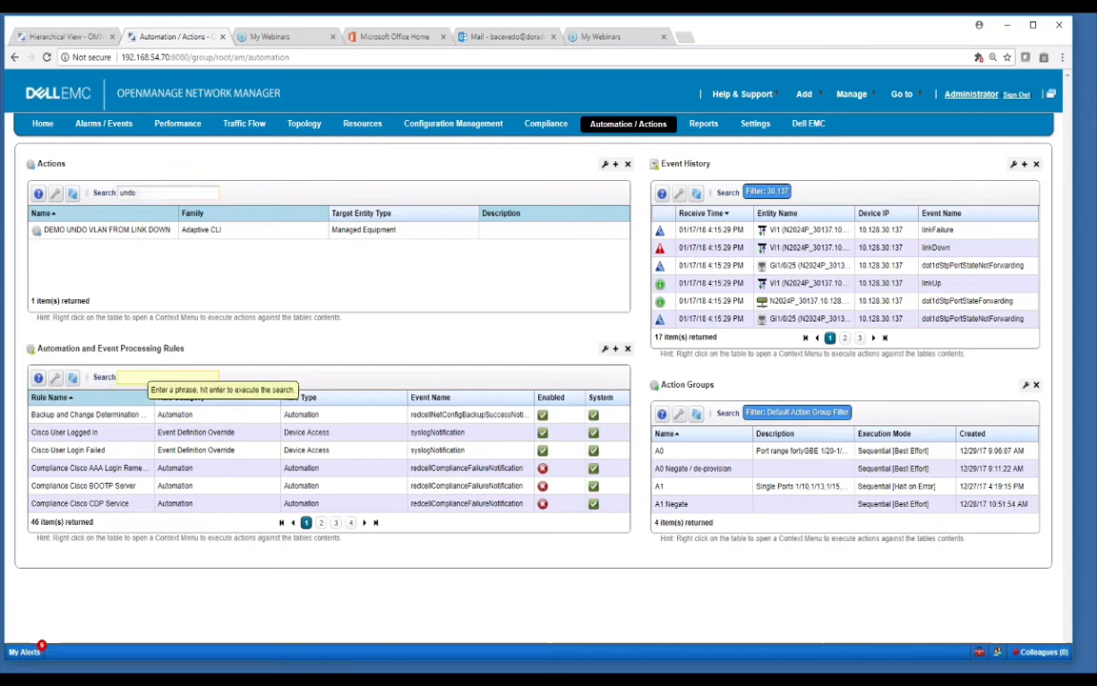
pyautogui.write('epr')
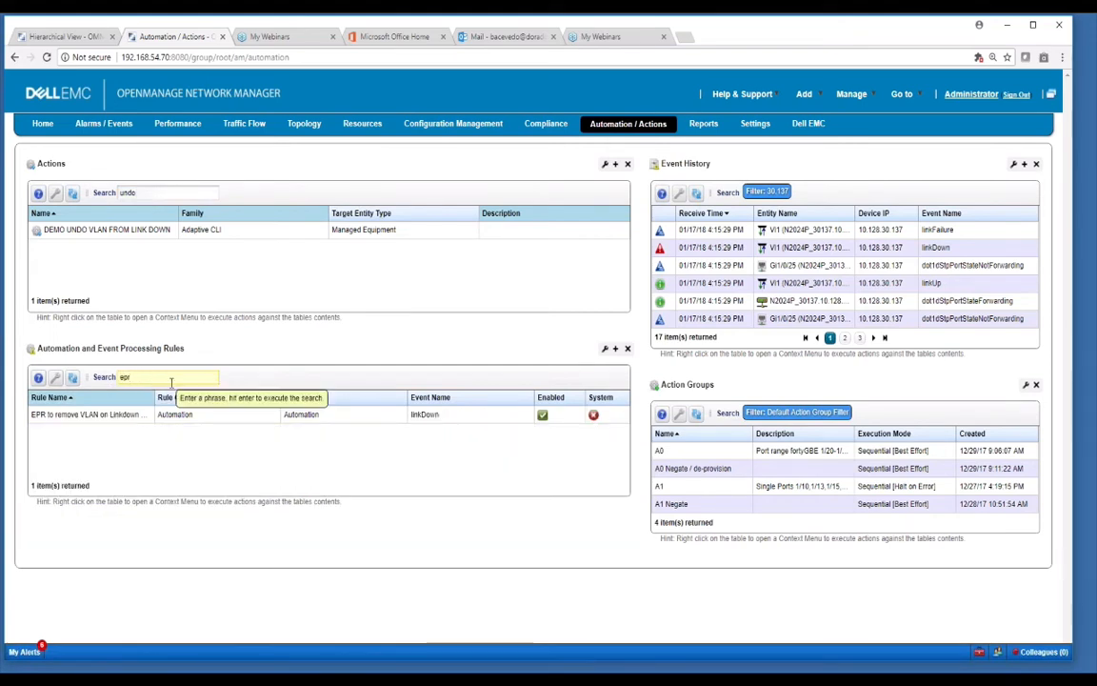
pyautogui.rightClick(86, 414)
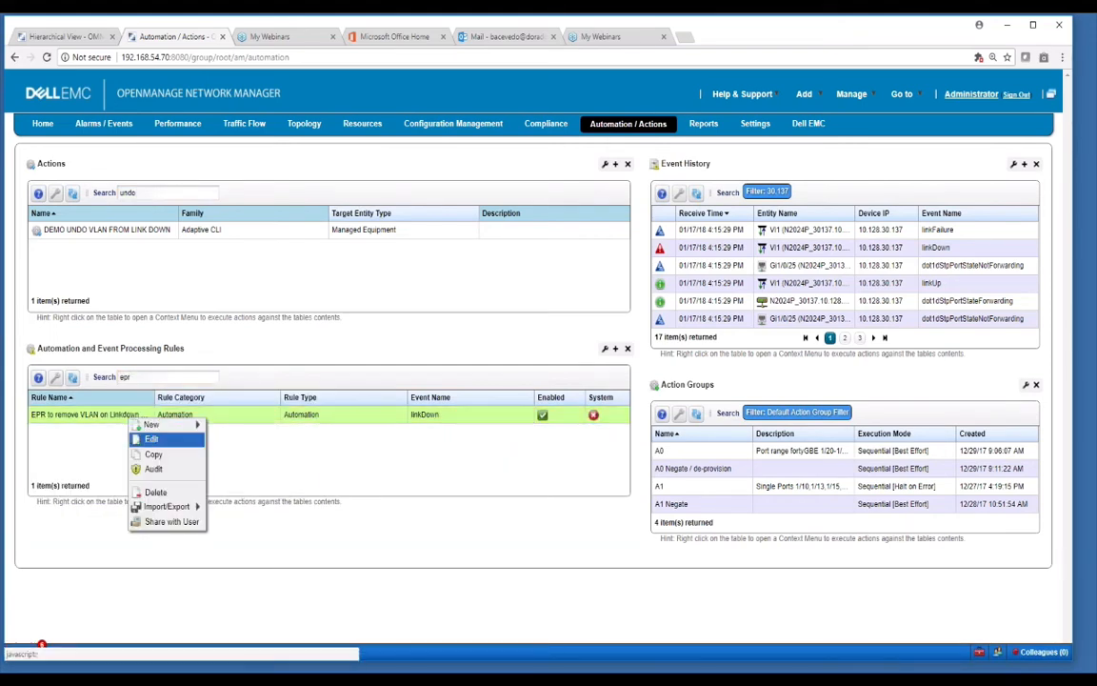
# Edit the link-down VLAN removal rule and view its attached DEMO UNDO VLAN FROM LINK DOWN action.
pyautogui.click(151, 438)
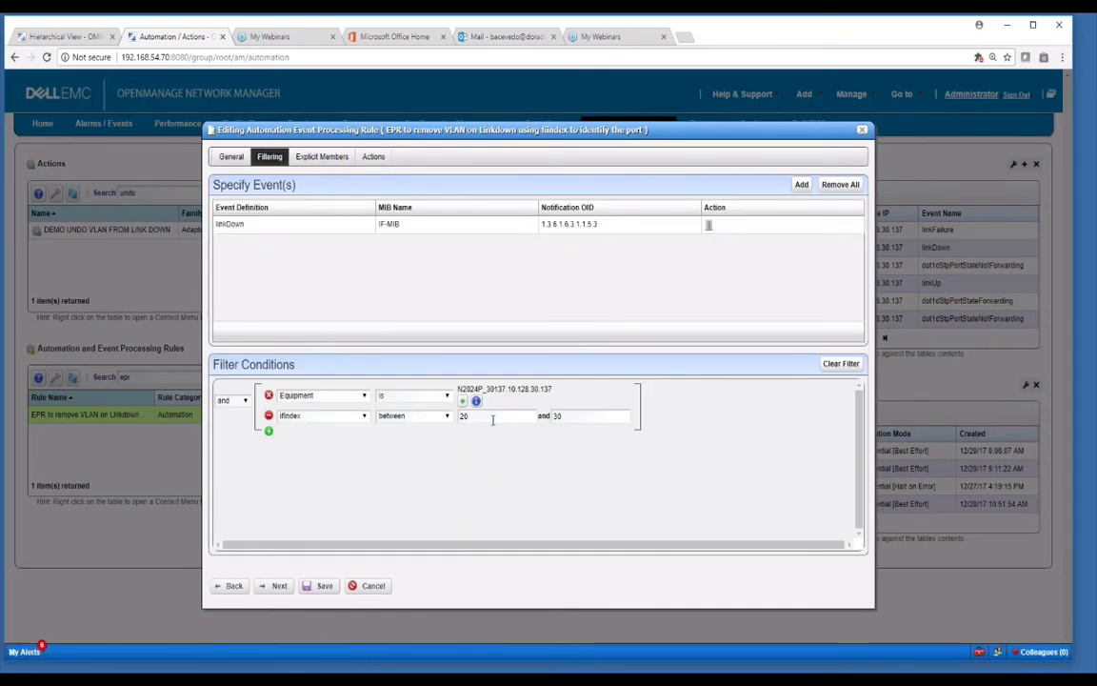
pyautogui.moveTo(577, 417)
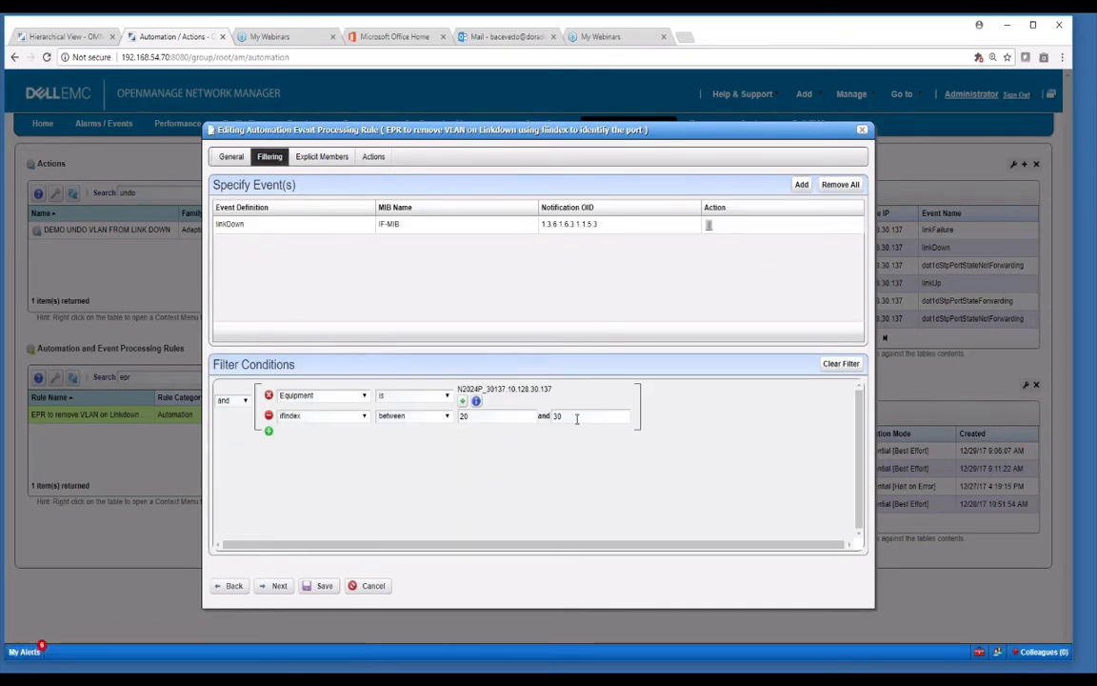
pyautogui.moveTo(331, 397)
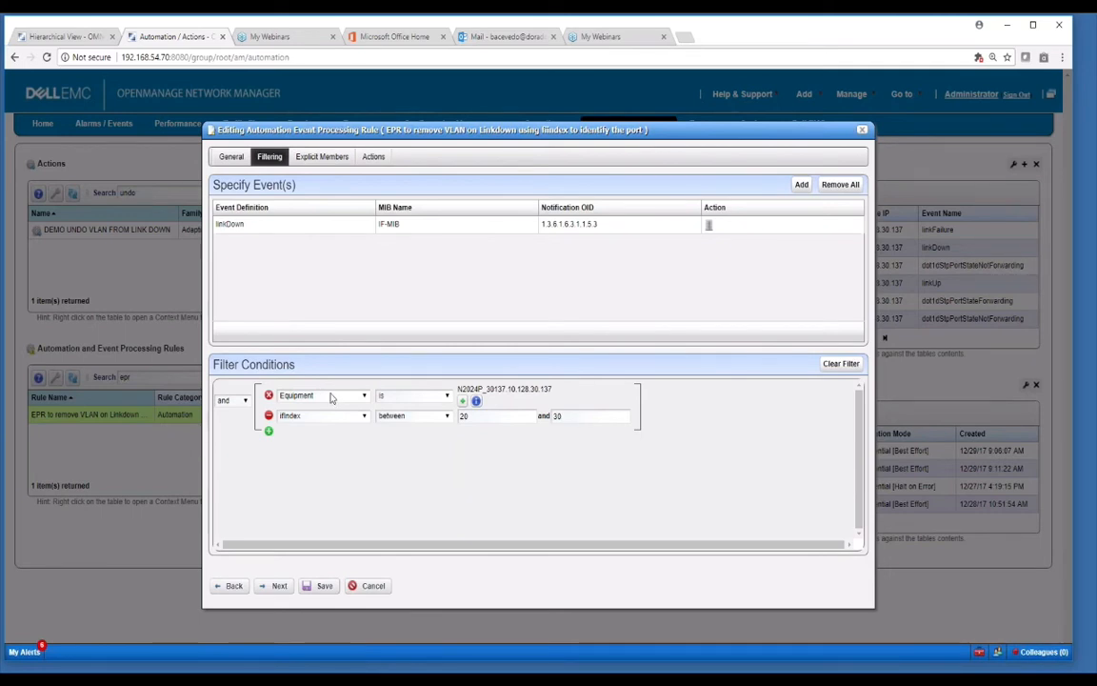
pyautogui.moveTo(361, 429)
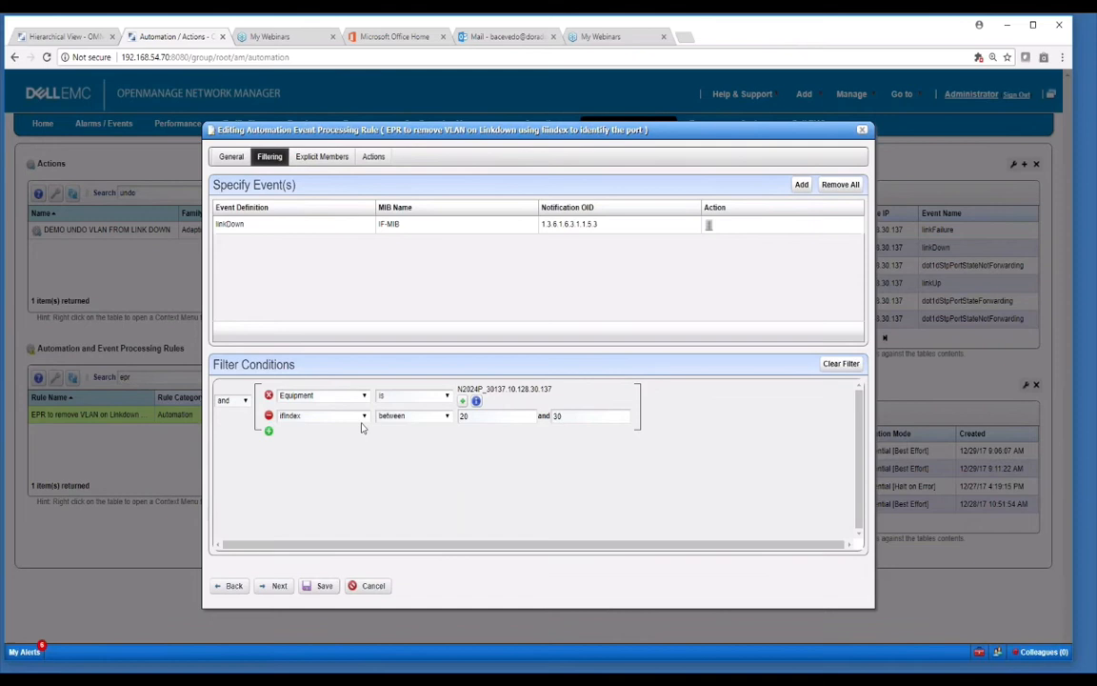
pyautogui.moveTo(449, 309)
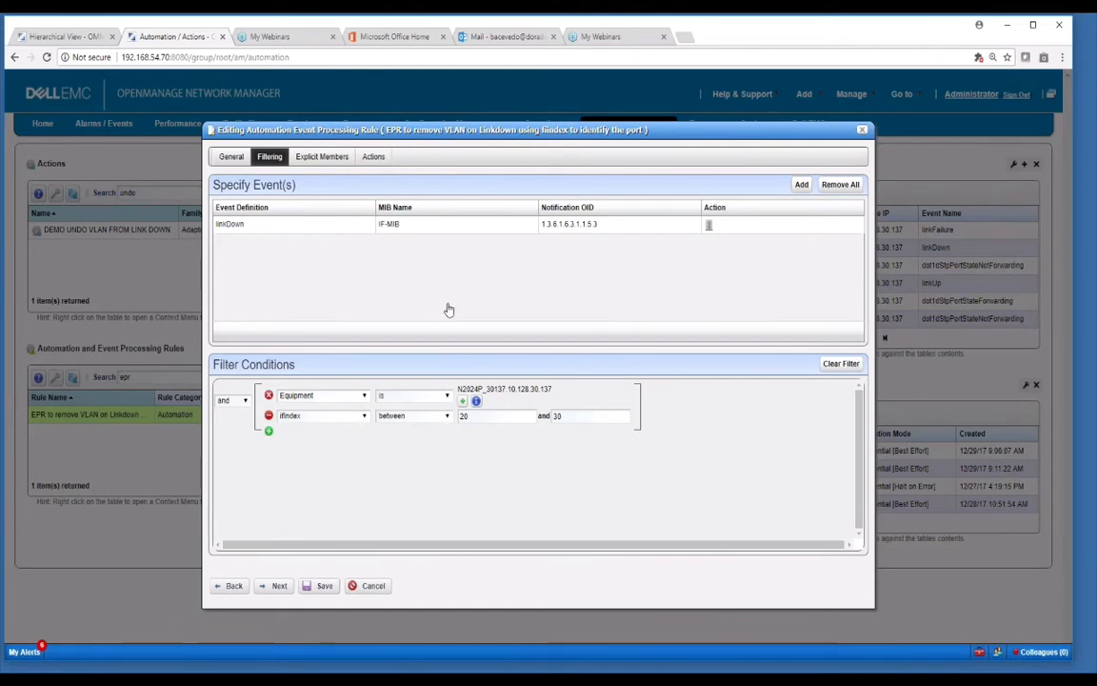
pyautogui.click(372, 156)
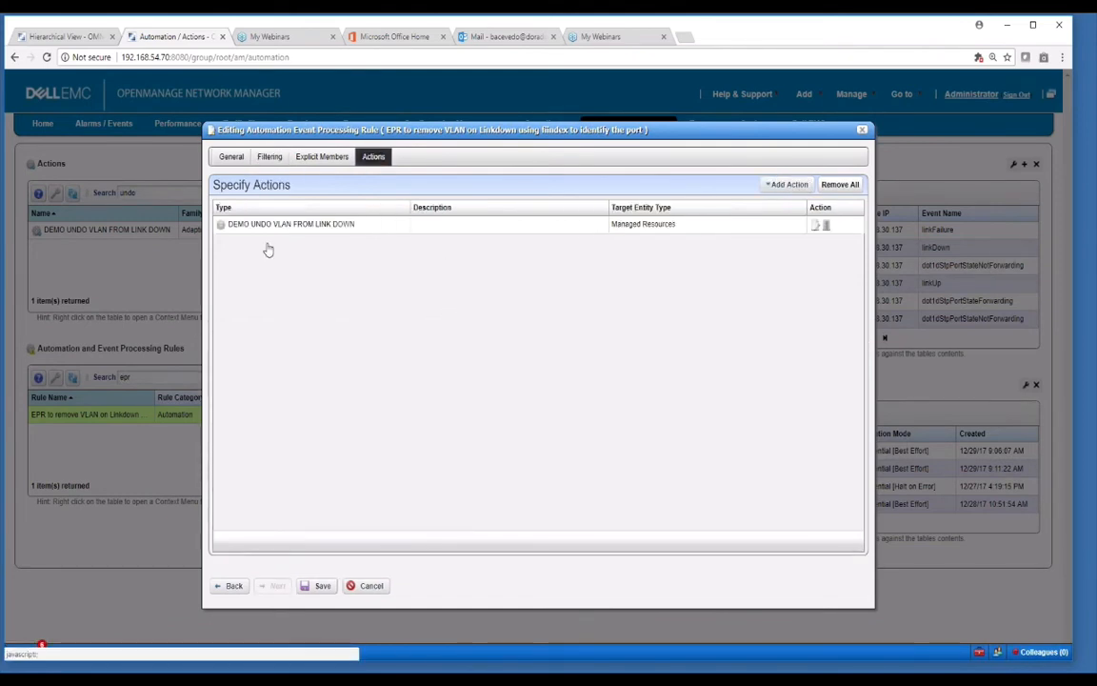
pyautogui.moveTo(257, 229)
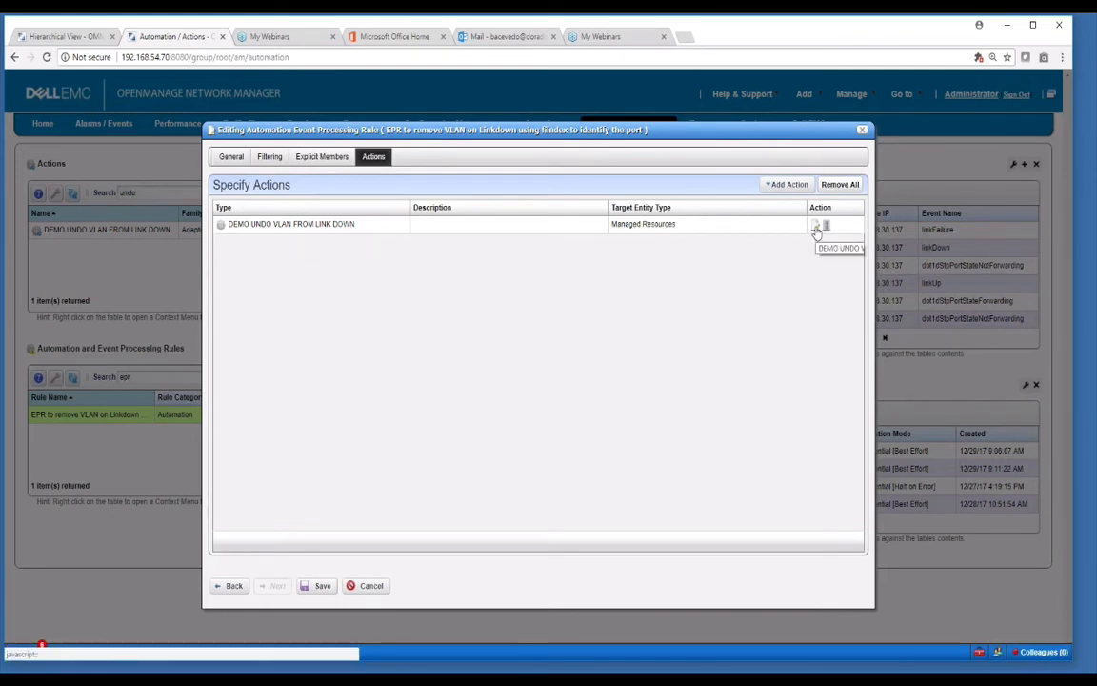
pyautogui.click(816, 226)
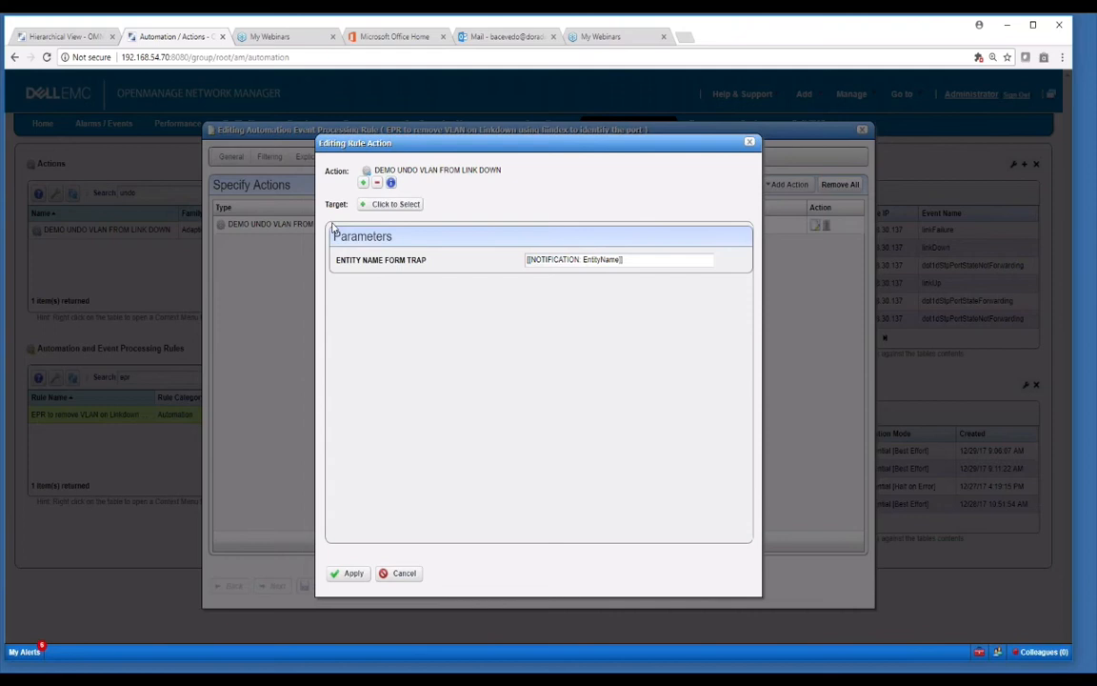
pyautogui.moveTo(479, 201)
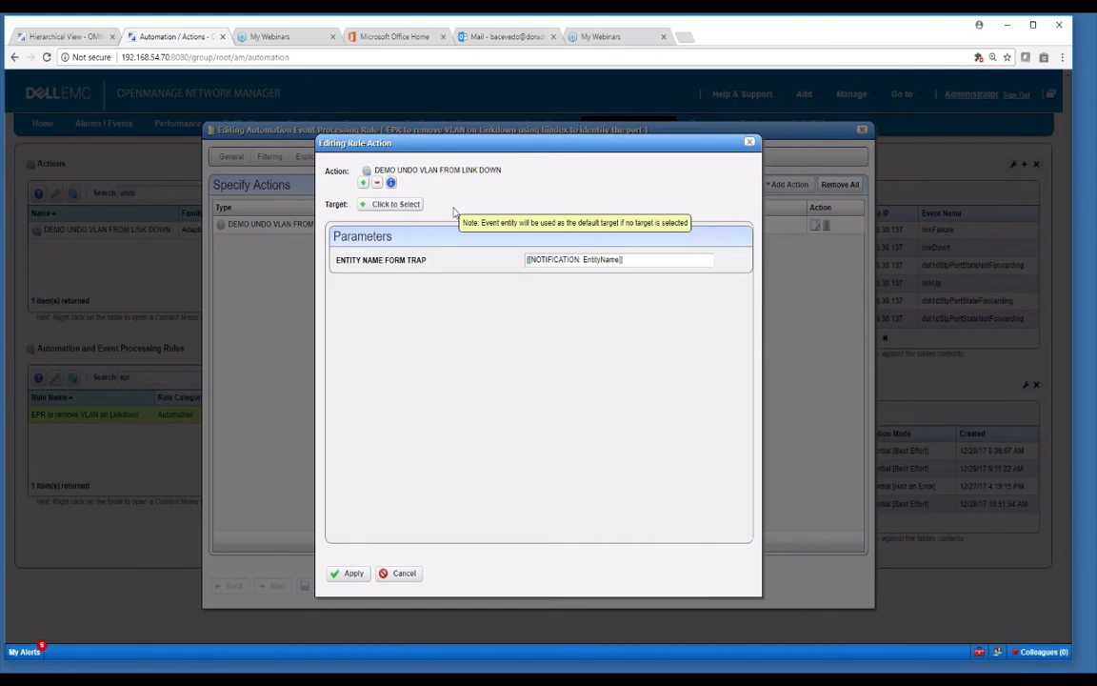
pyautogui.moveTo(484, 385)
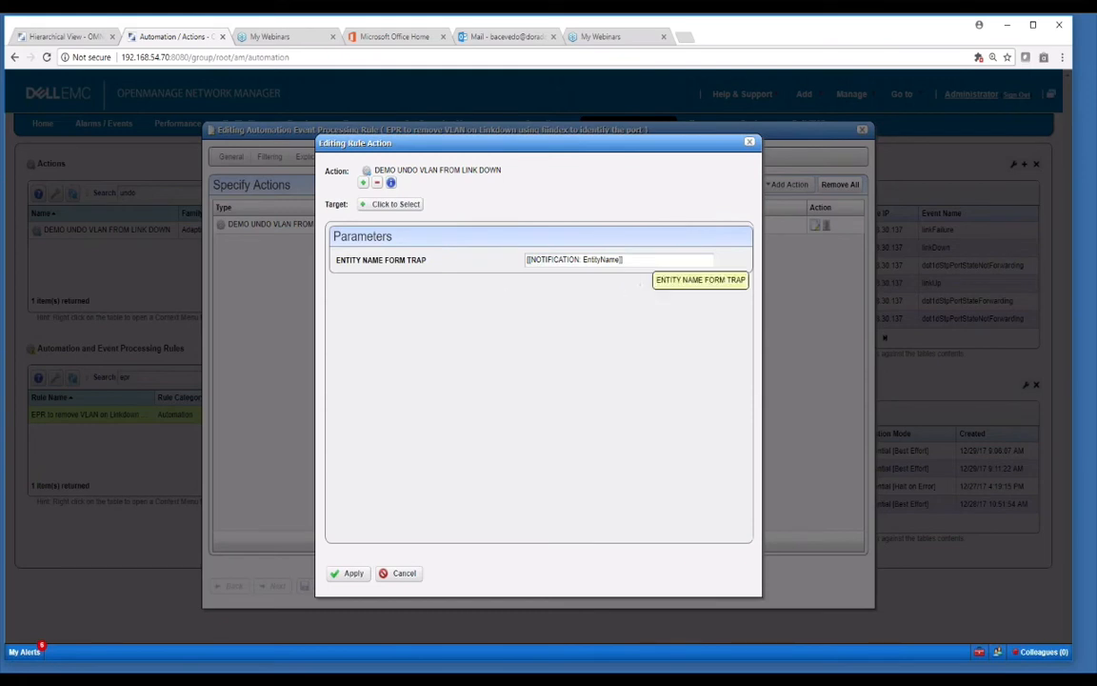
pyautogui.click(619, 259)
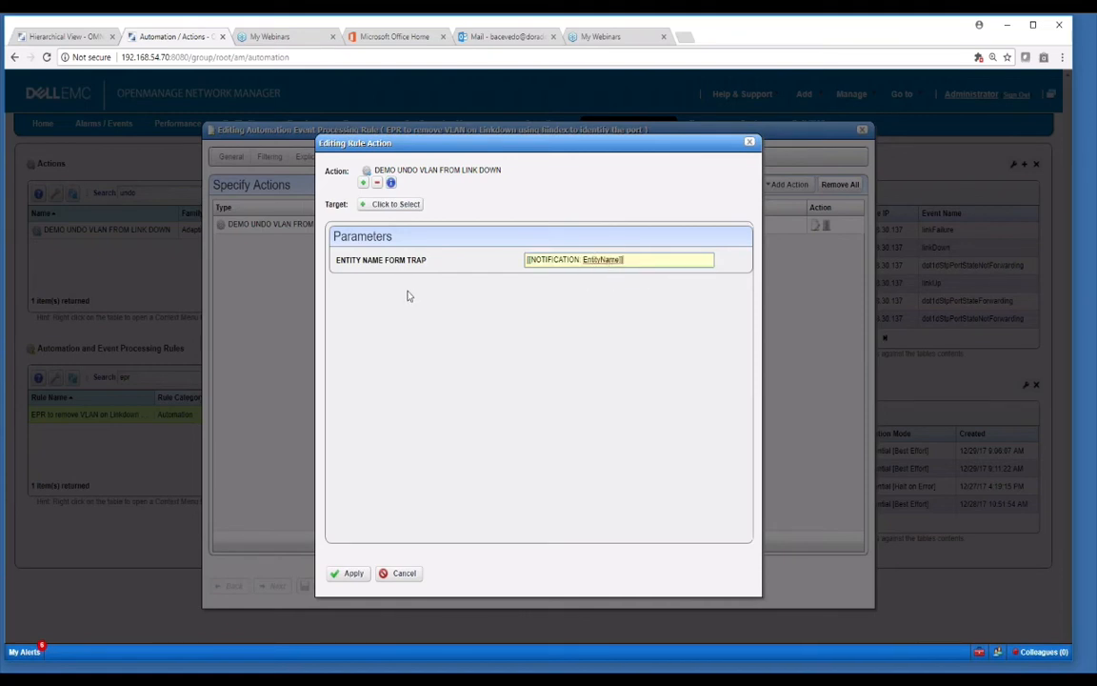
pyautogui.tripleClick(619, 259)
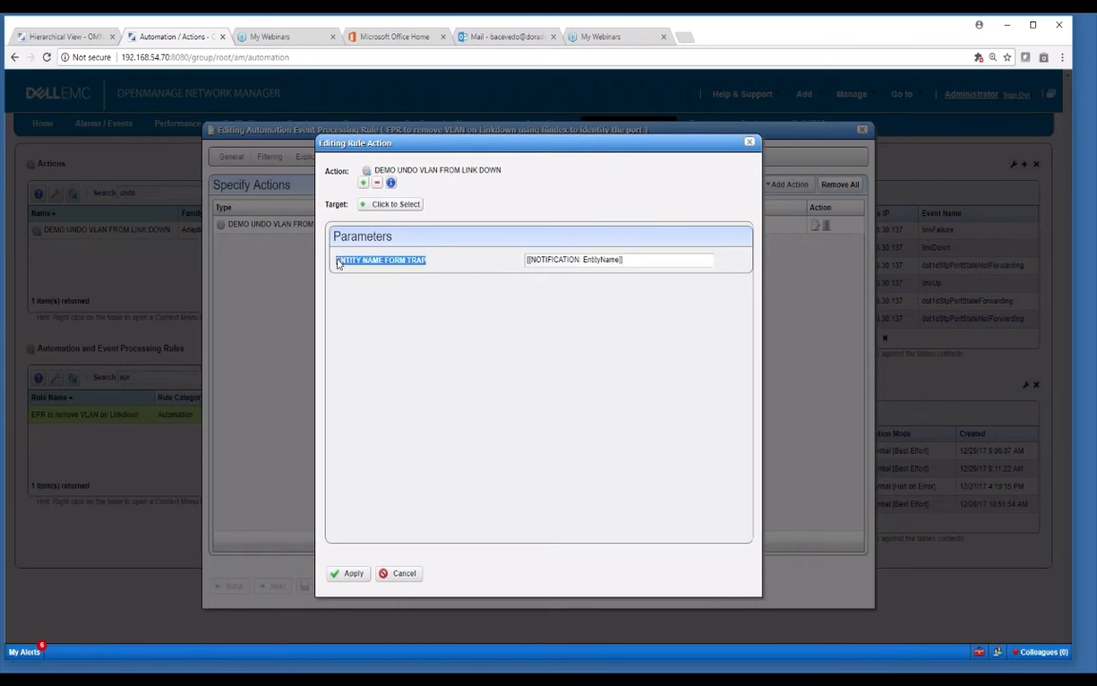
pyautogui.moveTo(458, 171)
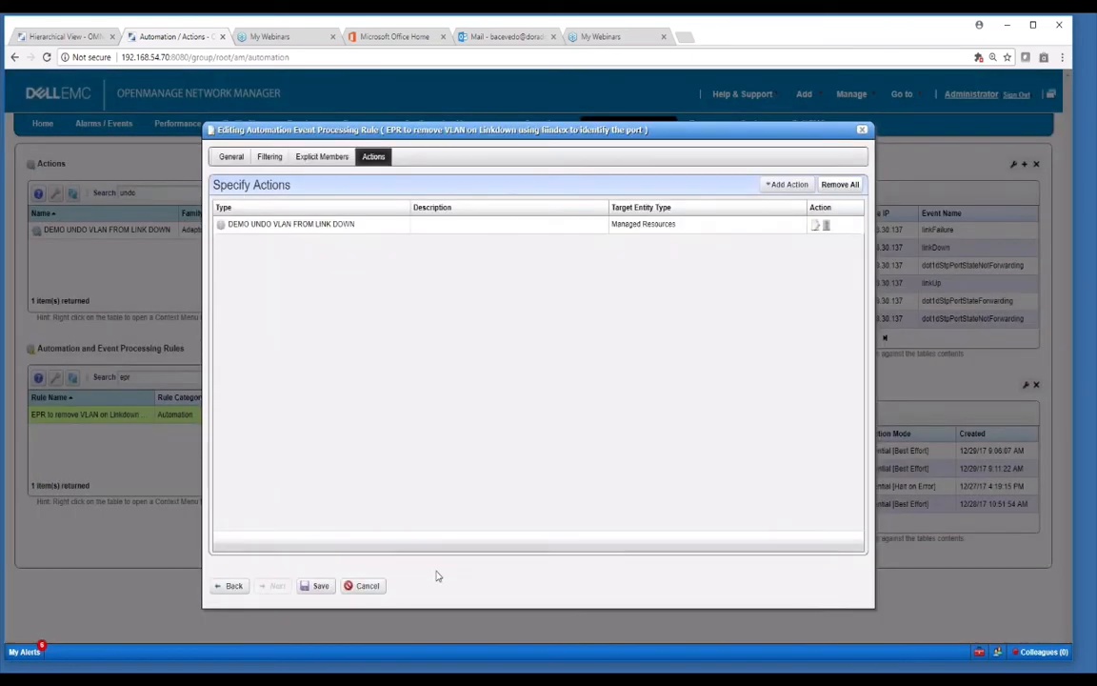
pyautogui.moveTo(372, 235)
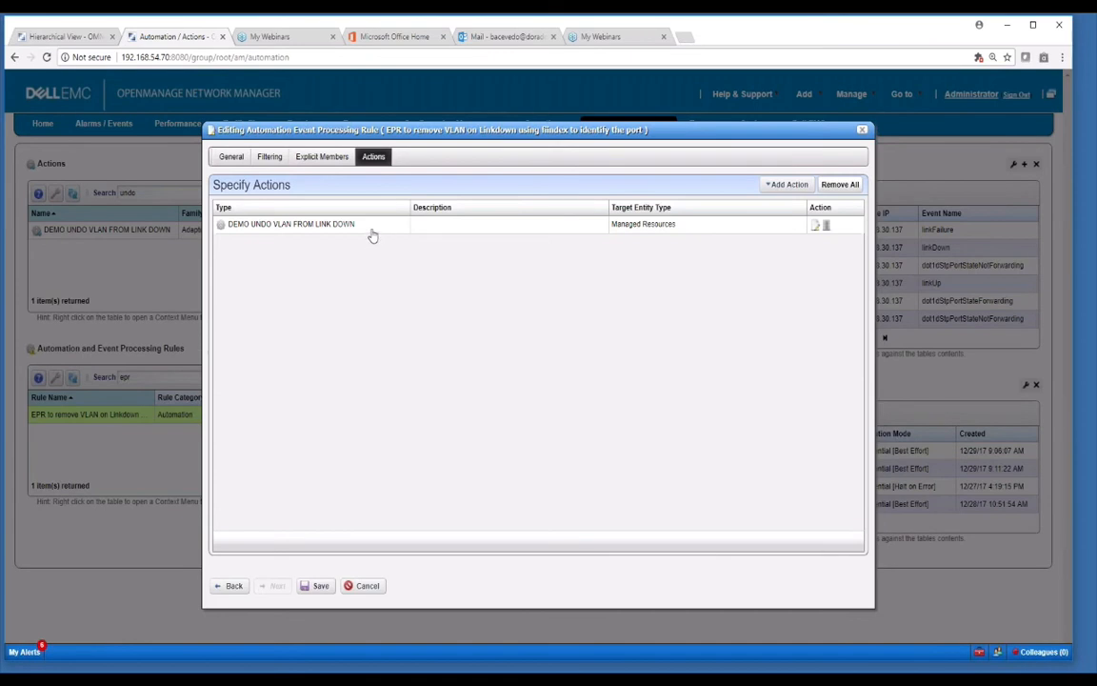
pyautogui.moveTo(813, 234)
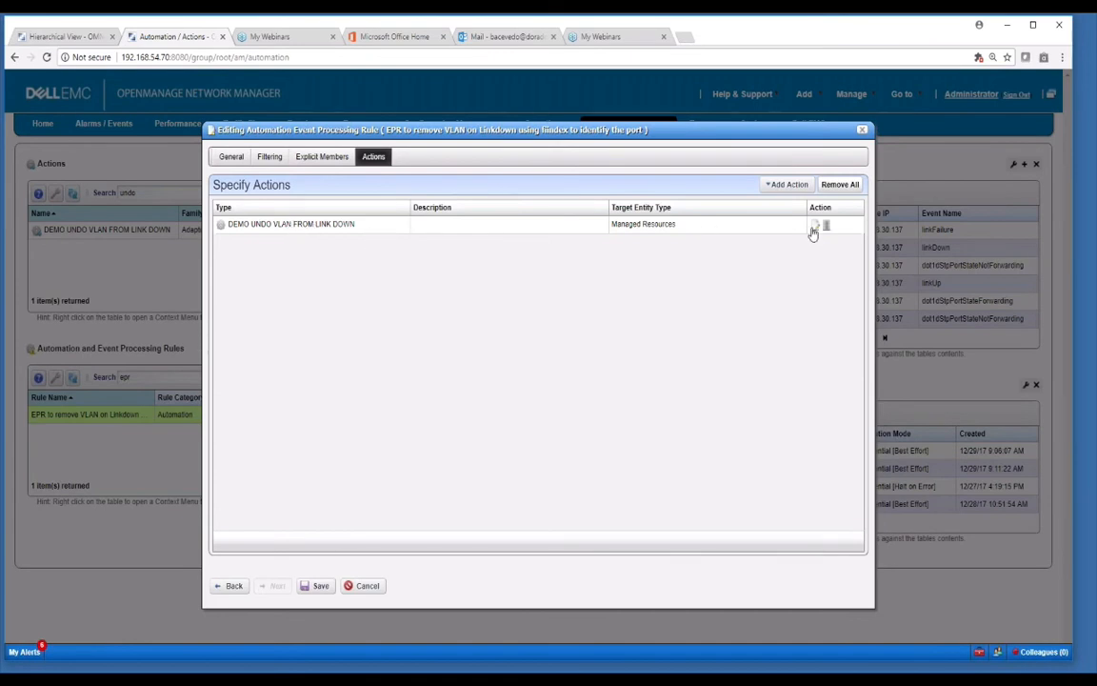
# Reopen the undo-VLAN action's rule parameters, then cancel out of both rule dialogs.
pyautogui.click(815, 225)
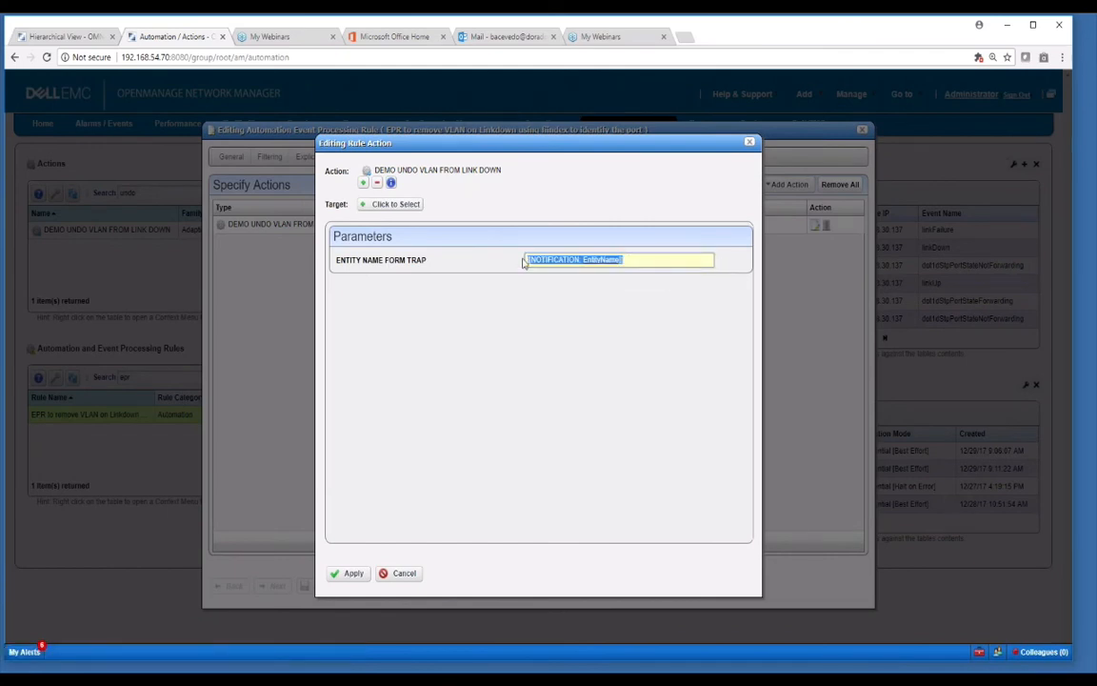
pyautogui.moveTo(539, 309)
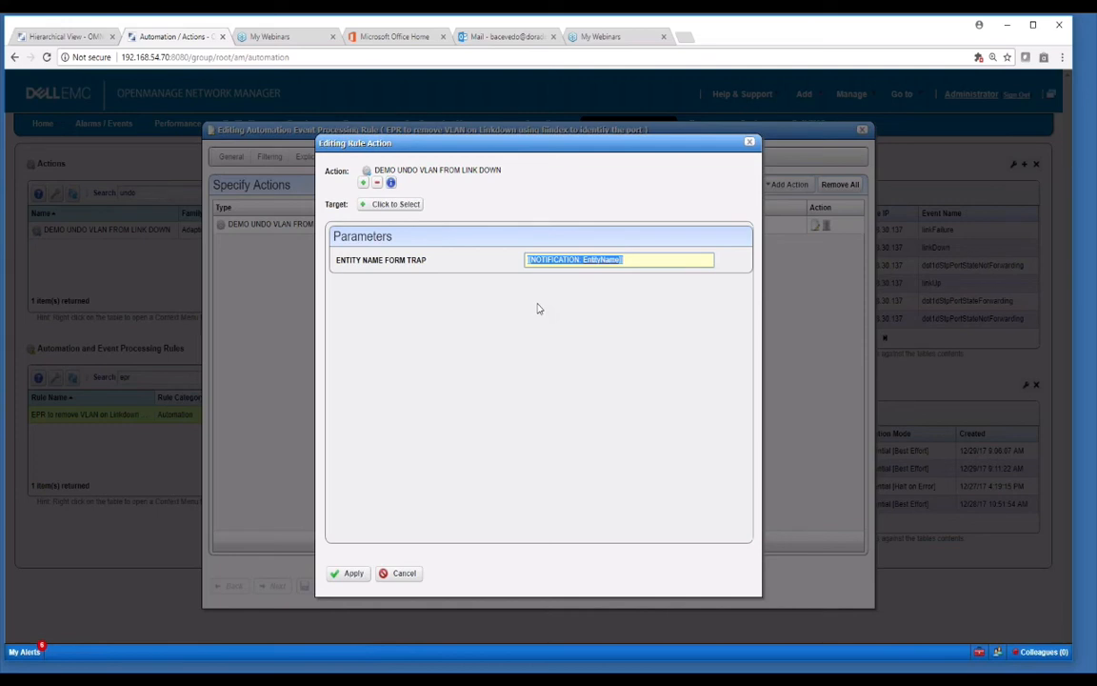
pyautogui.moveTo(474, 483)
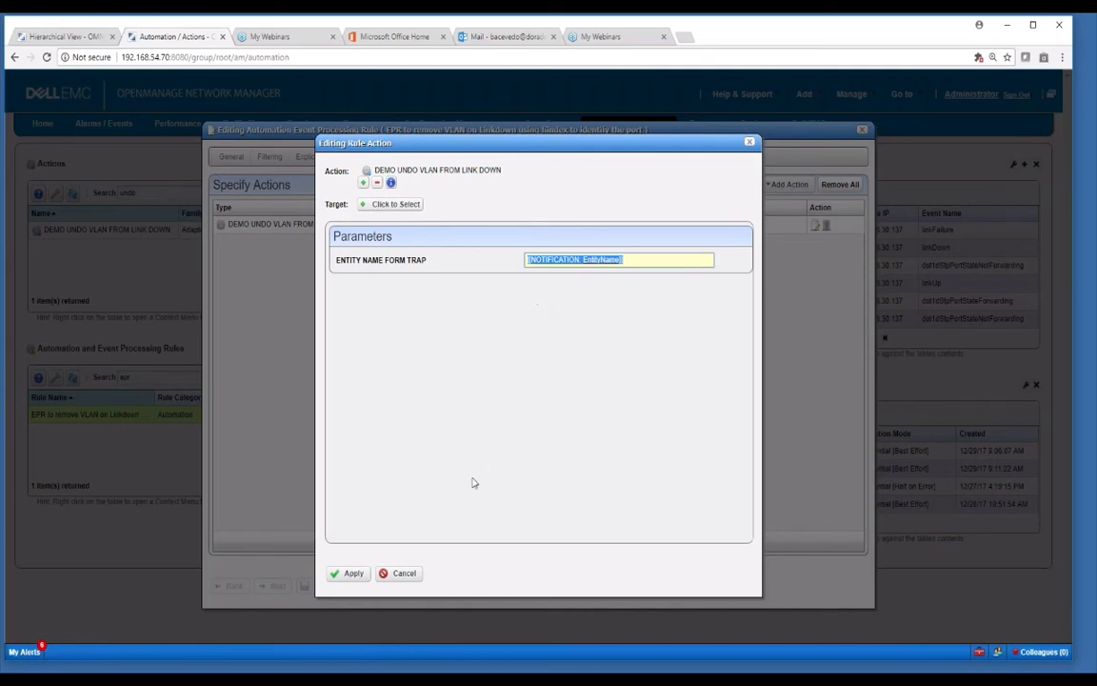
pyautogui.click(347, 572)
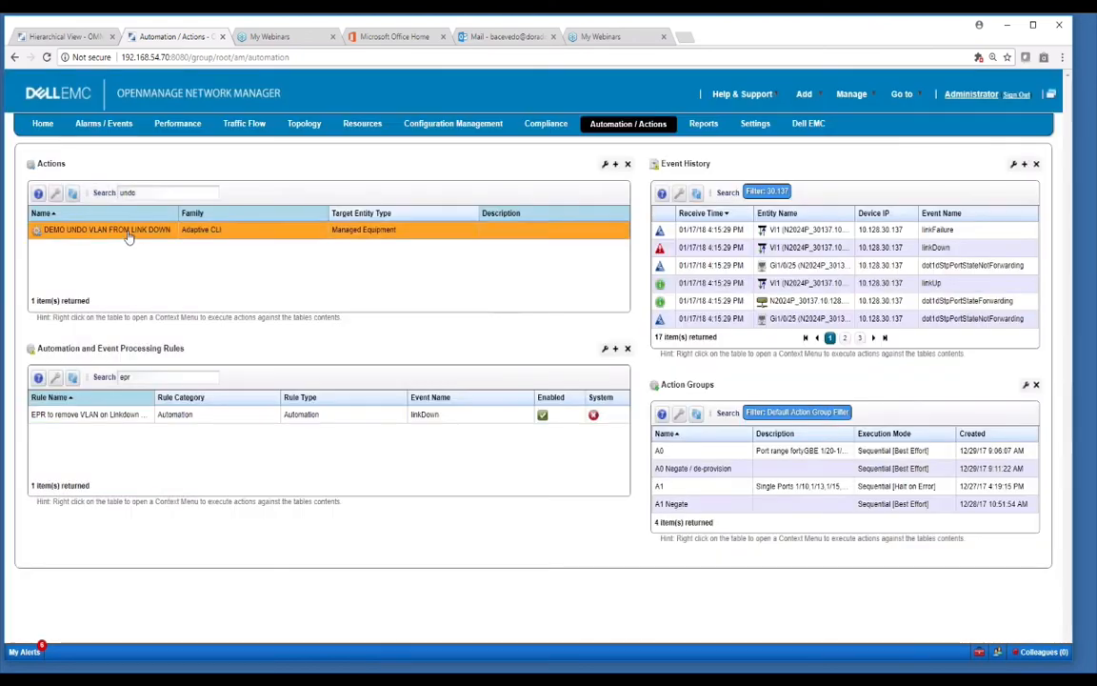
# Open DEMO UNDO VLAN FROM LINK DOWN's Script 2 and highlight its interface variable.
pyautogui.doubleClick(105, 230)
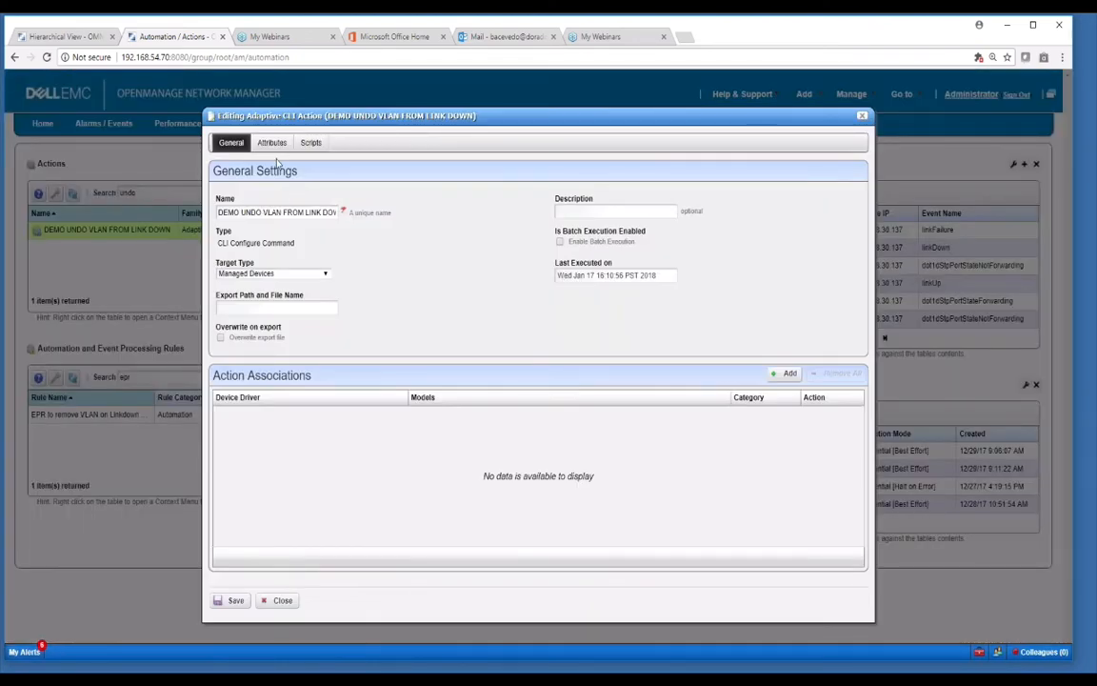
pyautogui.click(272, 142)
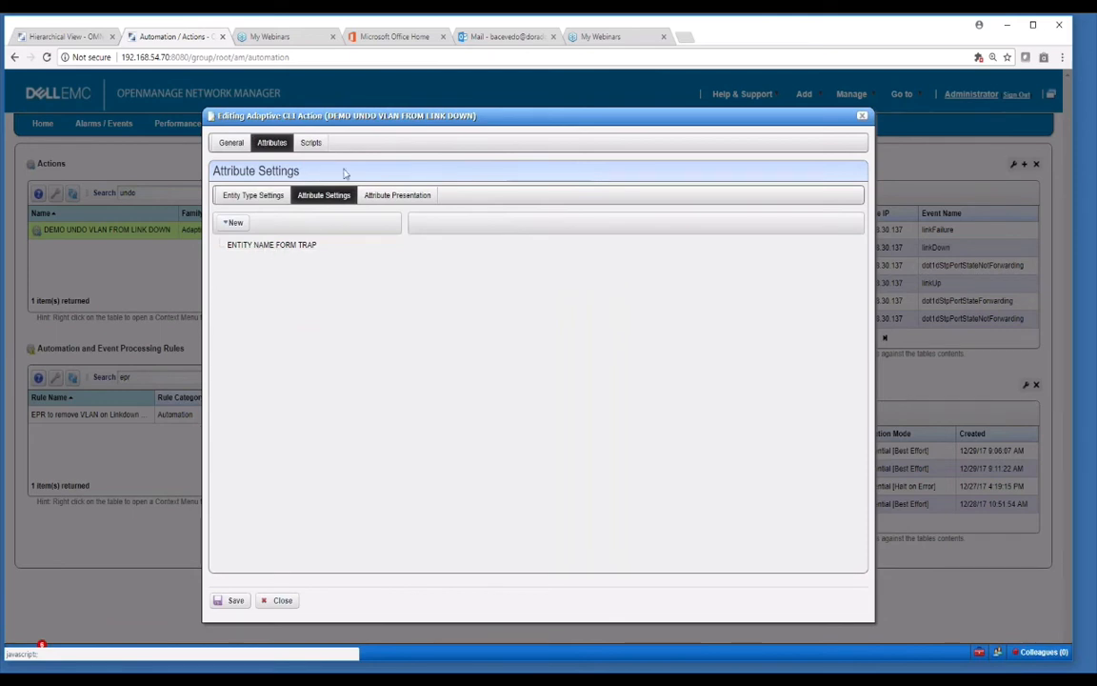
pyautogui.click(310, 142)
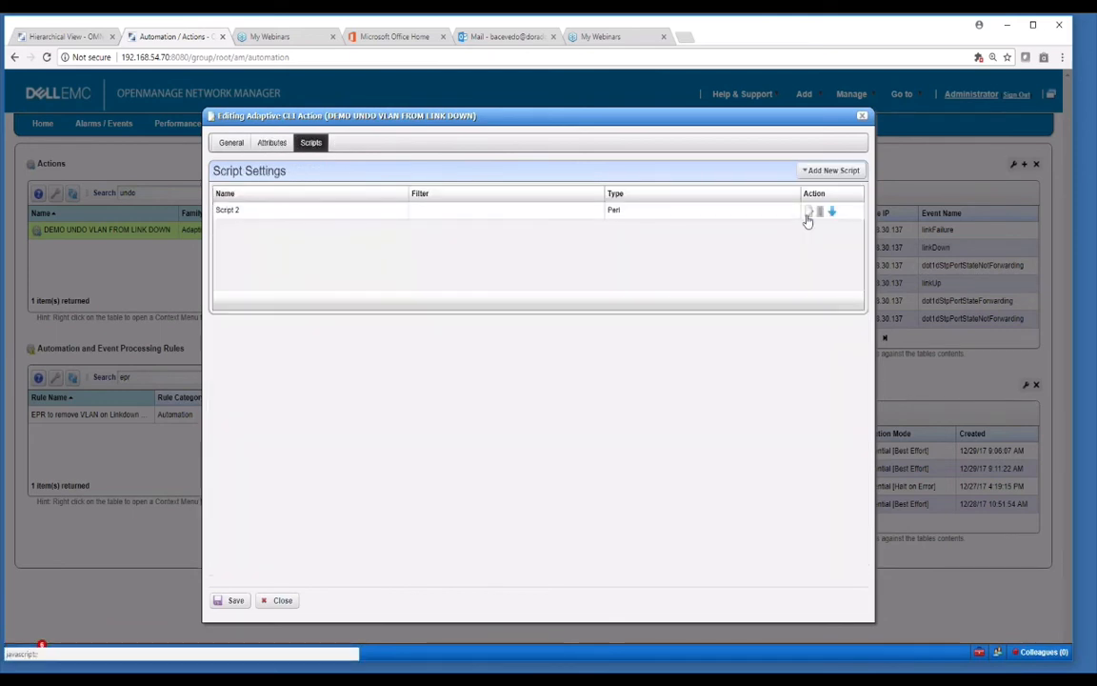
pyautogui.click(807, 212)
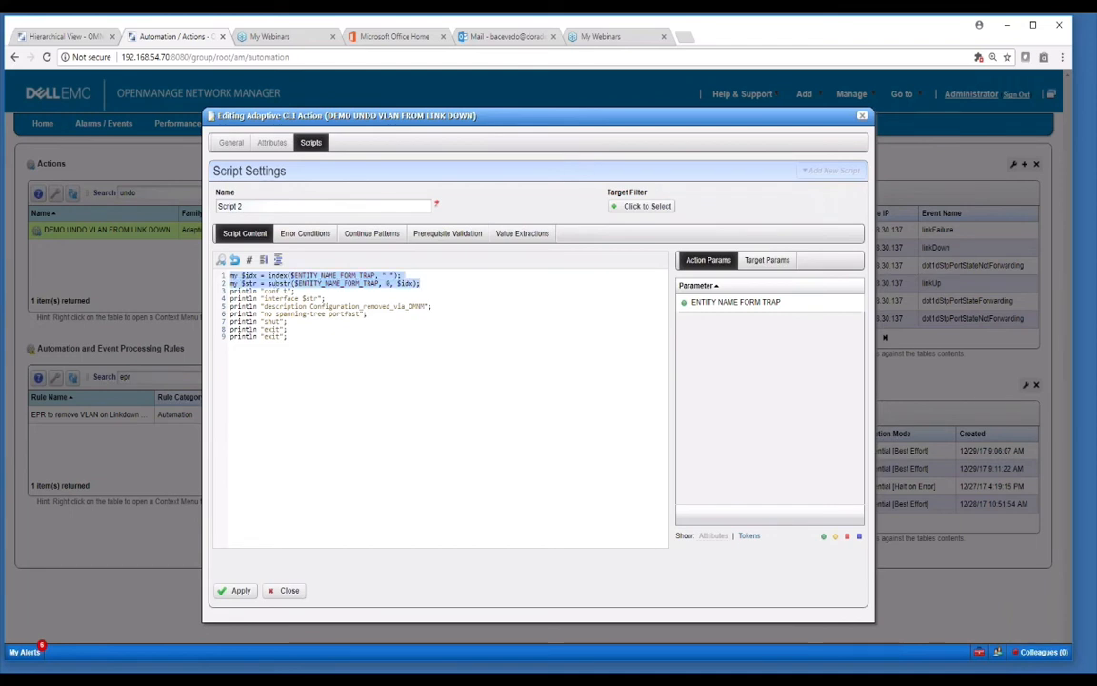
pyautogui.moveTo(439, 332)
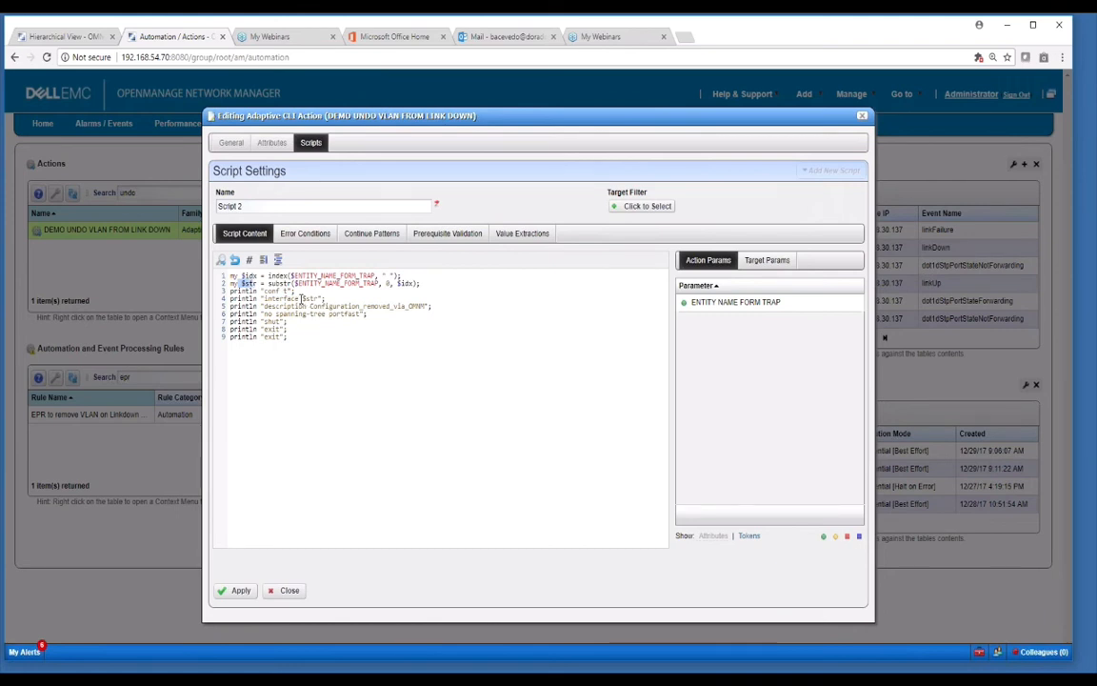
pyautogui.doubleClick(310, 298)
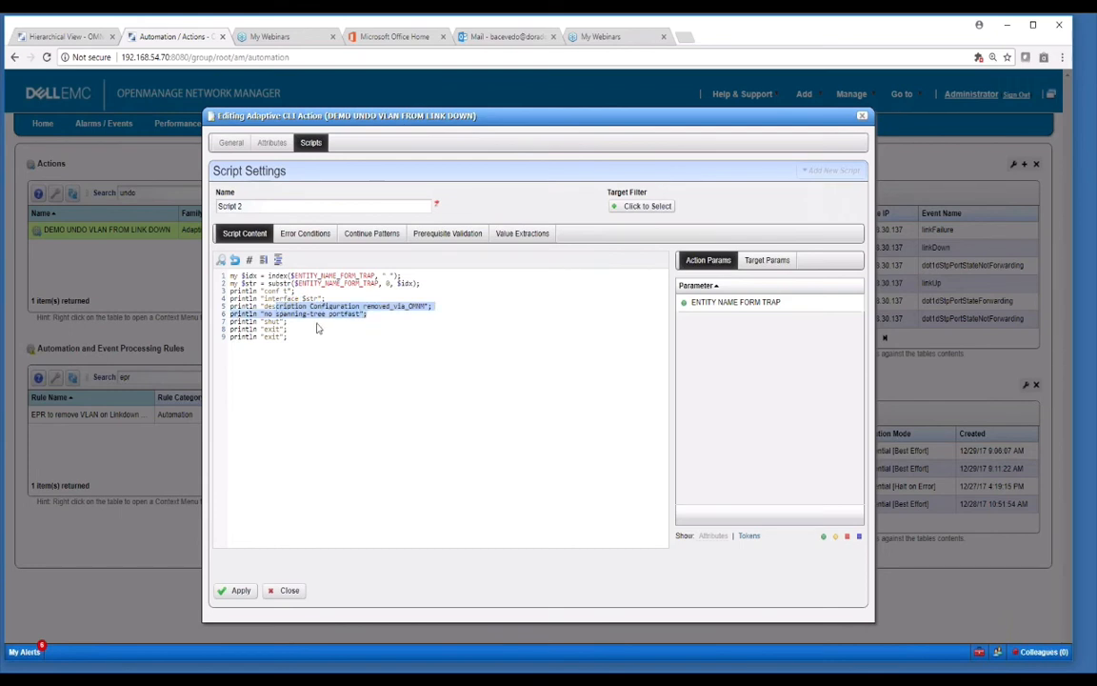
pyautogui.moveTo(284, 591)
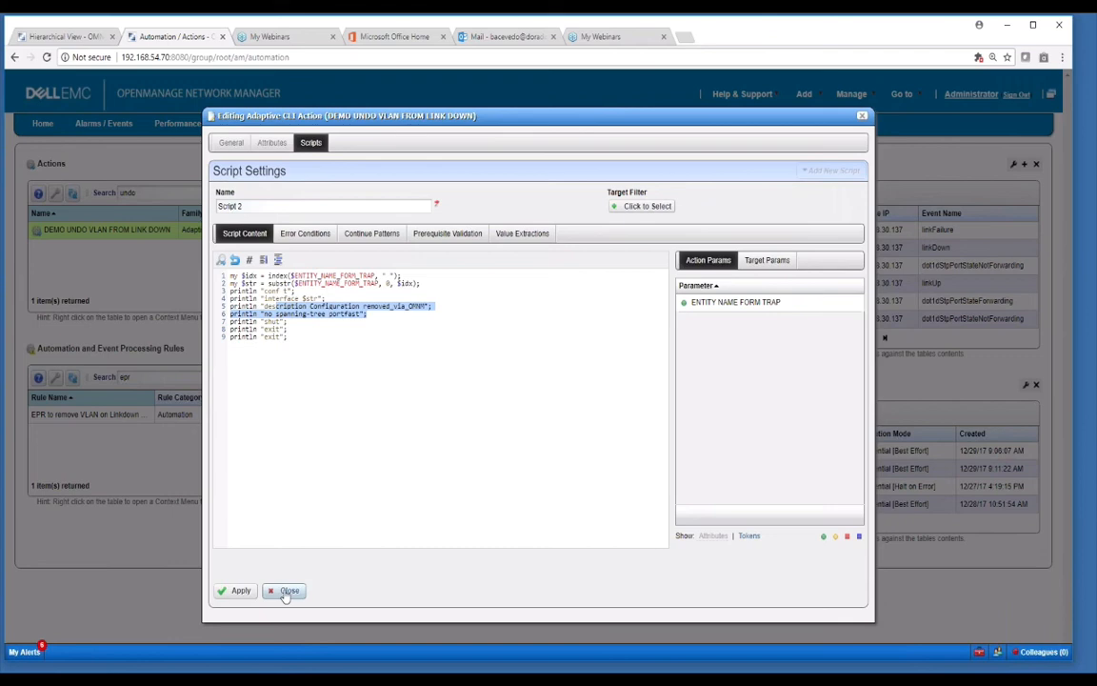
# Close the CLI action editor and open the managed Resources page in the other OMNM tab.
pyautogui.click(285, 590)
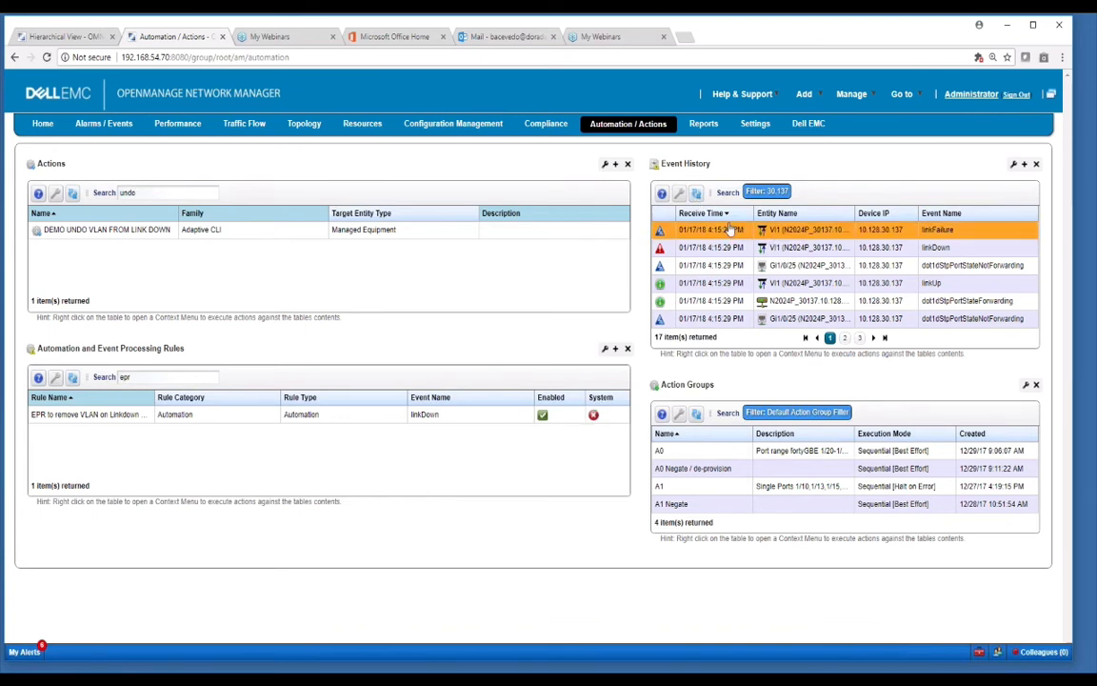
pyautogui.moveTo(731, 236)
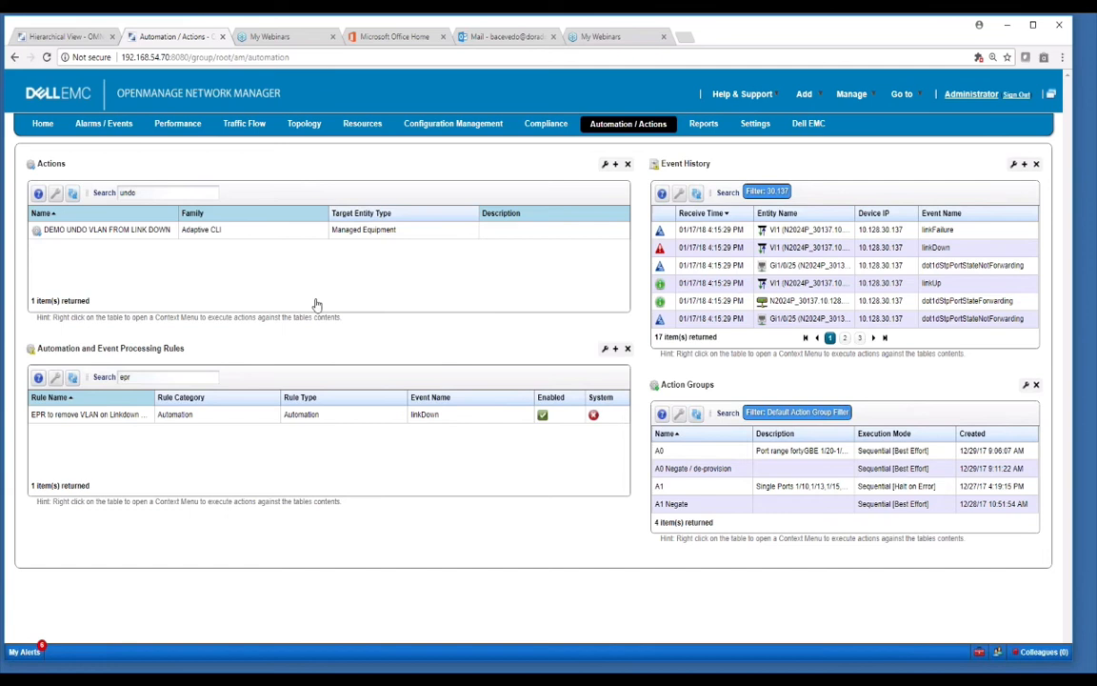
pyautogui.moveTo(235, 315)
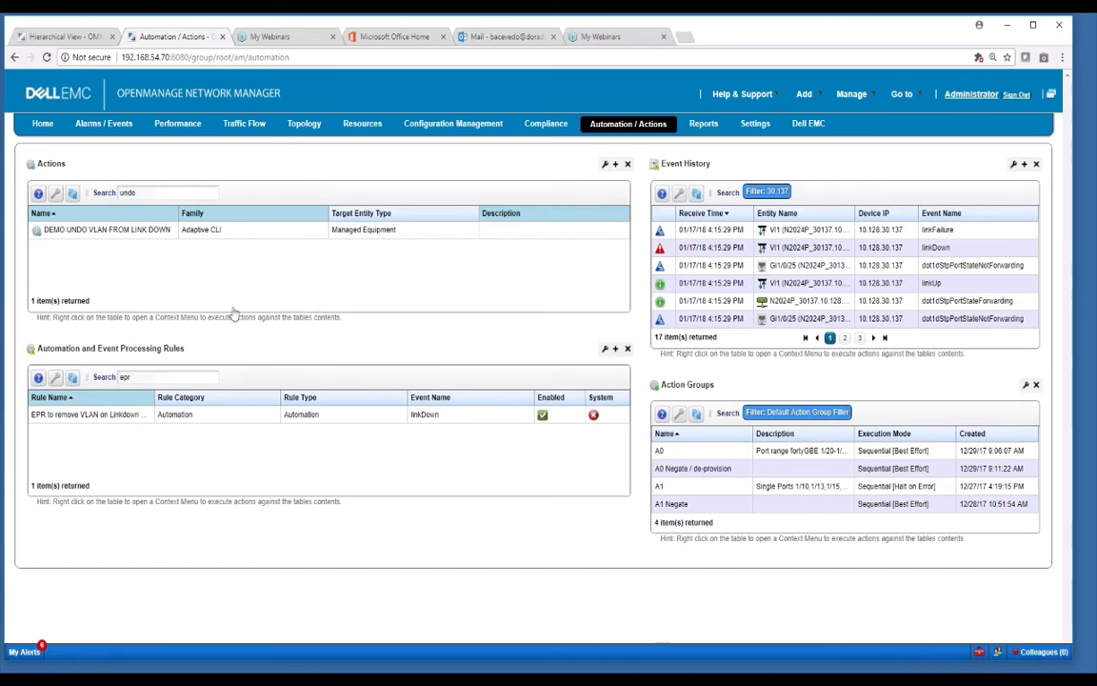
pyautogui.moveTo(226, 311)
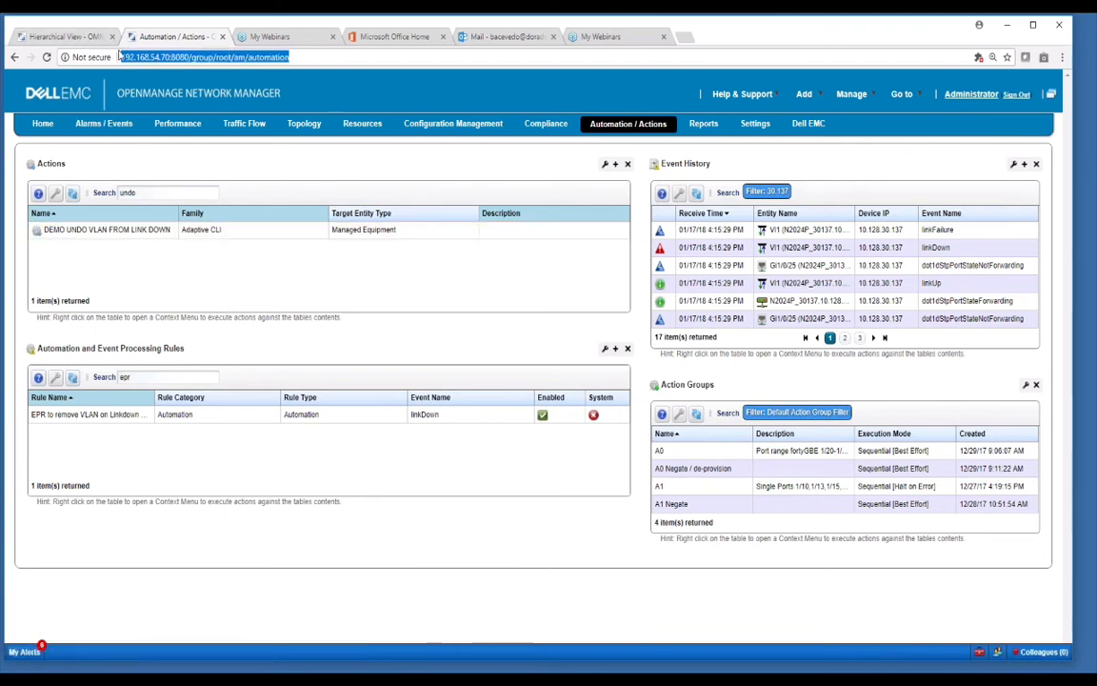
pyautogui.click(64, 36)
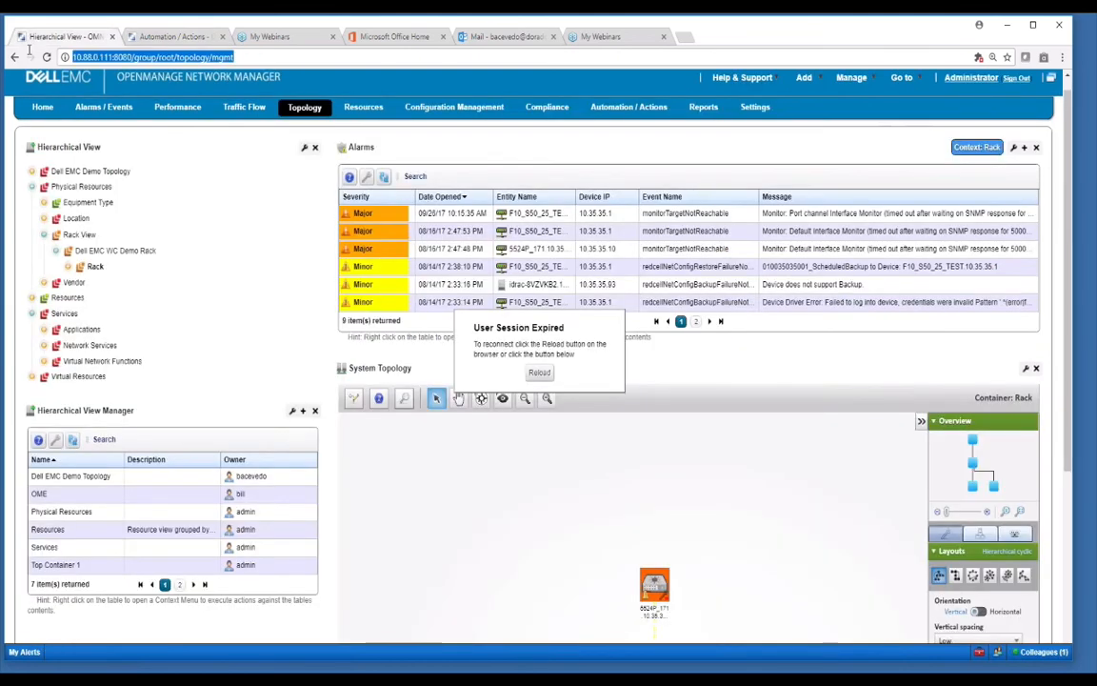
pyautogui.click(538, 372)
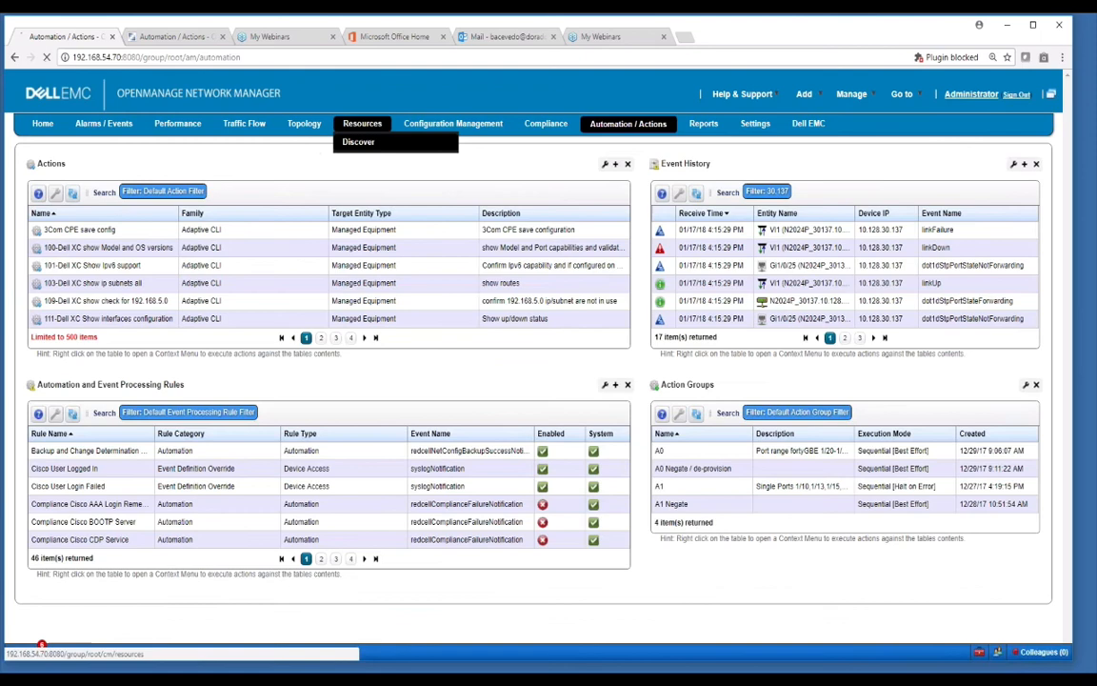
pyautogui.click(362, 123)
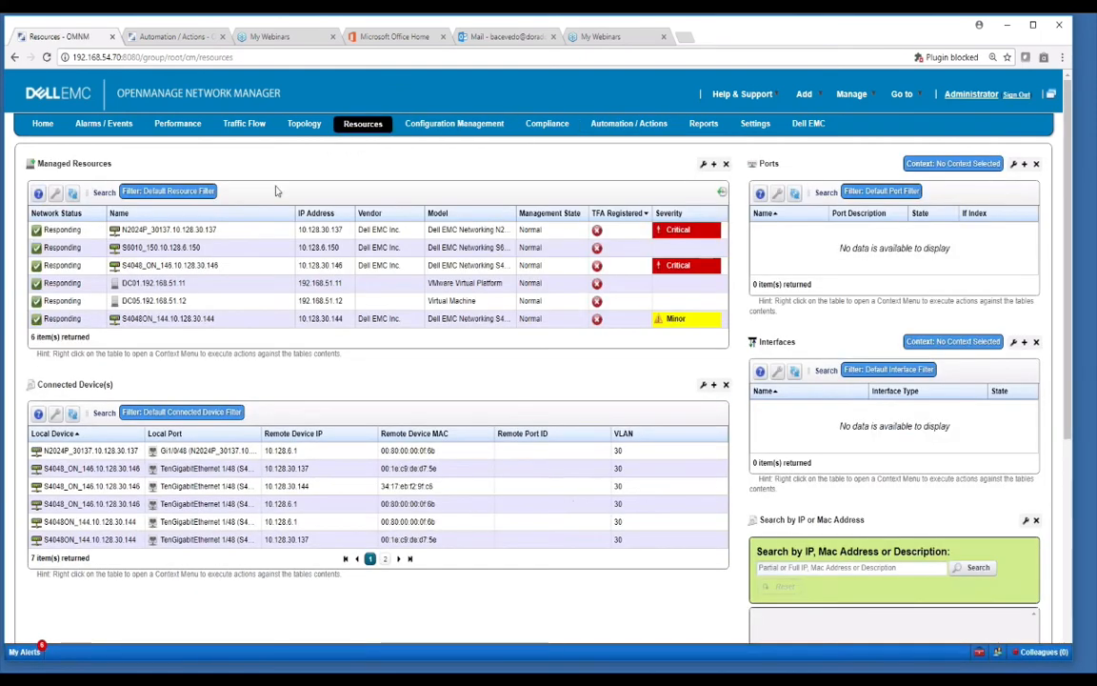
# Open a terminal to N2024P_30137 and display gi1/0/25's running configuration.
pyautogui.rightClick(166, 230)
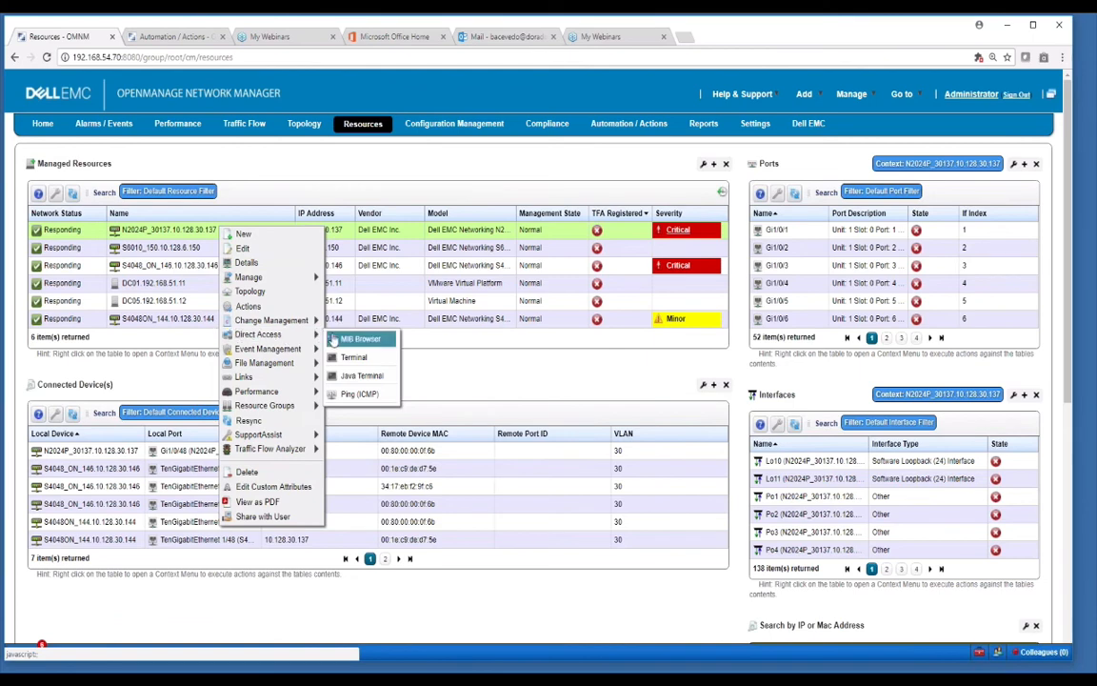
pyautogui.click(354, 357)
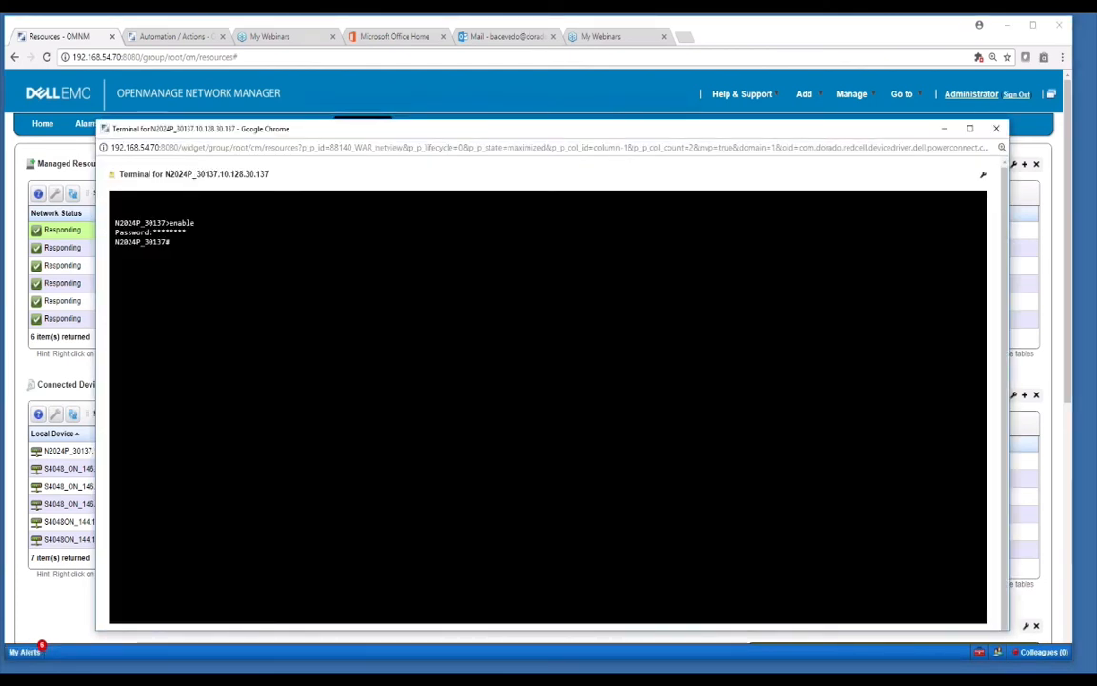
pyautogui.write('show')
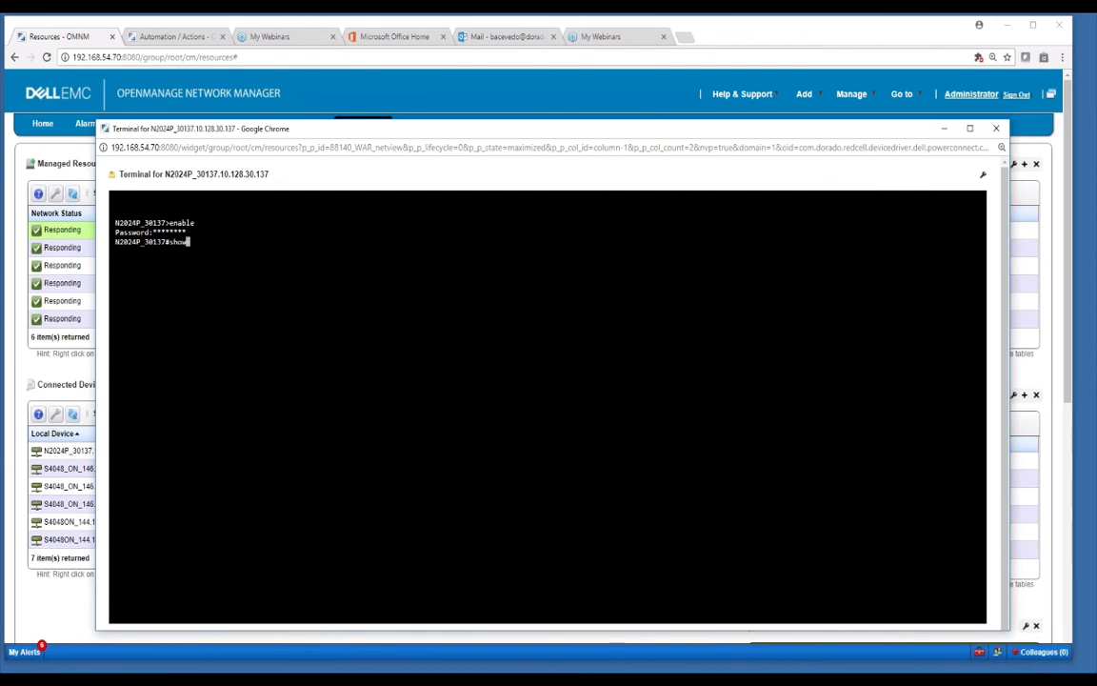
pyautogui.write('running-config interface')
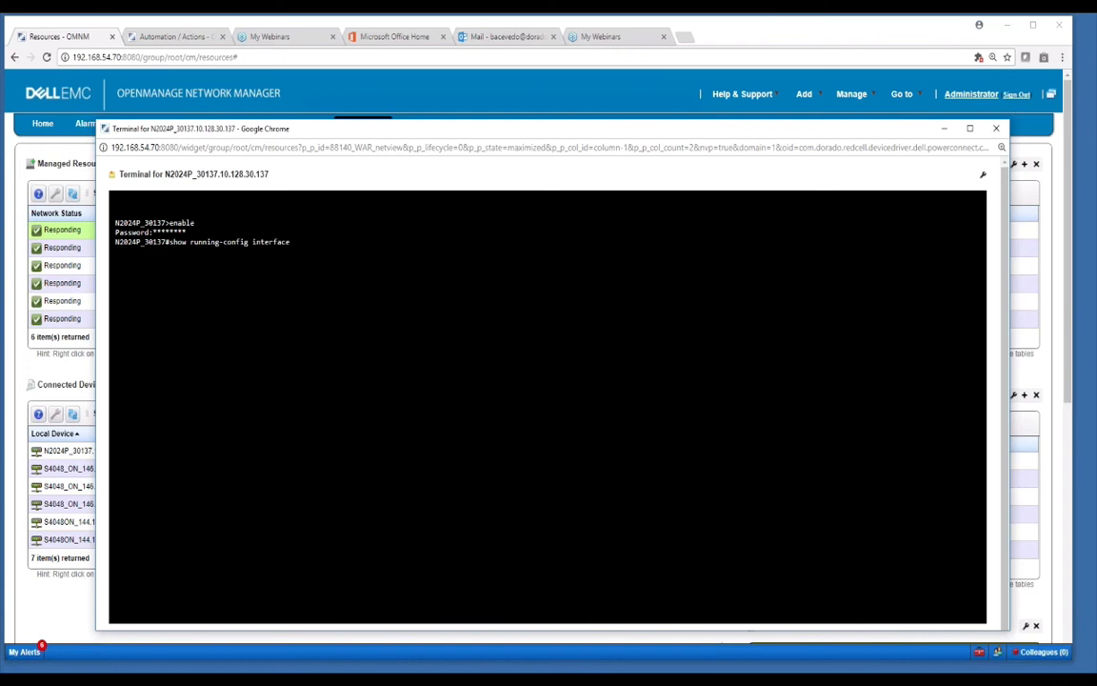
pyautogui.write('gi1/0')
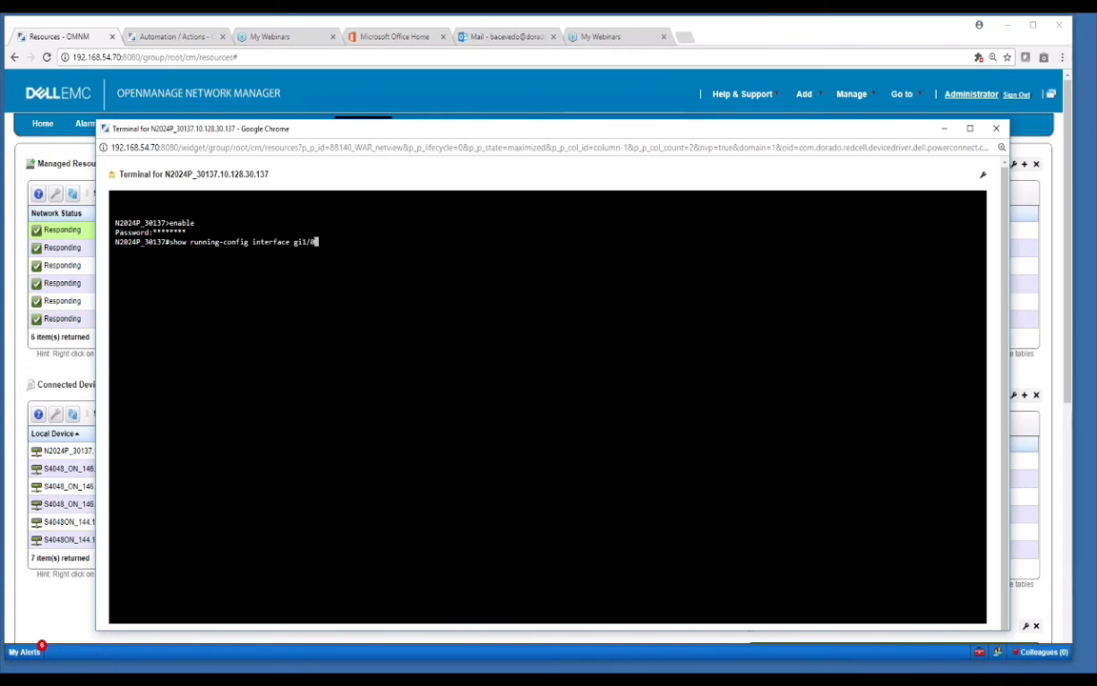
pyautogui.press('Return')
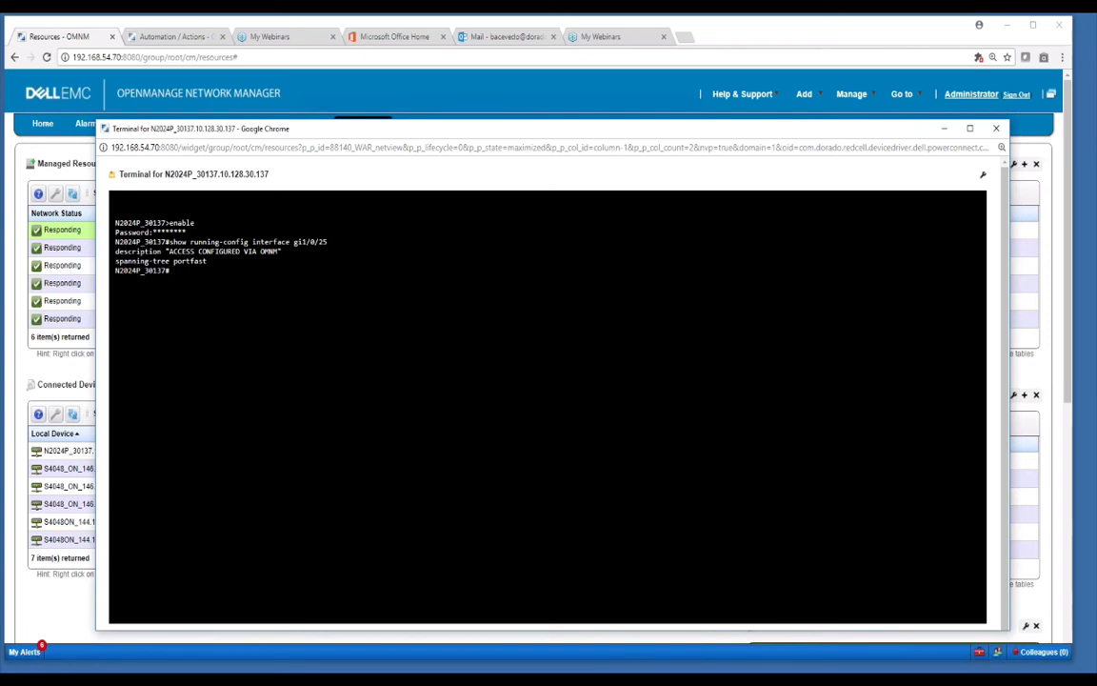
pyautogui.press('Return')
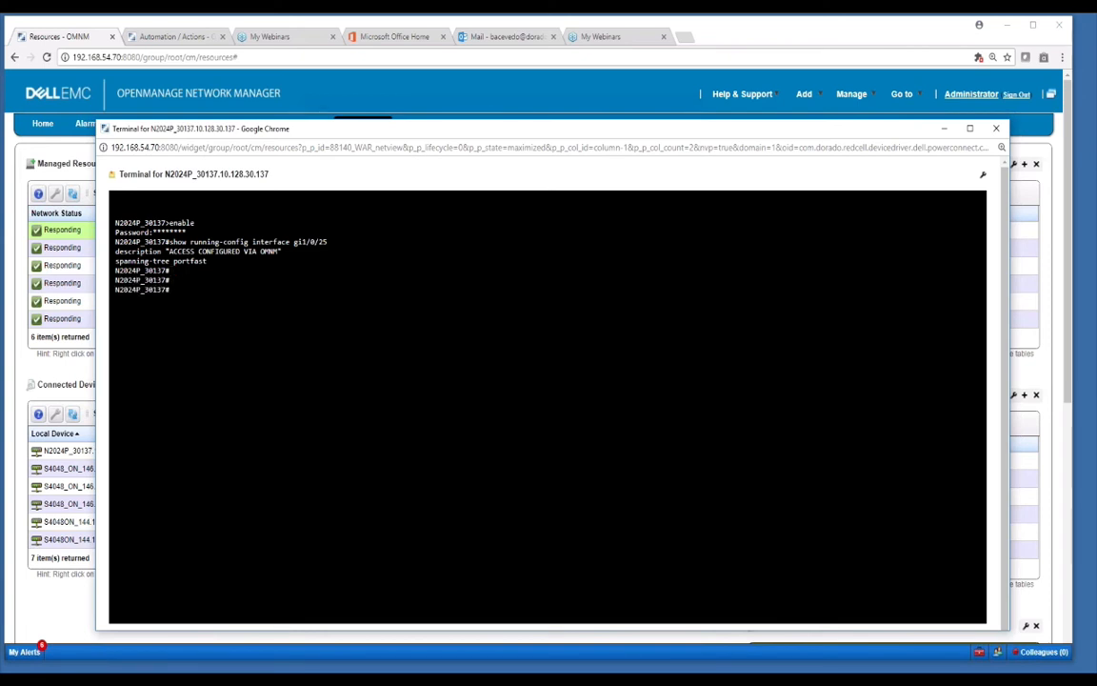
# Shut down port gi1/0/25 in configuration mode, then view the Automation / Actions tab.
pyautogui.write('configure')
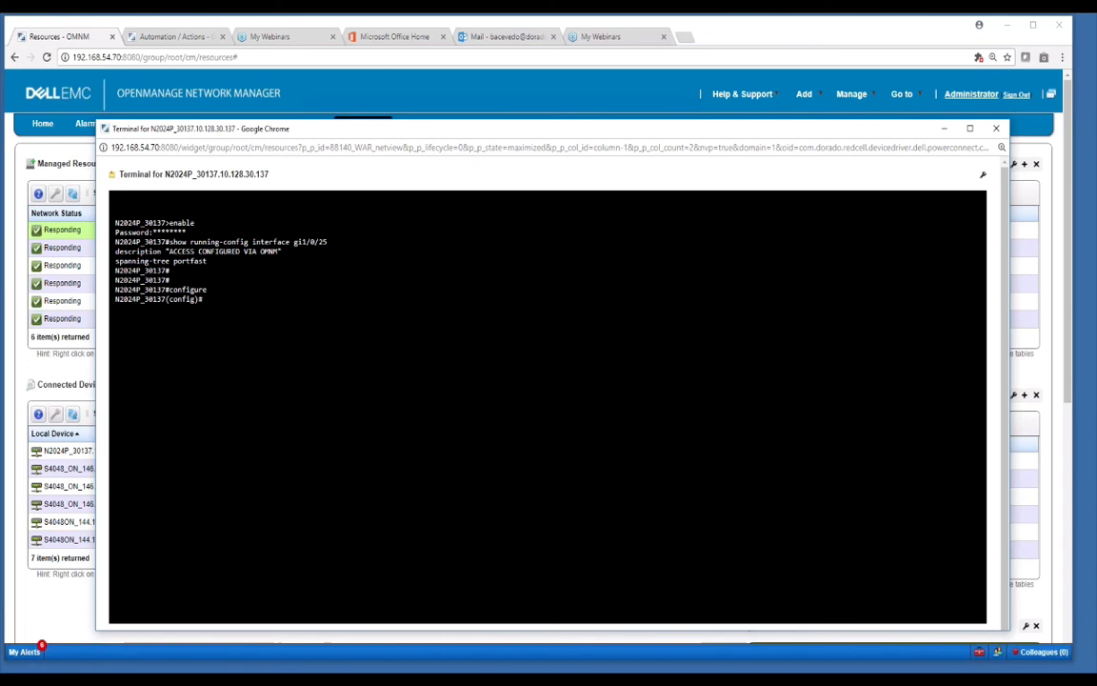
pyautogui.write('interface')
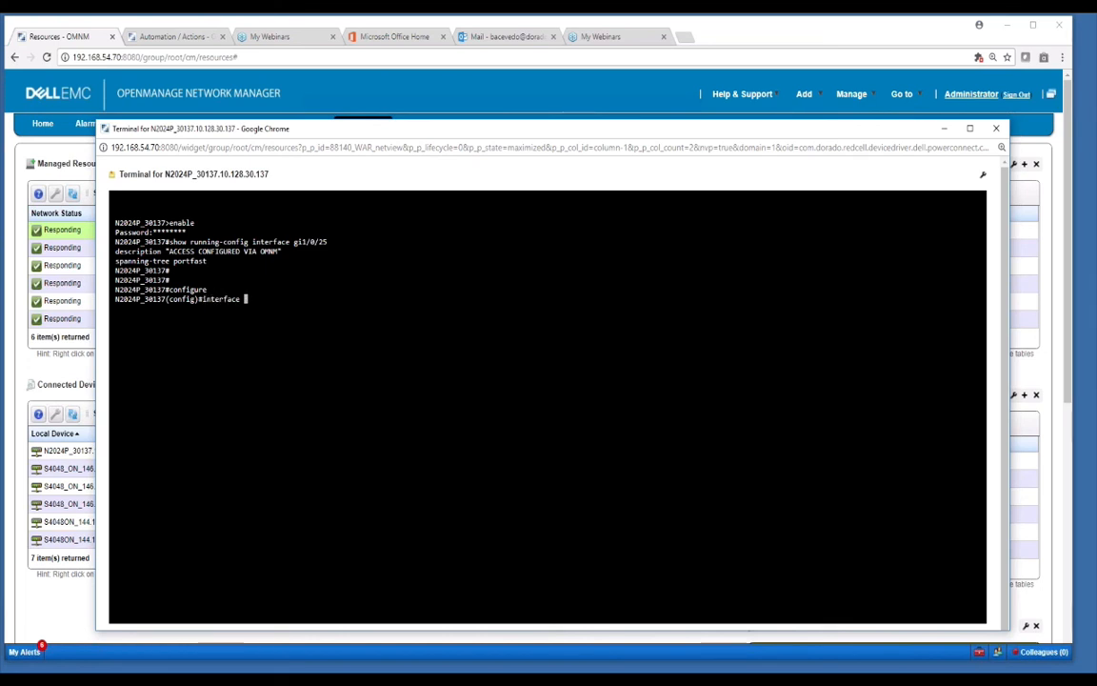
pyautogui.write('gi1/0/25')
pyautogui.write('shut')
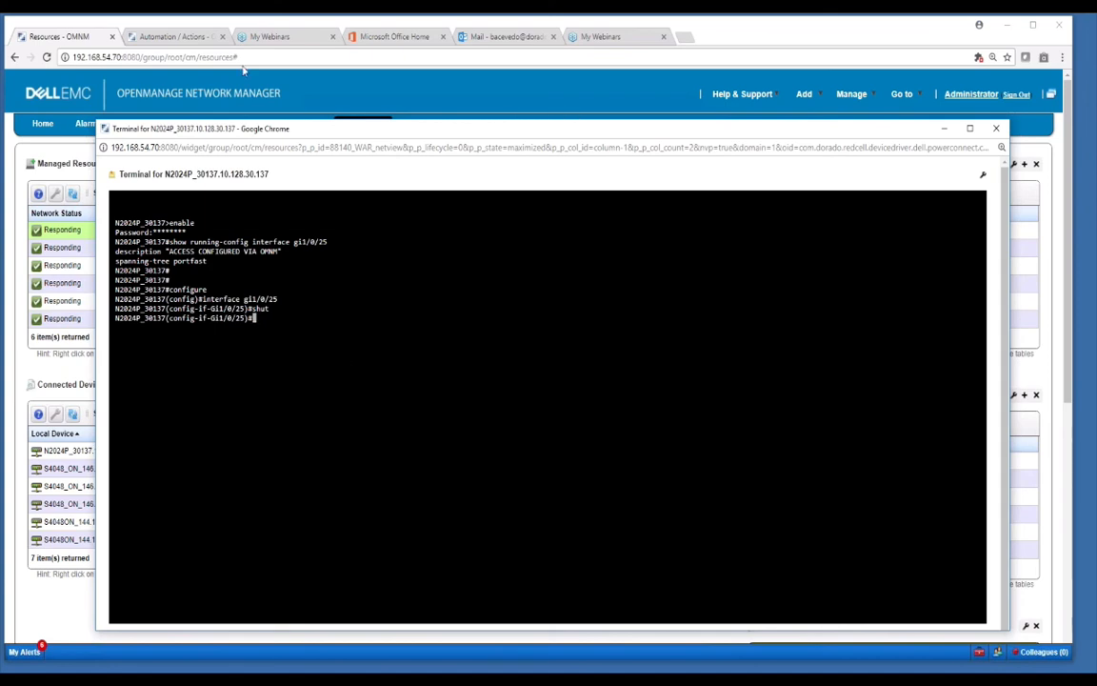
pyautogui.click(176, 36)
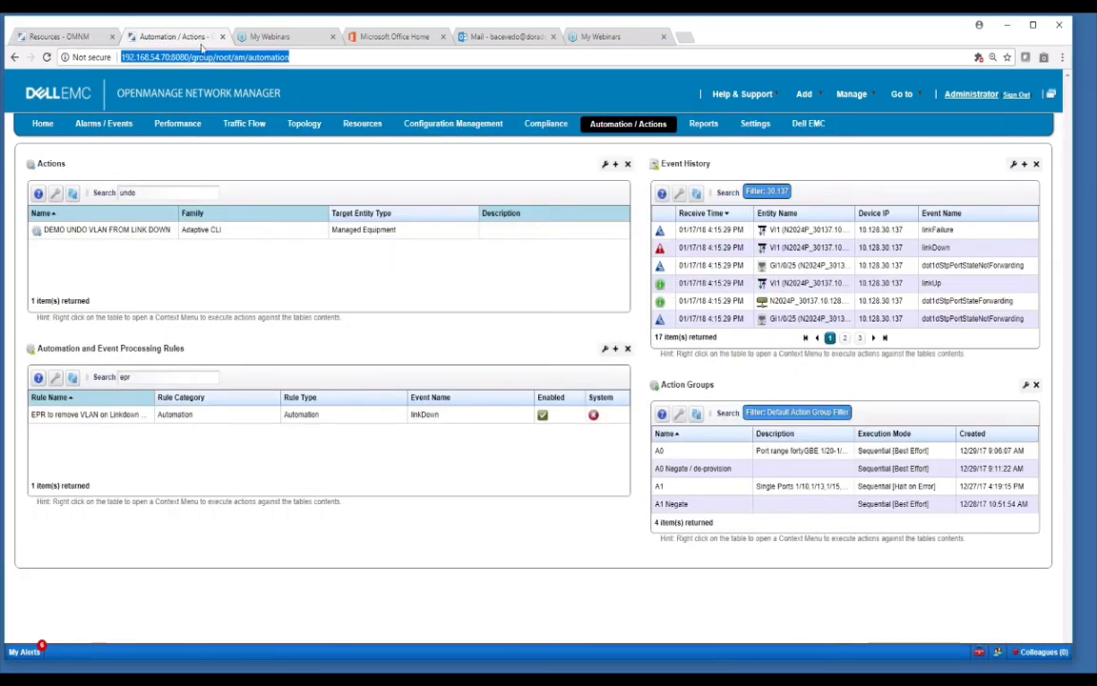
# Refresh Event History to see linkDown and CLI success events, then return to the terminal.
pyautogui.click(695, 192)
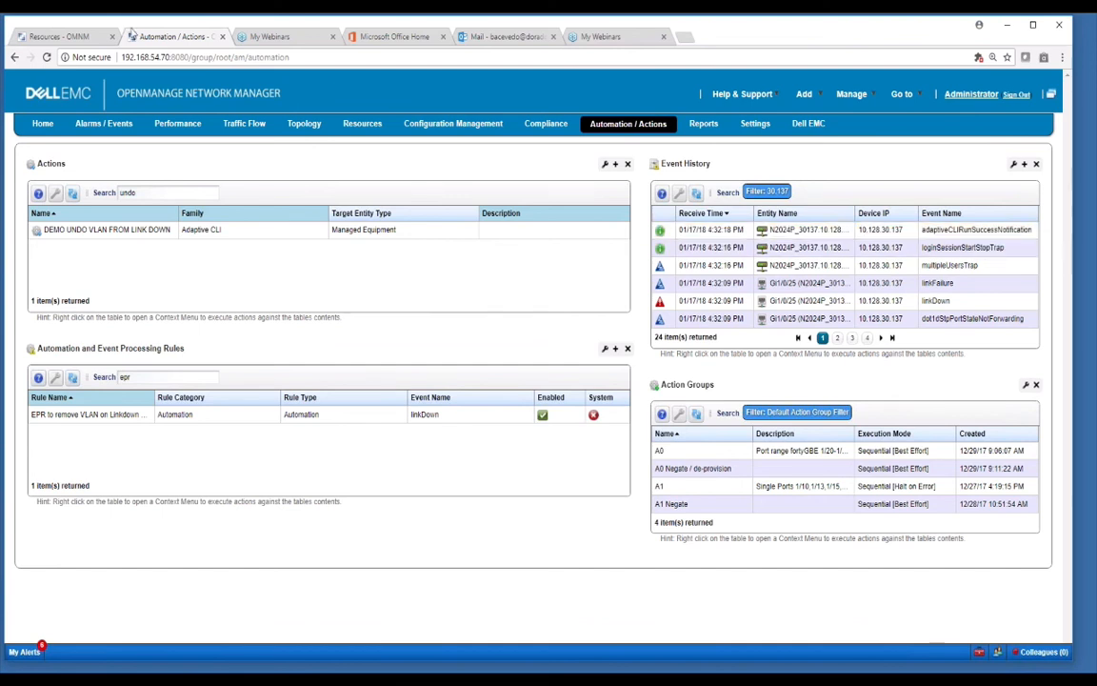
pyautogui.click(361, 123)
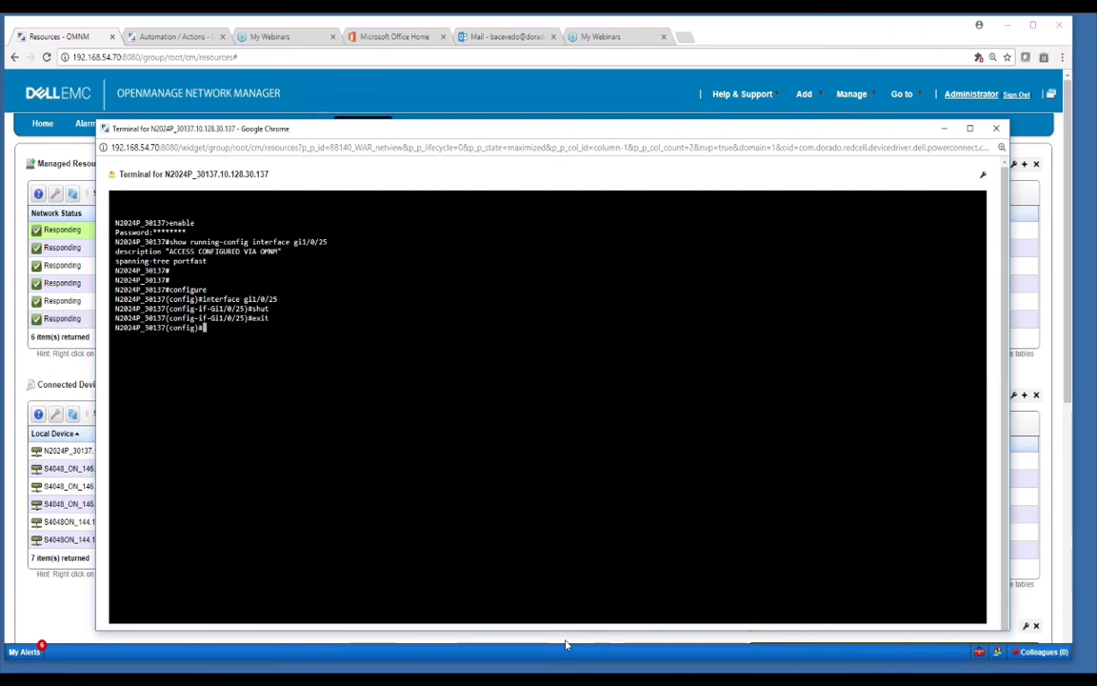
# Show gi1/0/25's running config with shutdown and Configuration_removed_via_OMNM, then bring up the closing slide.
pyautogui.press('Return')
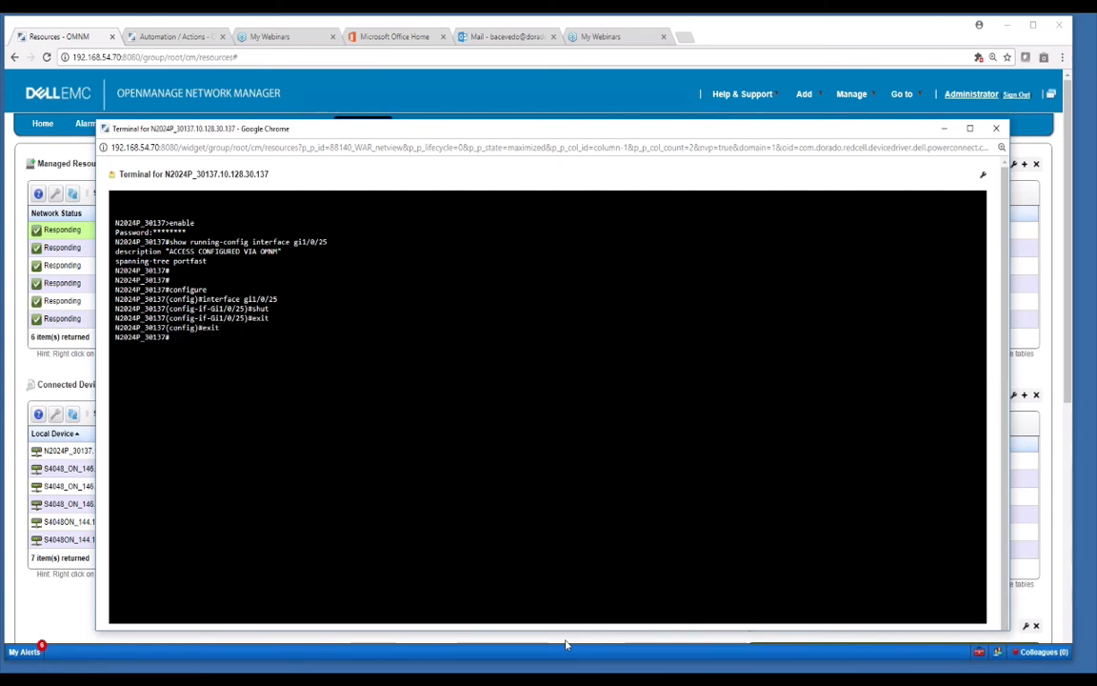
pyautogui.write('show')
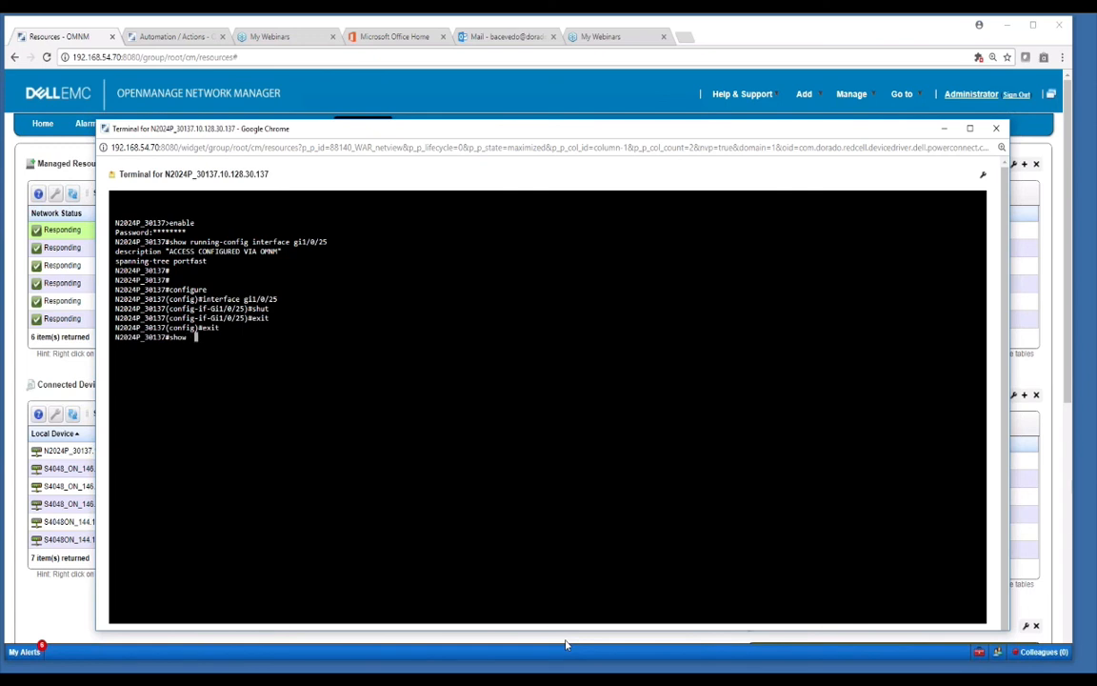
pyautogui.write('ru')
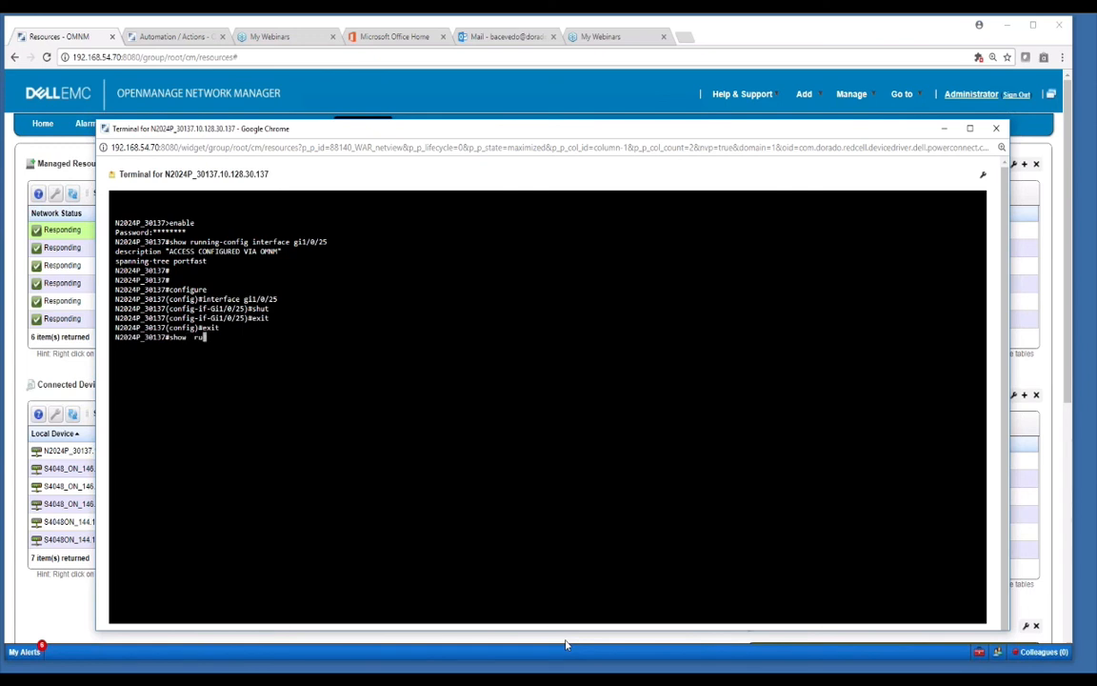
pyautogui.write('running-config in')
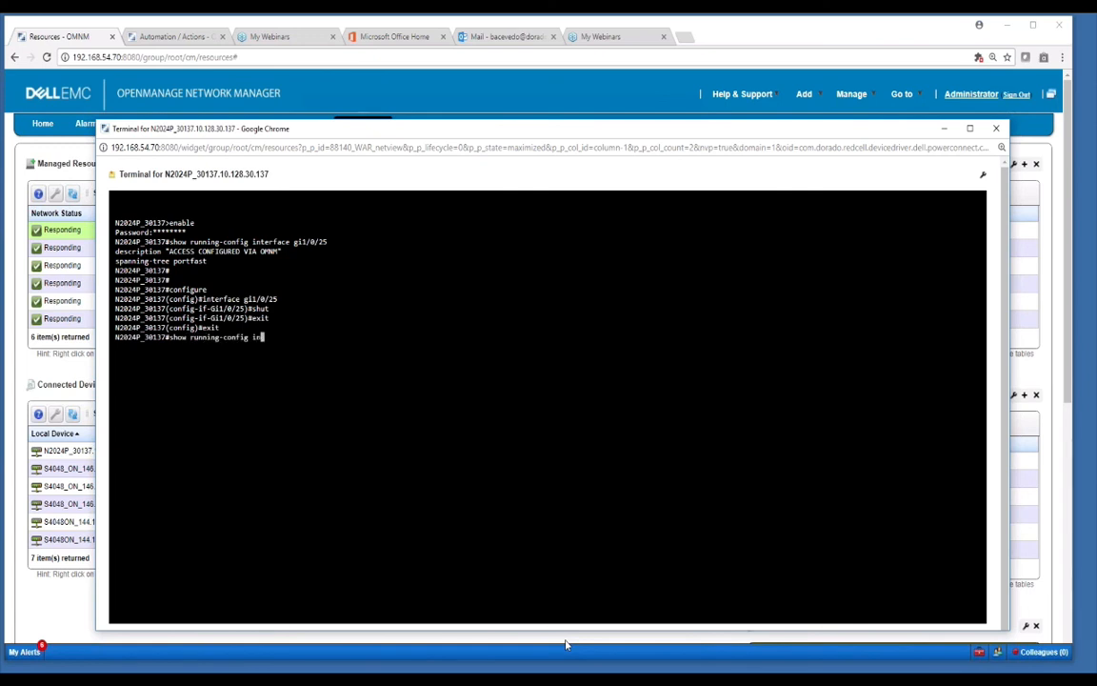
pyautogui.write('interface gi')
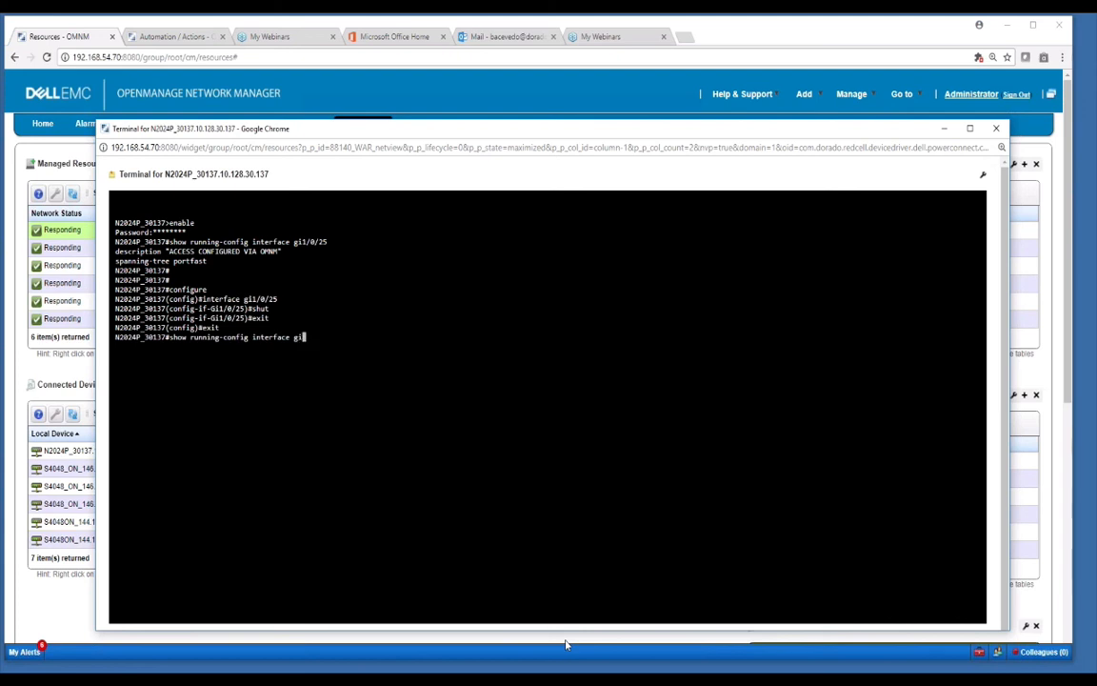
pyautogui.write('1/0/2')
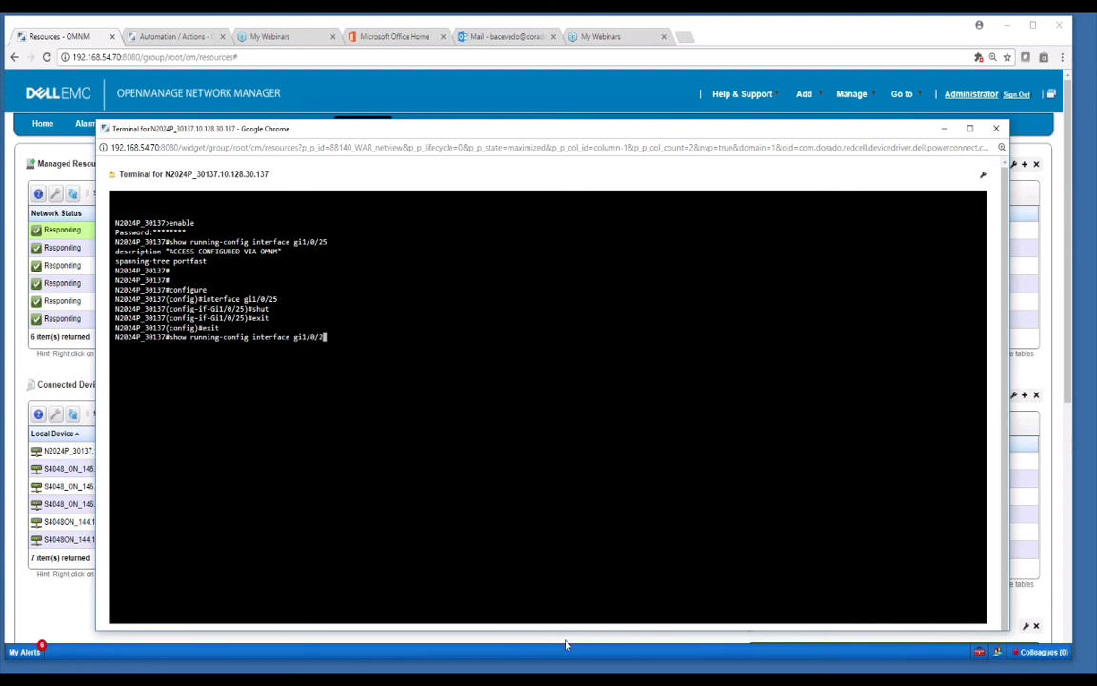
pyautogui.press('Return')
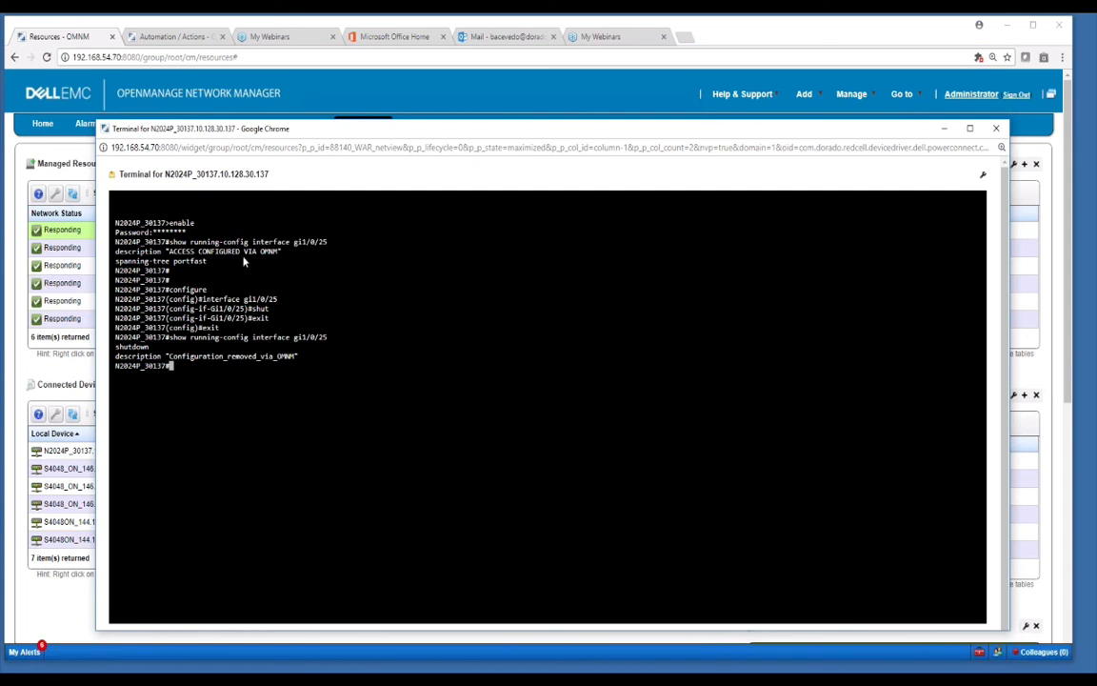
pyautogui.moveTo(220, 378)
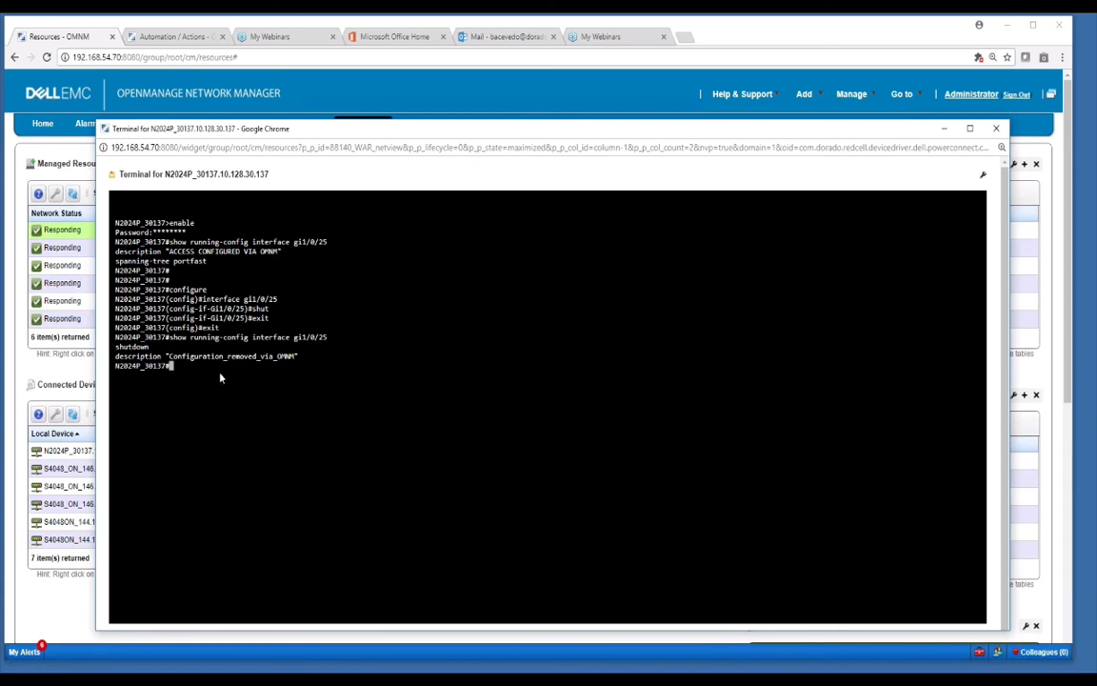
pyautogui.moveTo(282, 349)
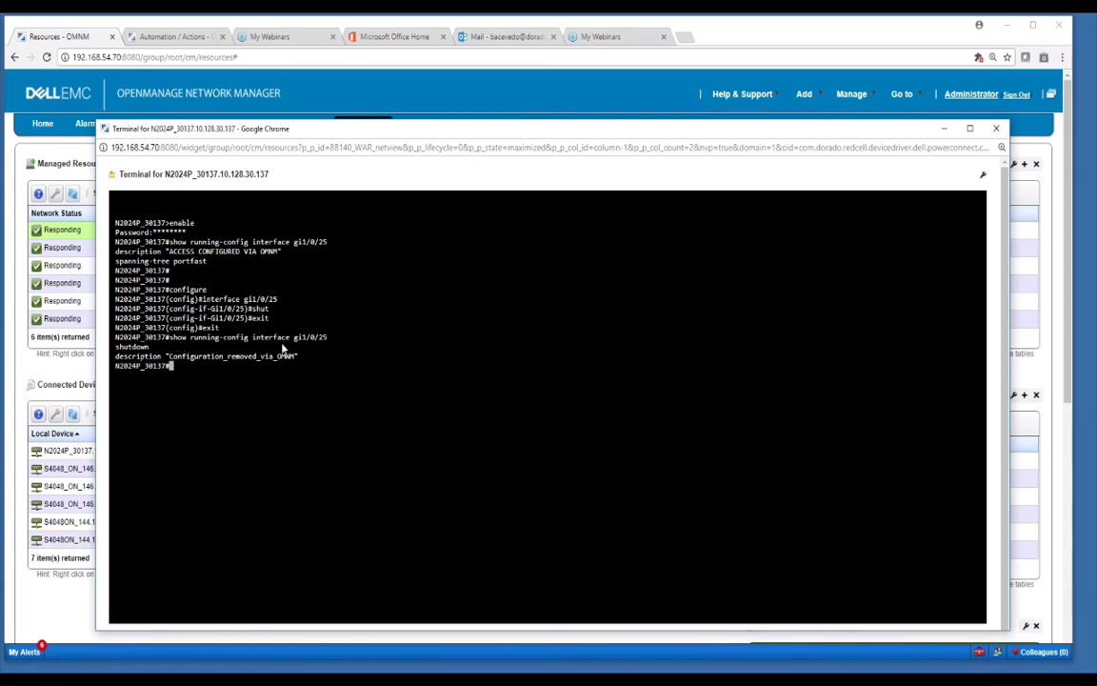
pyautogui.moveTo(135, 371)
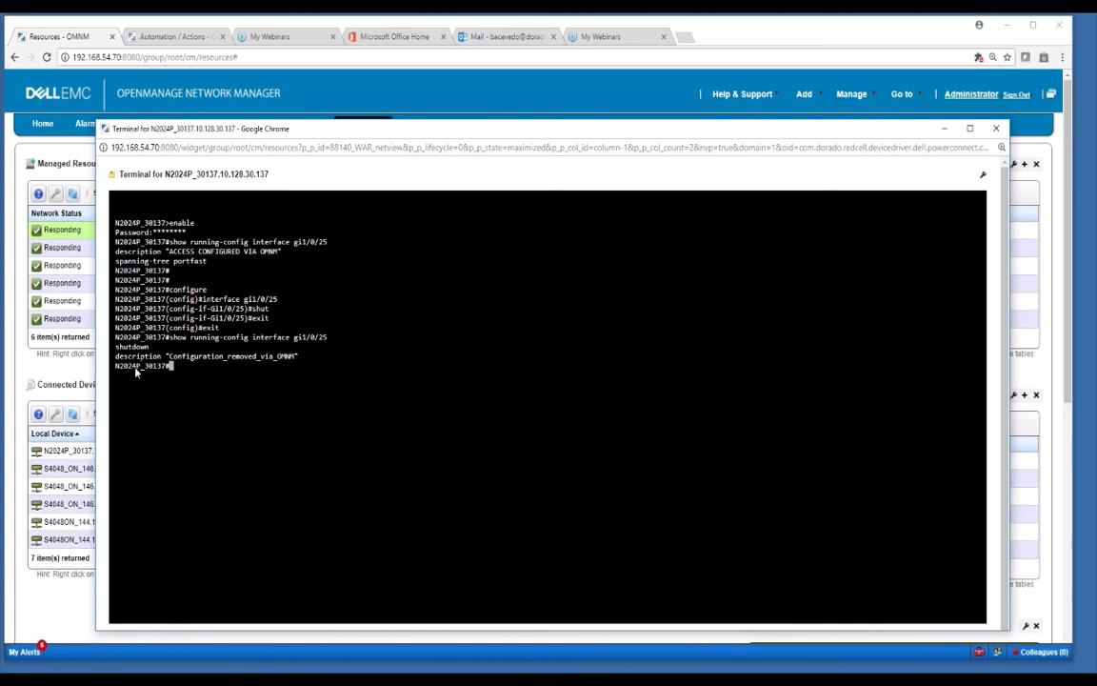
pyautogui.moveTo(246, 366)
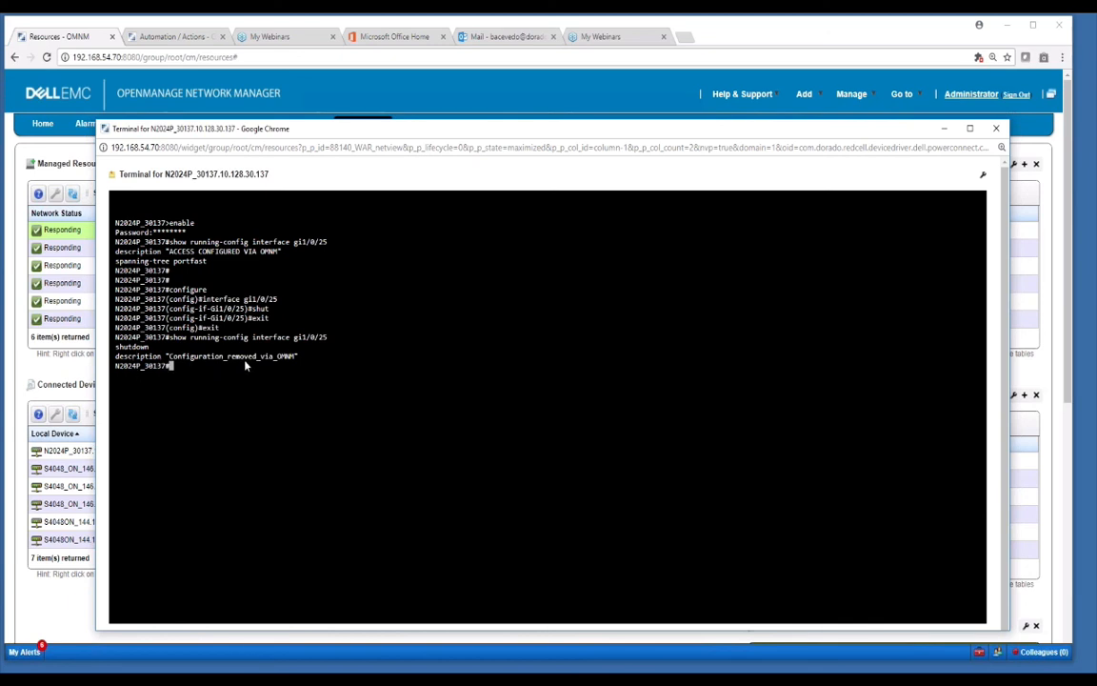
pyautogui.moveTo(283, 403)
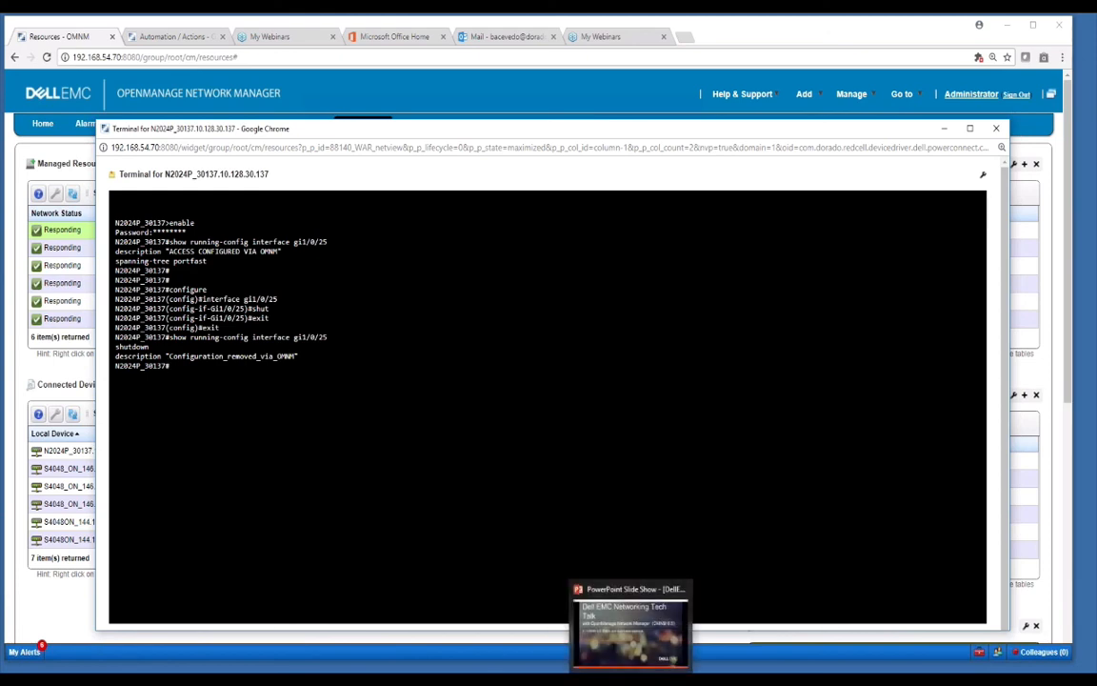
pyautogui.click(628, 624)
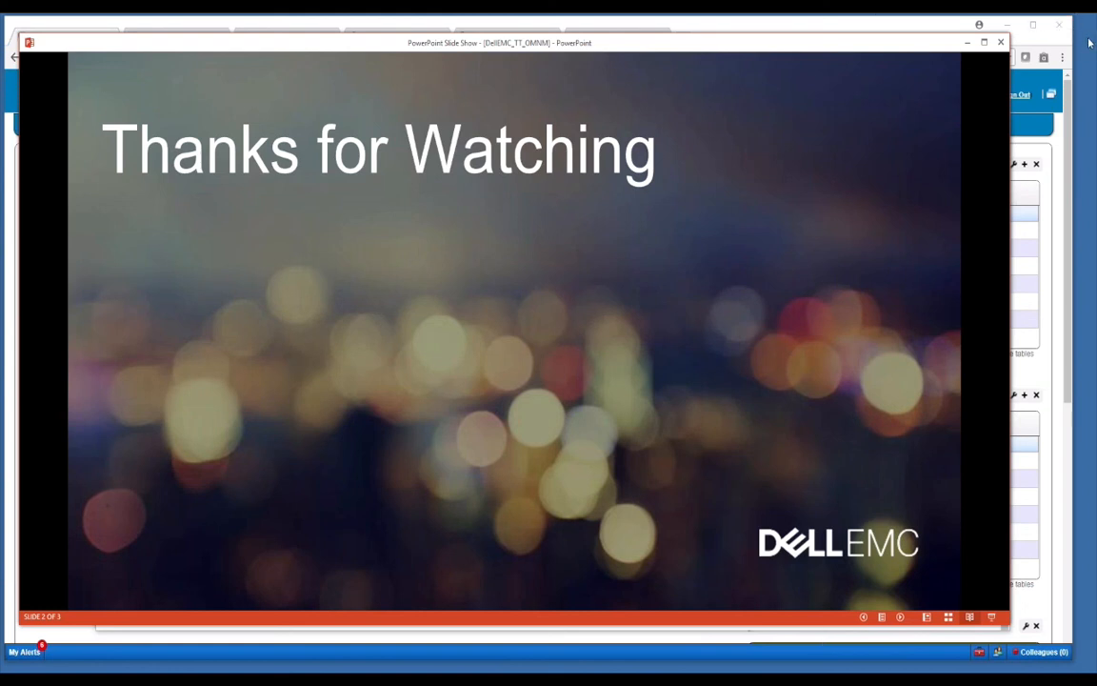
pyautogui.moveTo(830, 223)
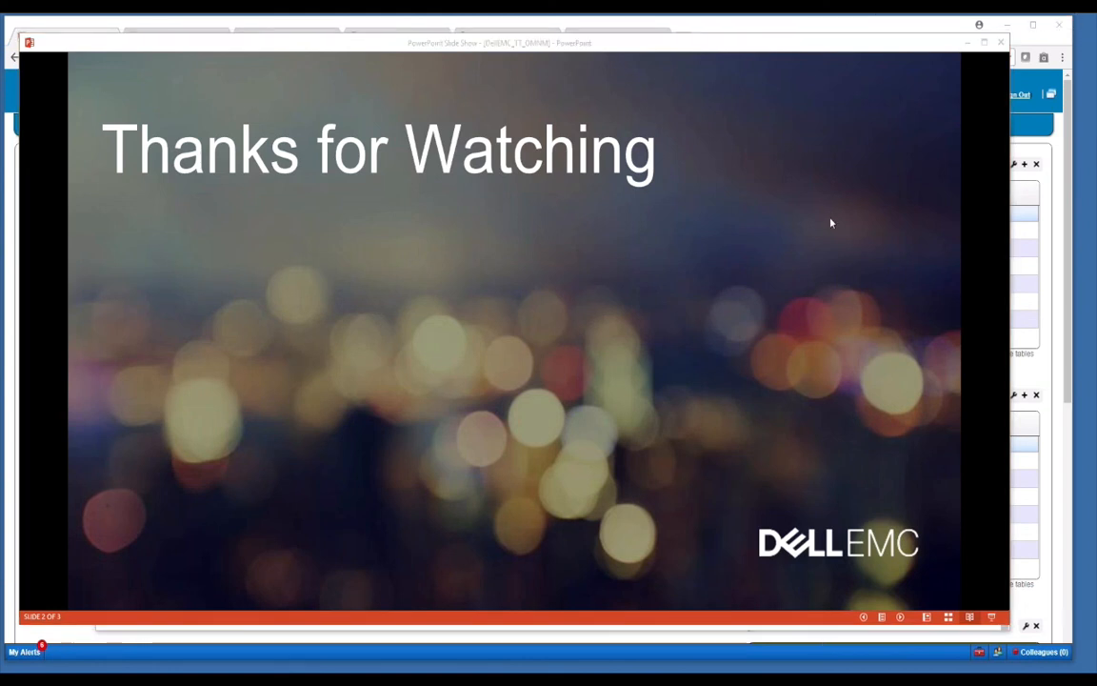
pyautogui.moveTo(636, 348)
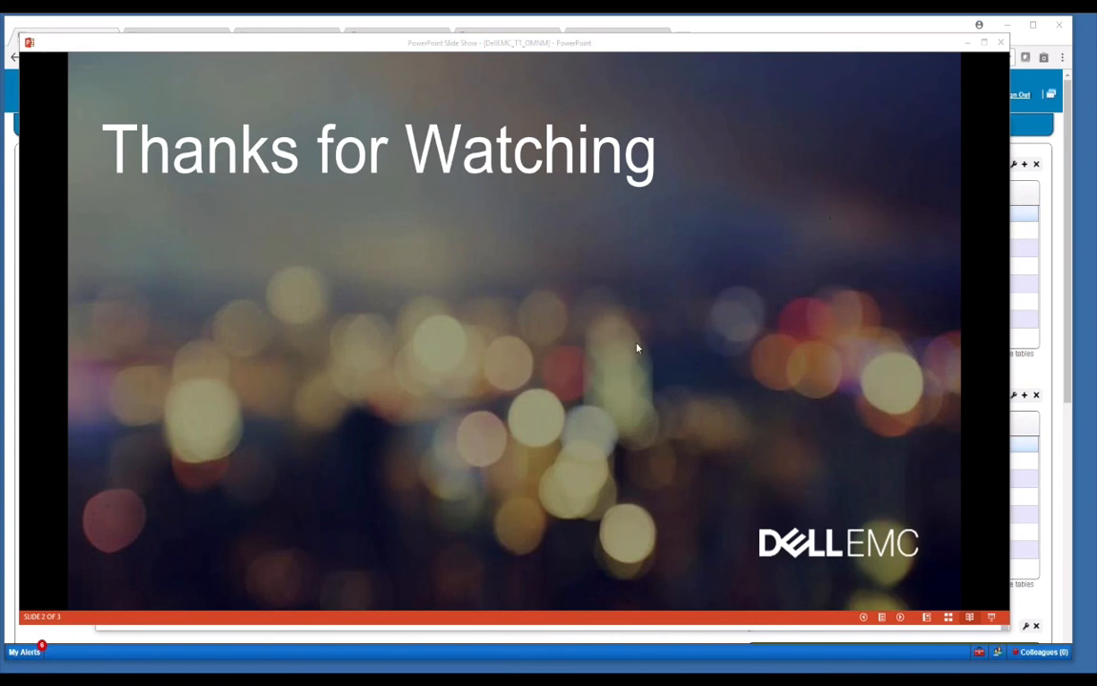
pyautogui.moveTo(920, 197)
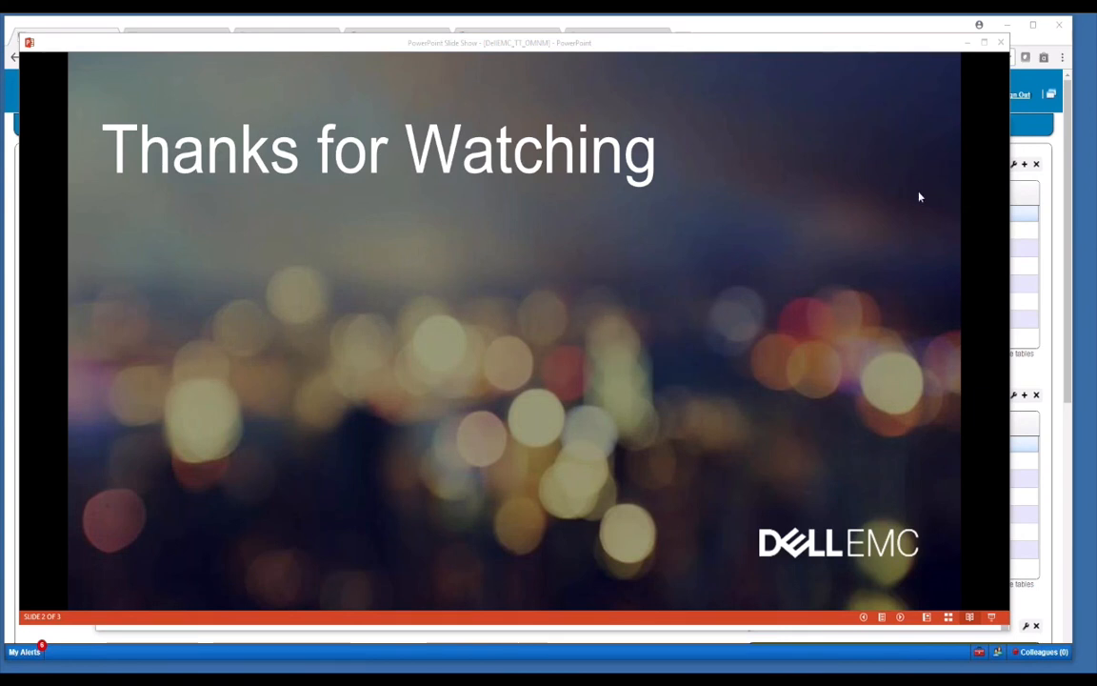